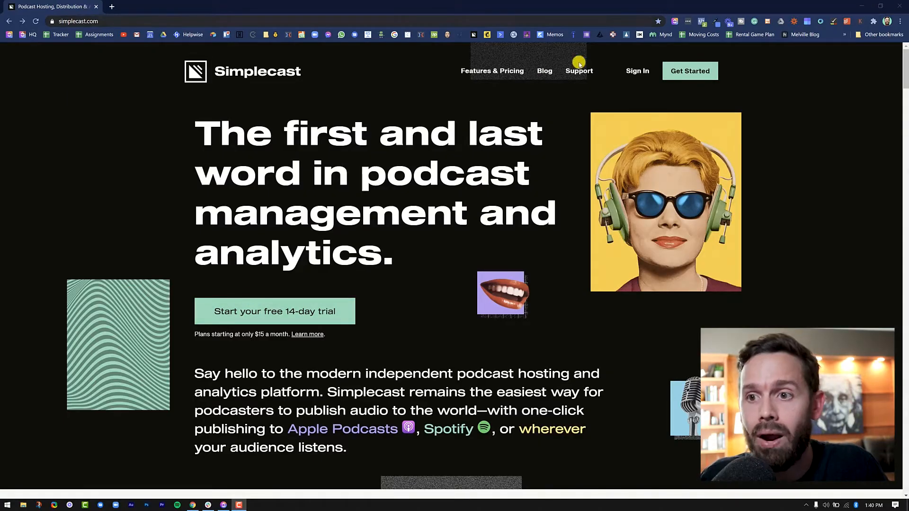
{"action": "mouse_move", "coordinate": [589, 100]}
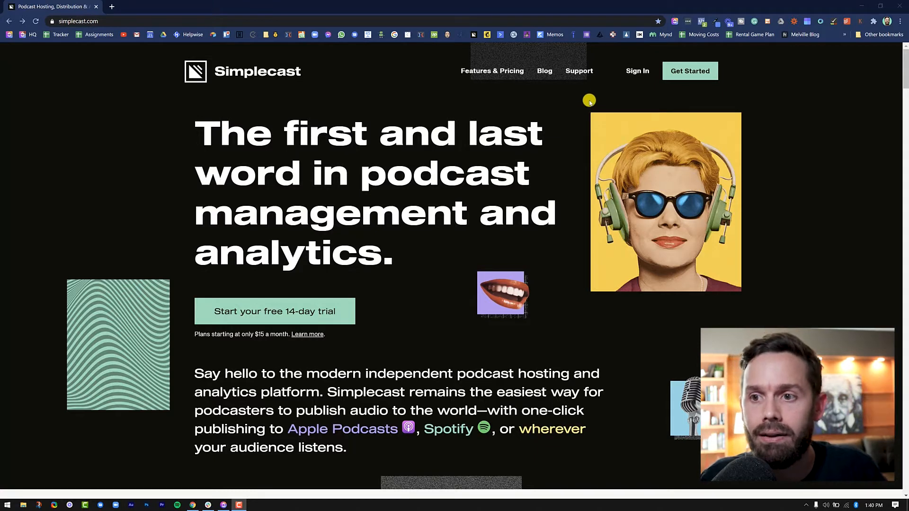
{"action": "mouse_move", "coordinate": [635, 81]}
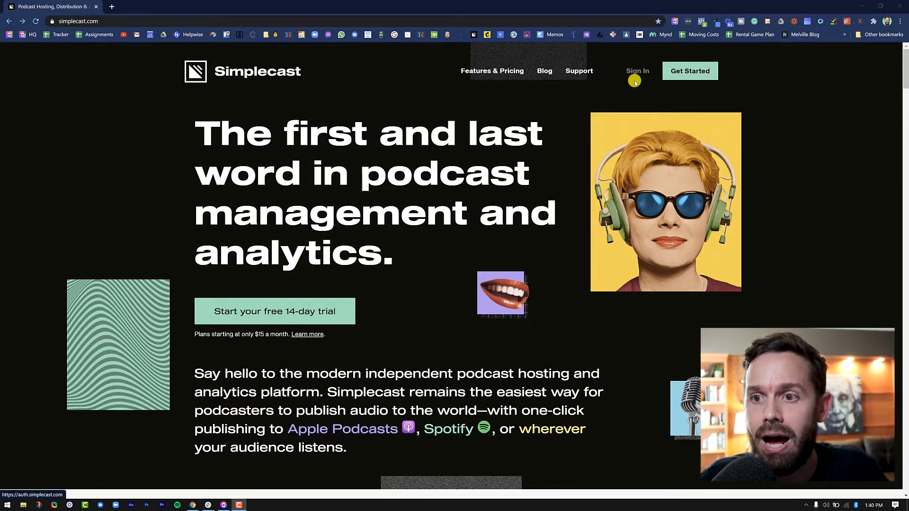
{"action": "mouse_move", "coordinate": [608, 85]}
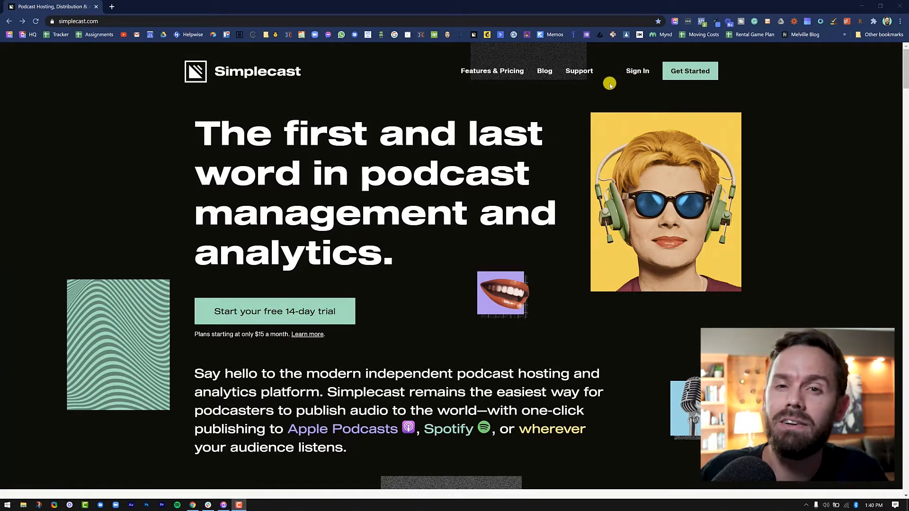
{"action": "mouse_move", "coordinate": [633, 74]}
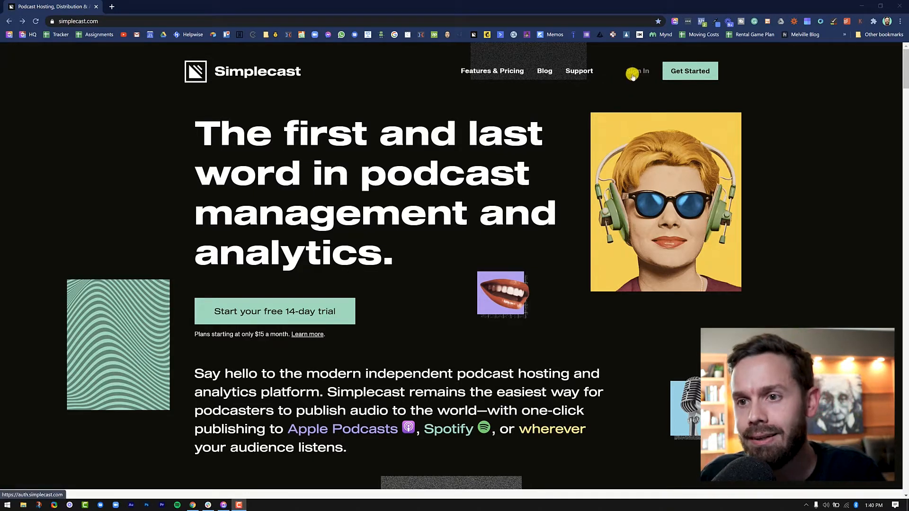
{"action": "mouse_move", "coordinate": [635, 84]}
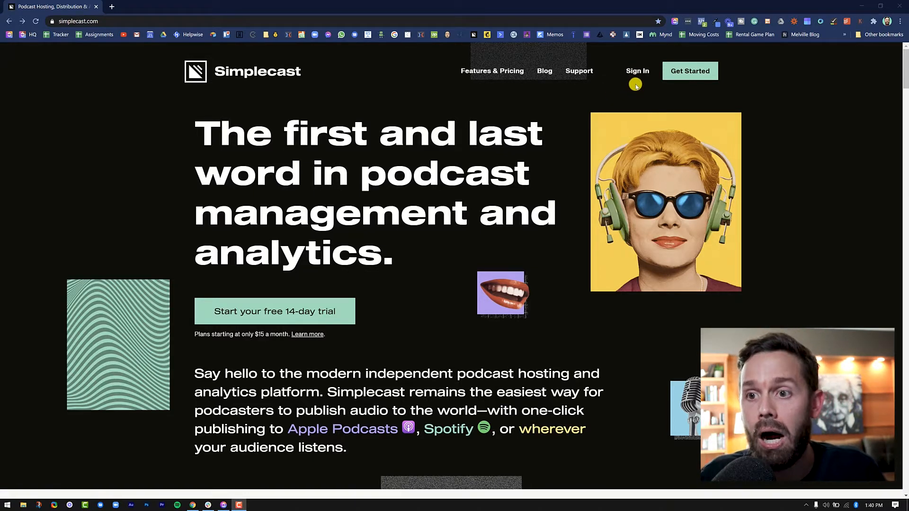
{"action": "mouse_move", "coordinate": [637, 75]}
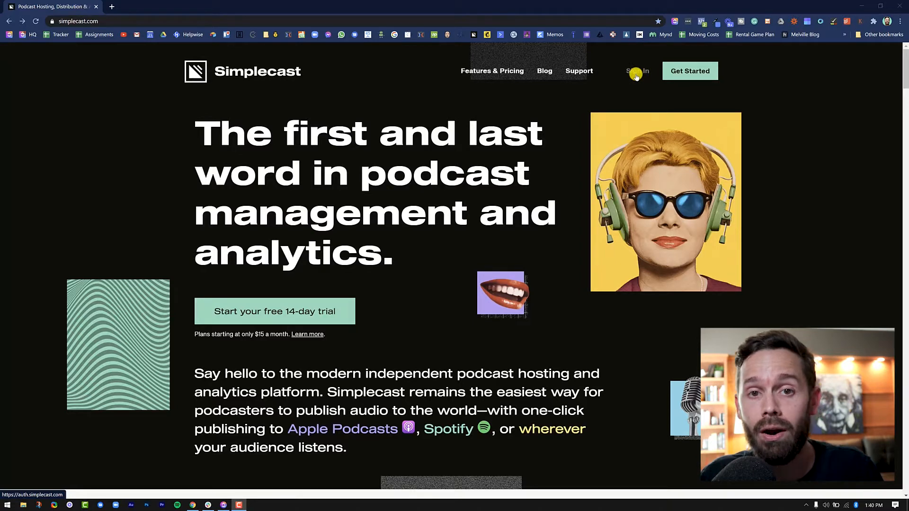
- Sign up for a Simplecast free trial with an email and confirm the new account
{"action": "left_click", "coordinate": [637, 71]}
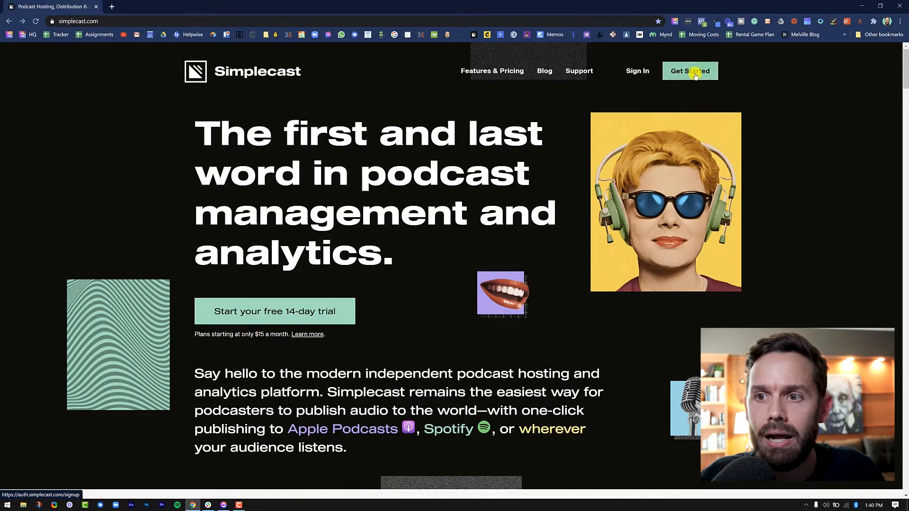
{"action": "left_click", "coordinate": [690, 71]}
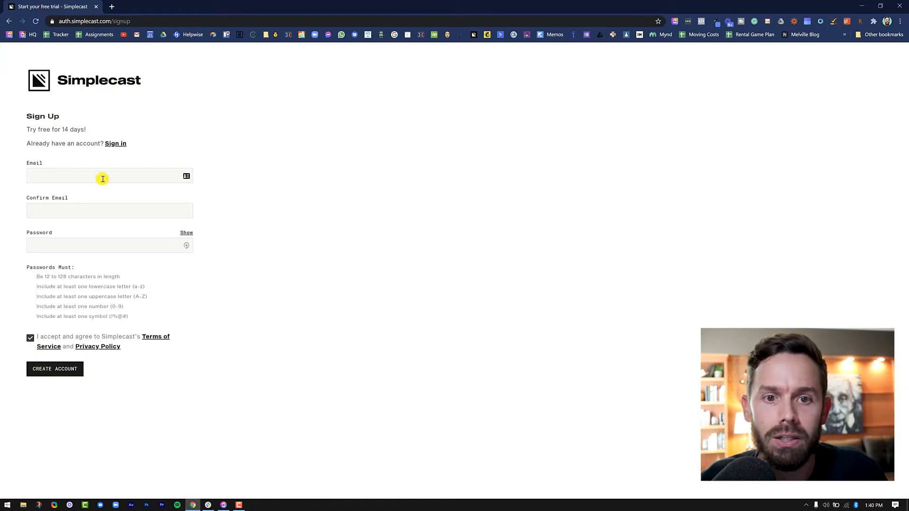
{"action": "left_click", "coordinate": [103, 176]}
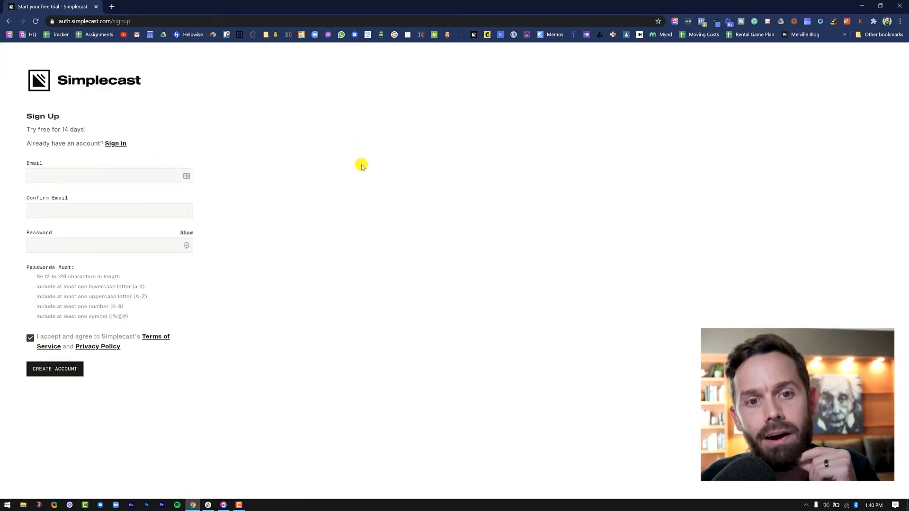
{"action": "mouse_move", "coordinate": [287, 166]}
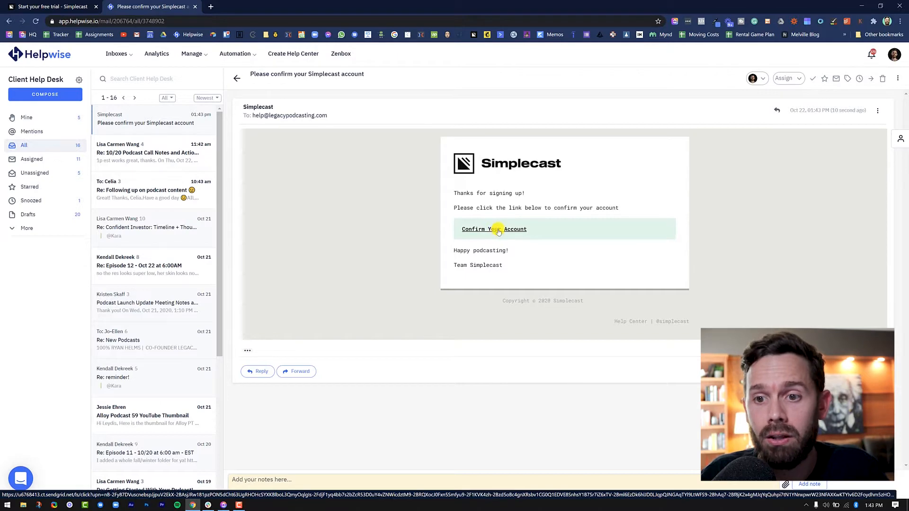
{"action": "left_click", "coordinate": [494, 229]}
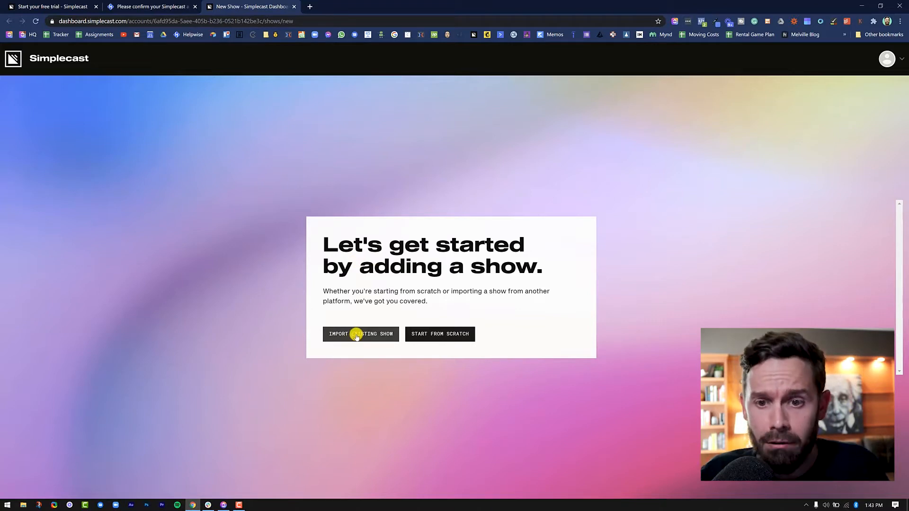
- Choose Start From Scratch on the add-a-show page to begin a new show
{"action": "left_click", "coordinate": [360, 334]}
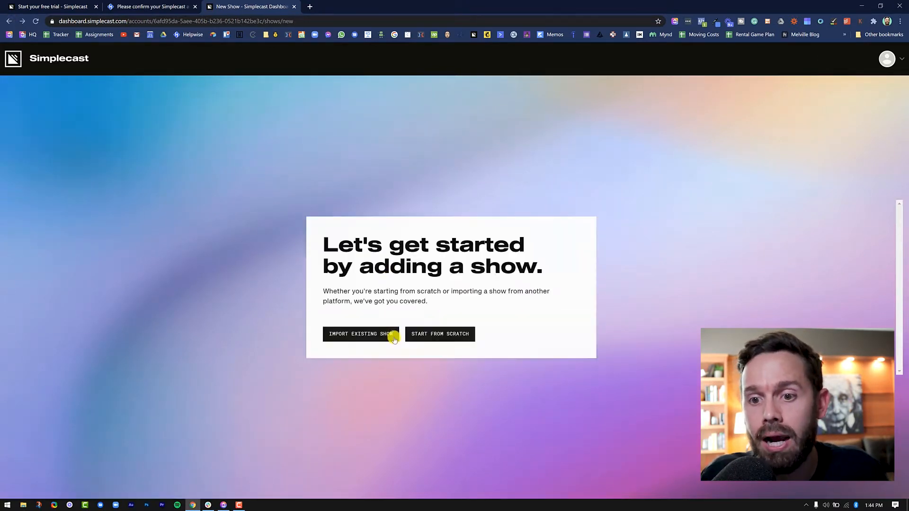
{"action": "mouse_move", "coordinate": [446, 333]}
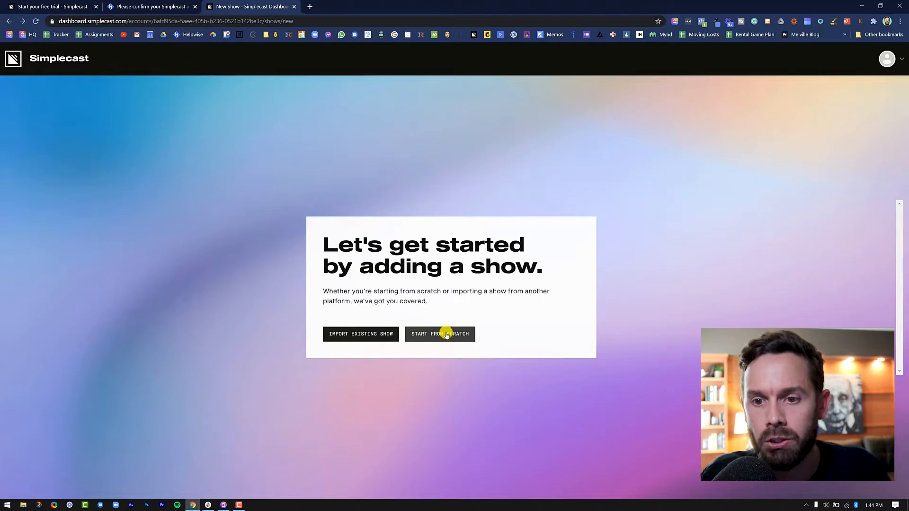
{"action": "left_click", "coordinate": [440, 334]}
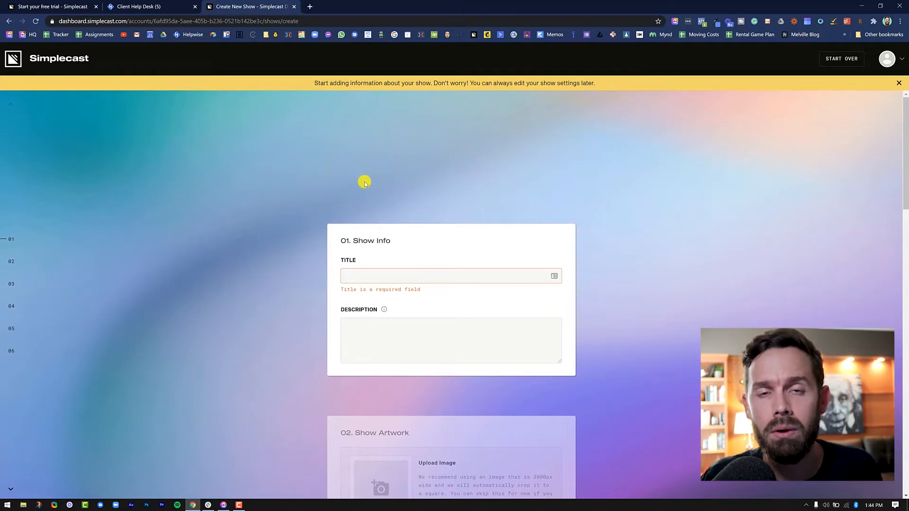
{"action": "right_click", "coordinate": [362, 194]}
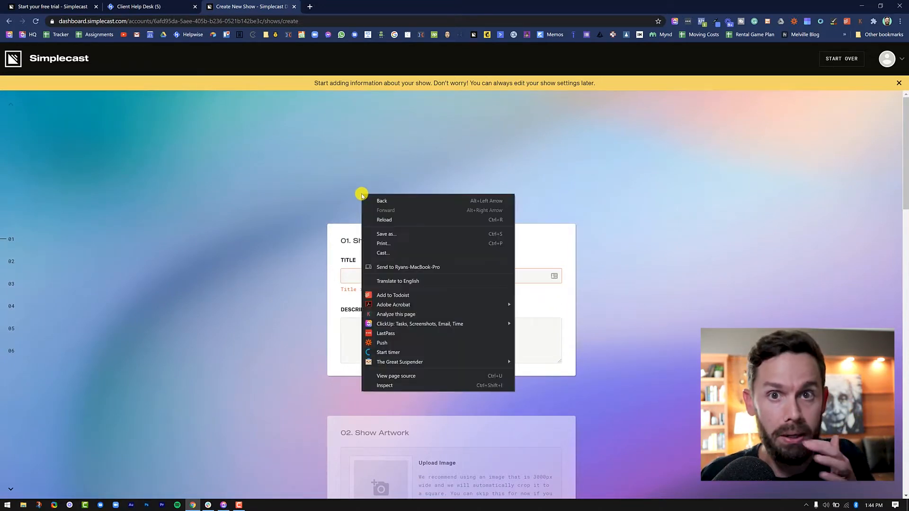
{"action": "left_click", "coordinate": [281, 208]}
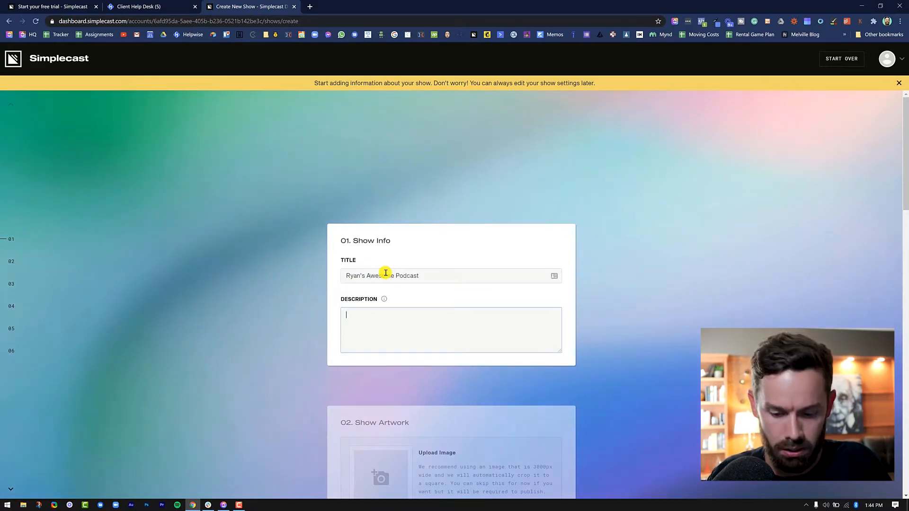
{"action": "type", "text": "A podcast about aw"}
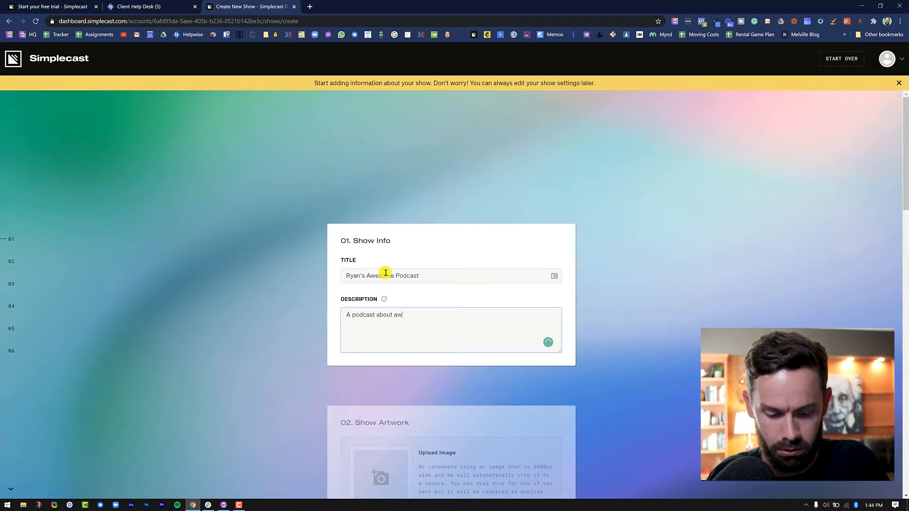
{"action": "type", "text": "esomeness!"}
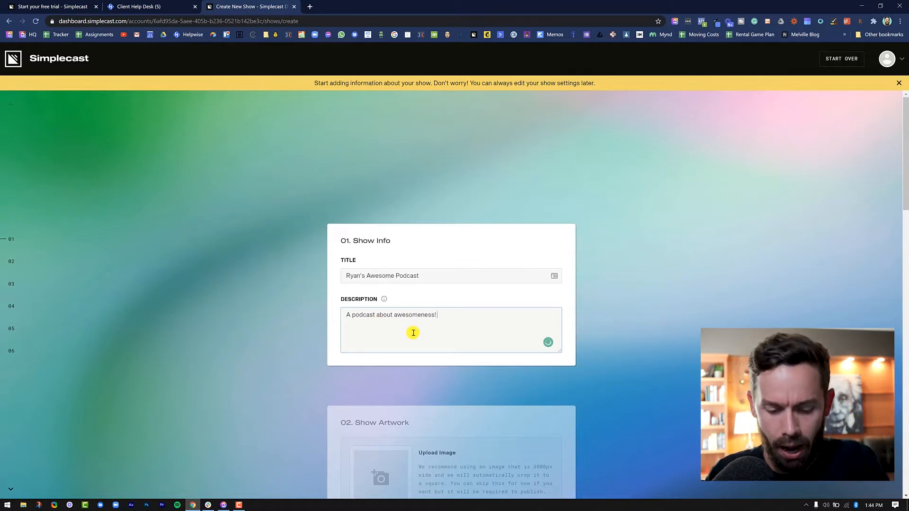
{"action": "type", "text": "https://ryan.cm"}
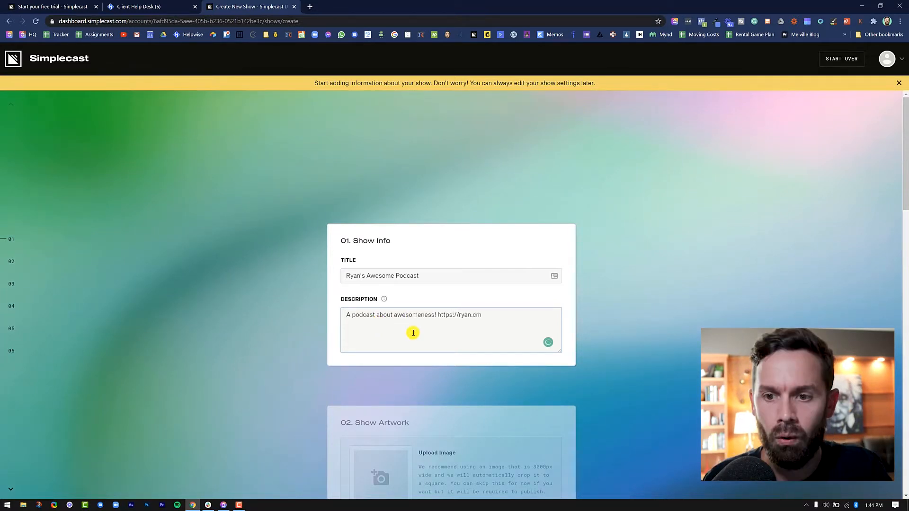
{"action": "type", "text": "om"}
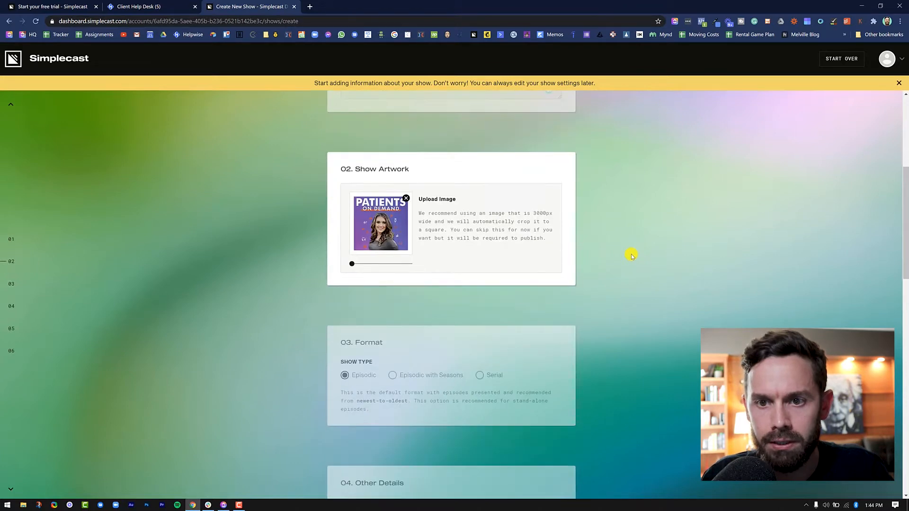
{"action": "scroll", "scroll_direction": "down", "scroll_amount": 3}
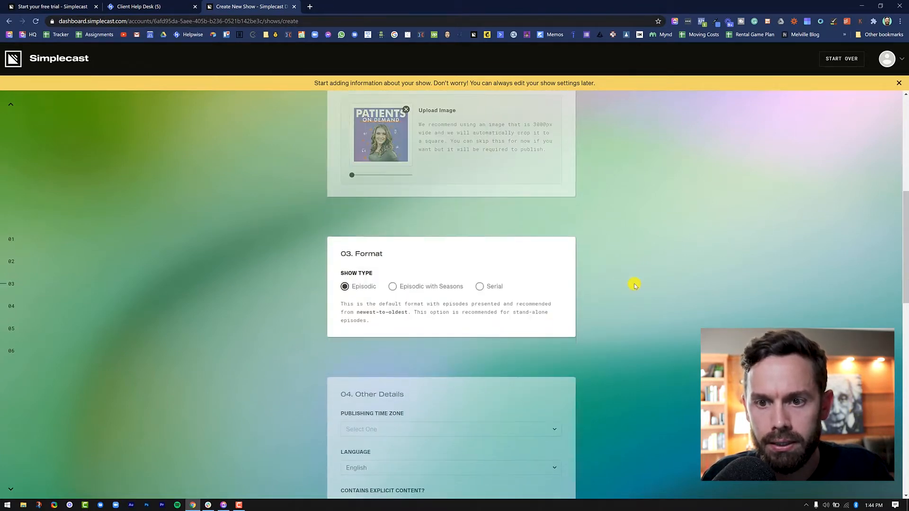
{"action": "scroll", "scroll_direction": "down", "scroll_amount": 3}
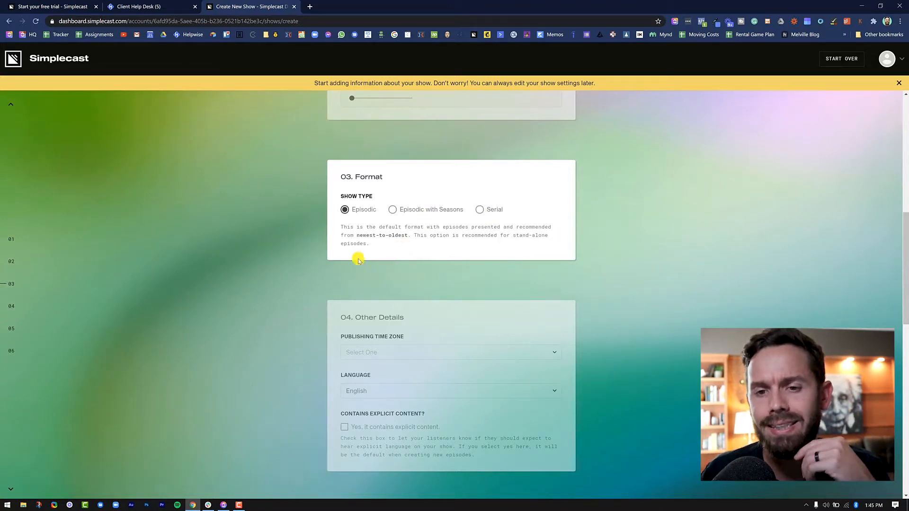
{"action": "mouse_move", "coordinate": [352, 251]}
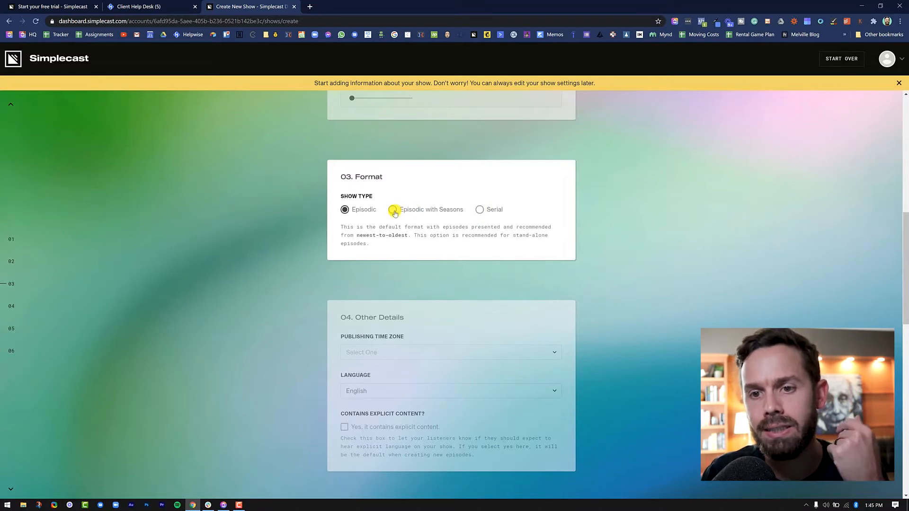
{"action": "left_click", "coordinate": [393, 209]}
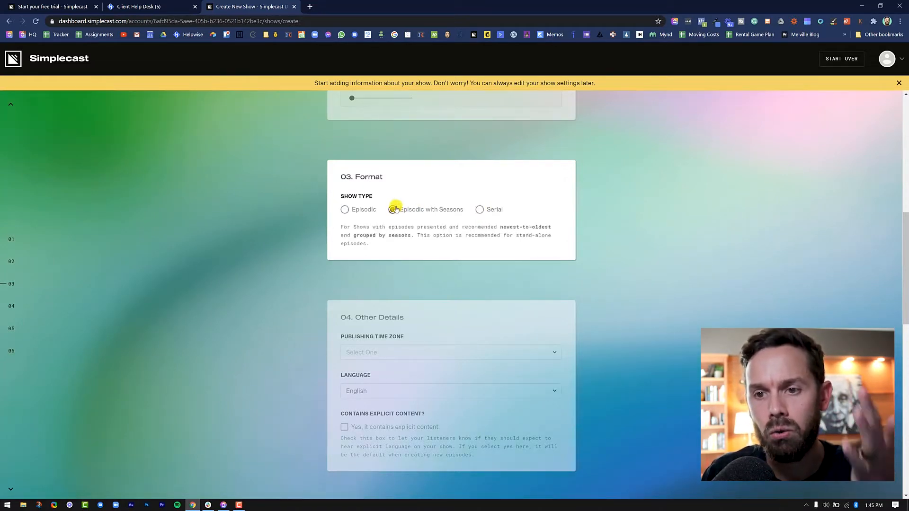
{"action": "left_click", "coordinate": [392, 209]}
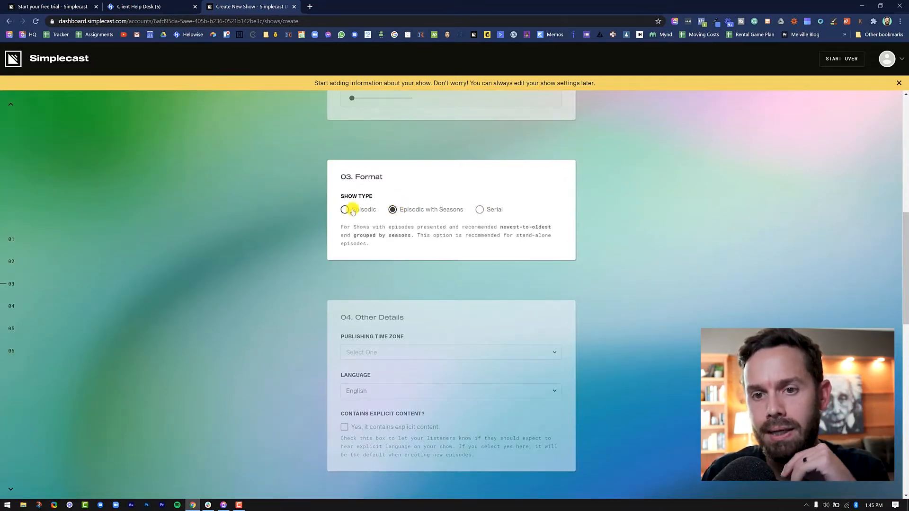
{"action": "left_click", "coordinate": [345, 209]}
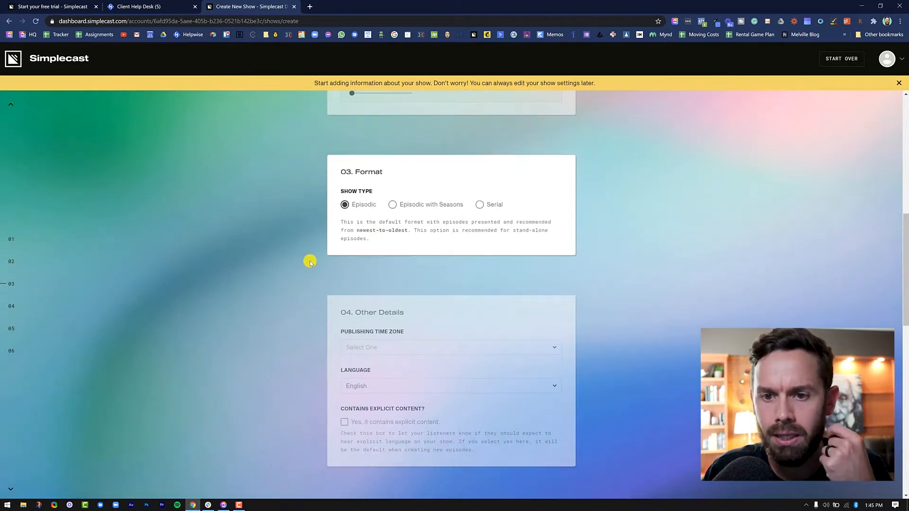
- Search 'new' and set the publishing time zone to America/New York
{"action": "left_click", "coordinate": [450, 347]}
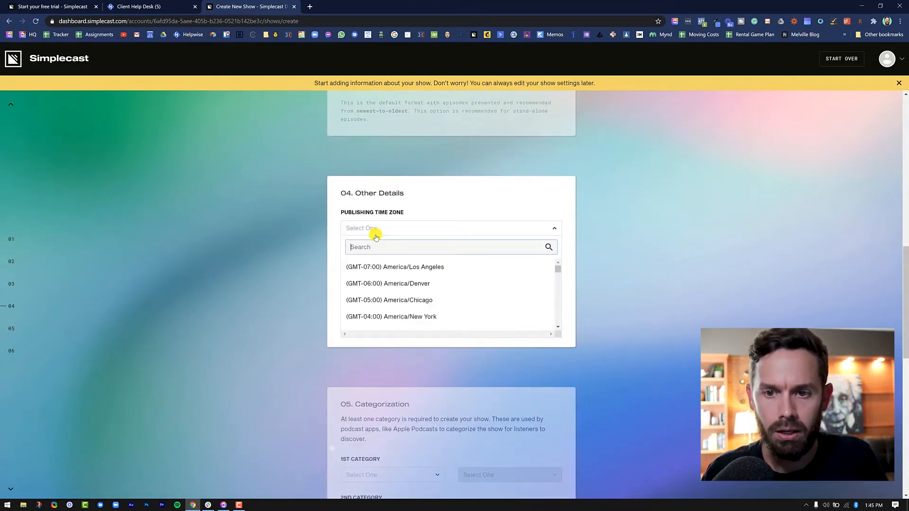
{"action": "type", "text": "new"}
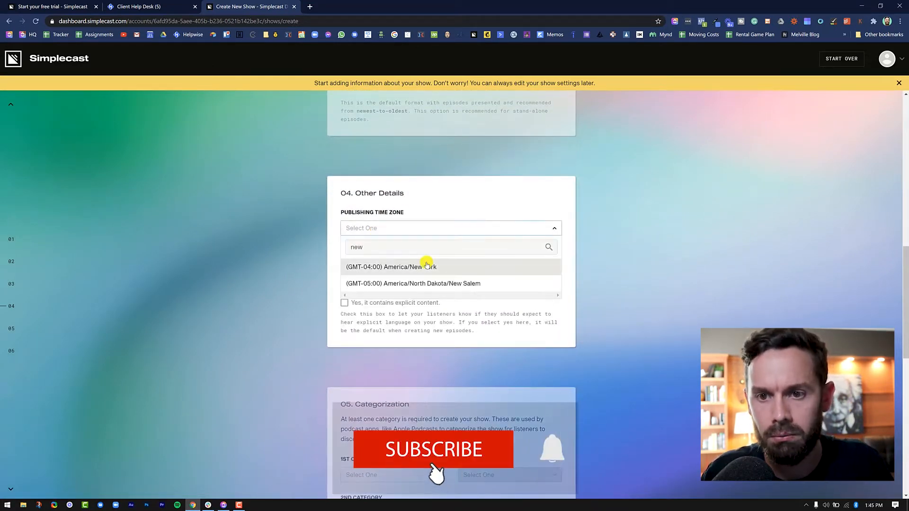
{"action": "left_click", "coordinate": [391, 266]}
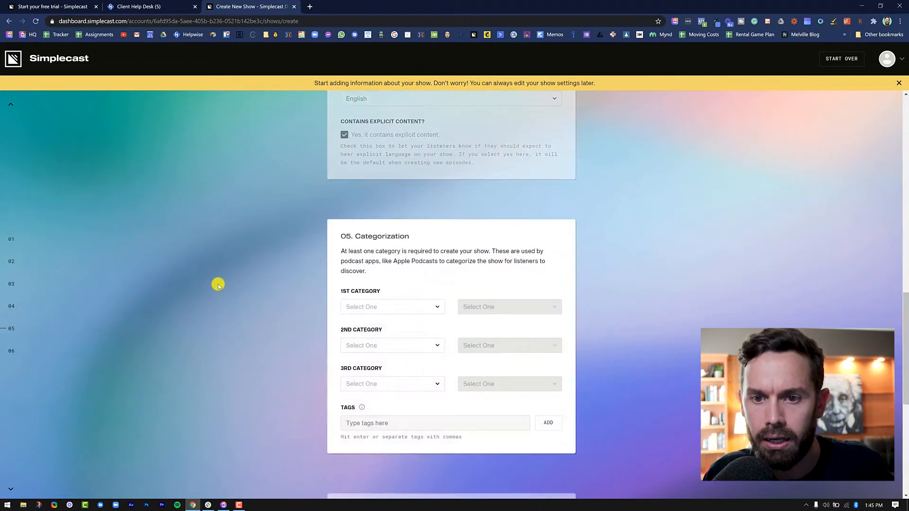
- Set the first category to Business > Entrepreneurship
{"action": "left_click", "coordinate": [392, 306]}
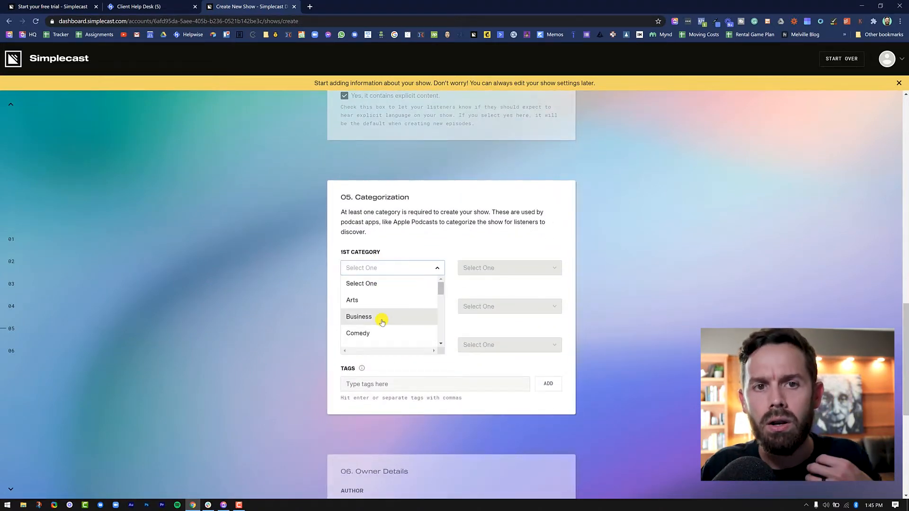
{"action": "mouse_move", "coordinate": [385, 300]}
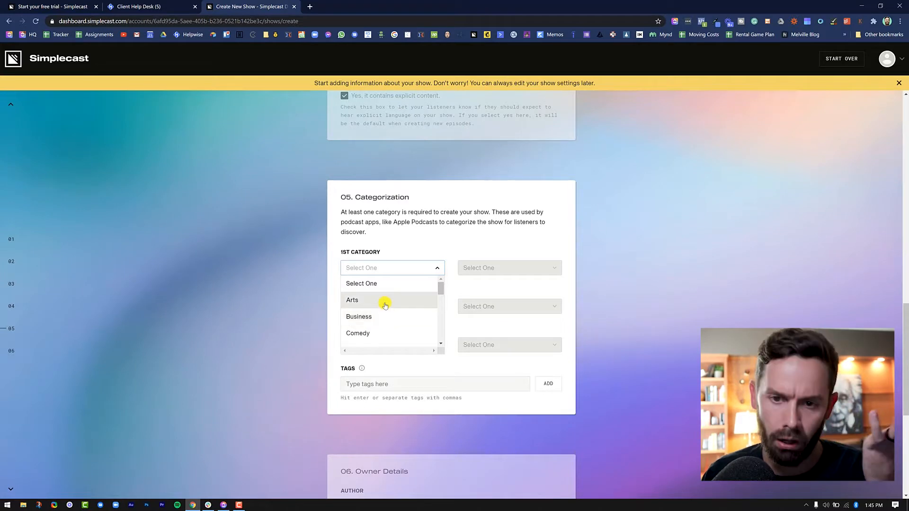
{"action": "left_click", "coordinate": [358, 317]}
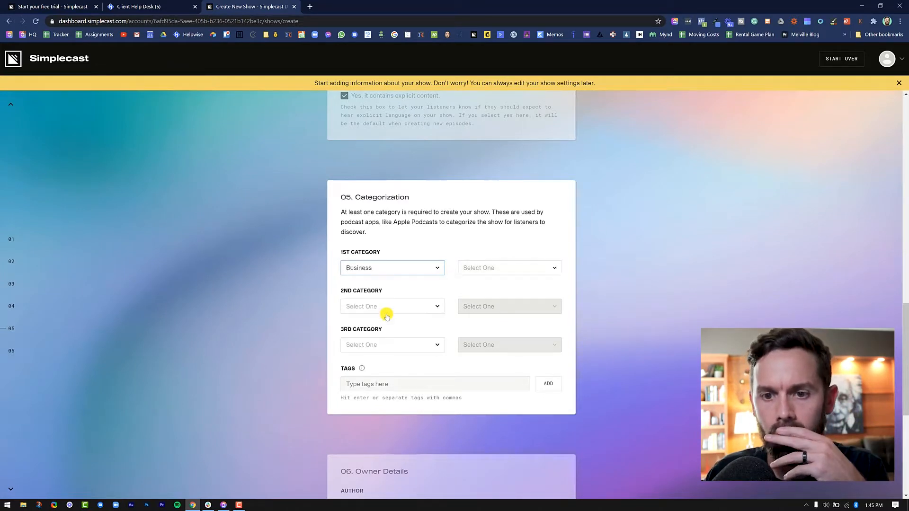
{"action": "left_click", "coordinate": [509, 267]}
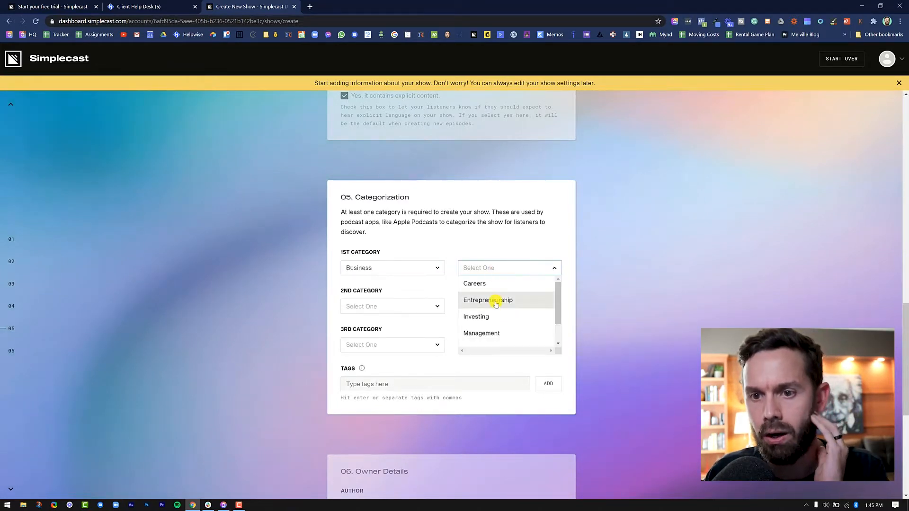
{"action": "left_click", "coordinate": [488, 300]}
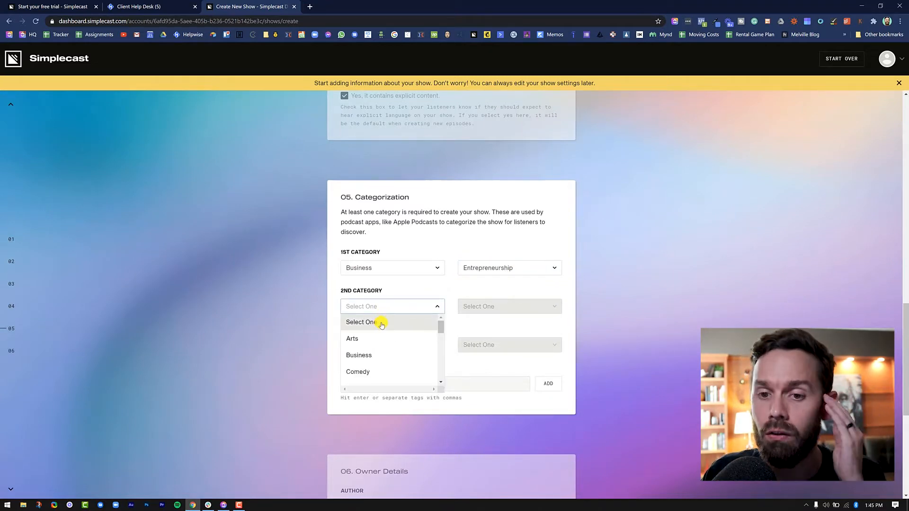
{"action": "mouse_move", "coordinate": [395, 342]}
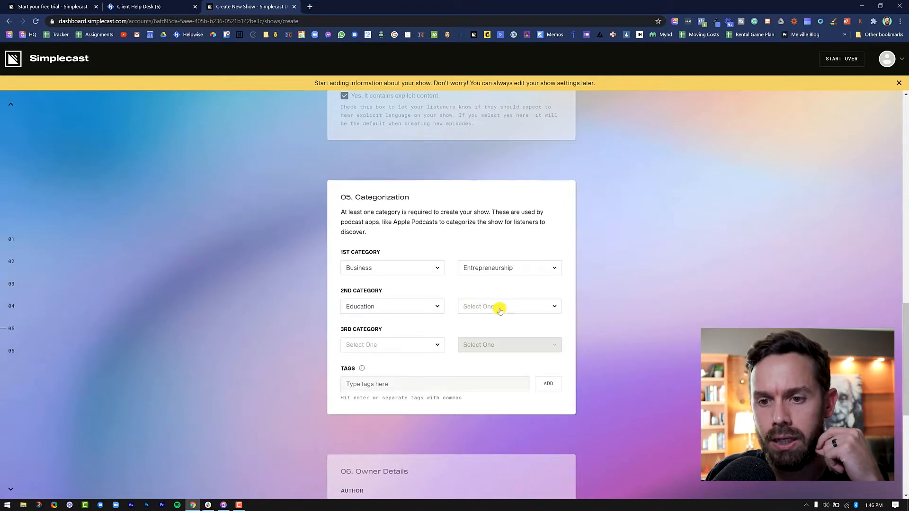
- Set Education > Self-Improvement as second and News > Business News as third category
{"action": "left_click", "coordinate": [510, 307]}
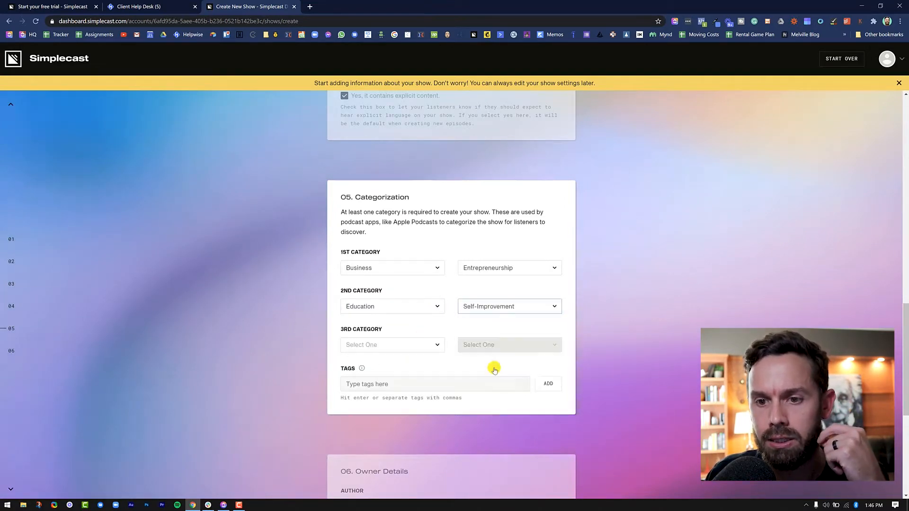
{"action": "left_click", "coordinate": [392, 344]}
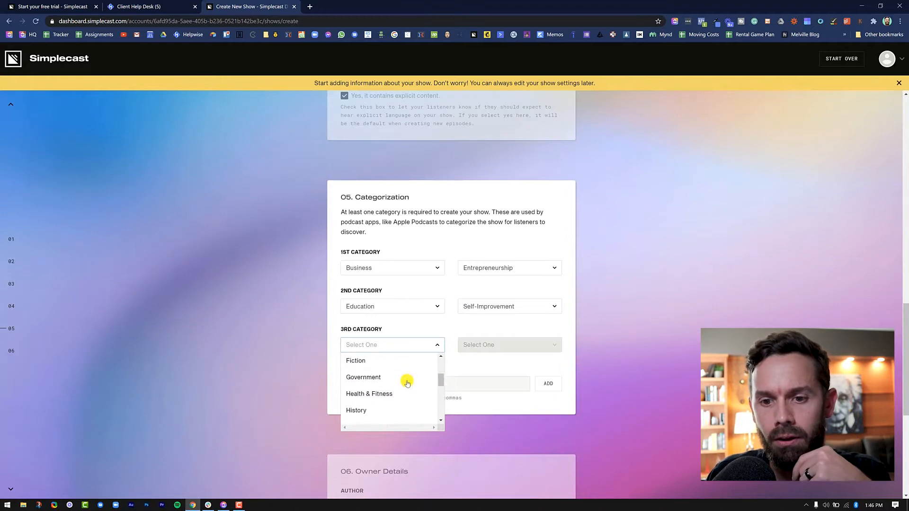
{"action": "scroll", "scroll_direction": "down", "scroll_amount": 3}
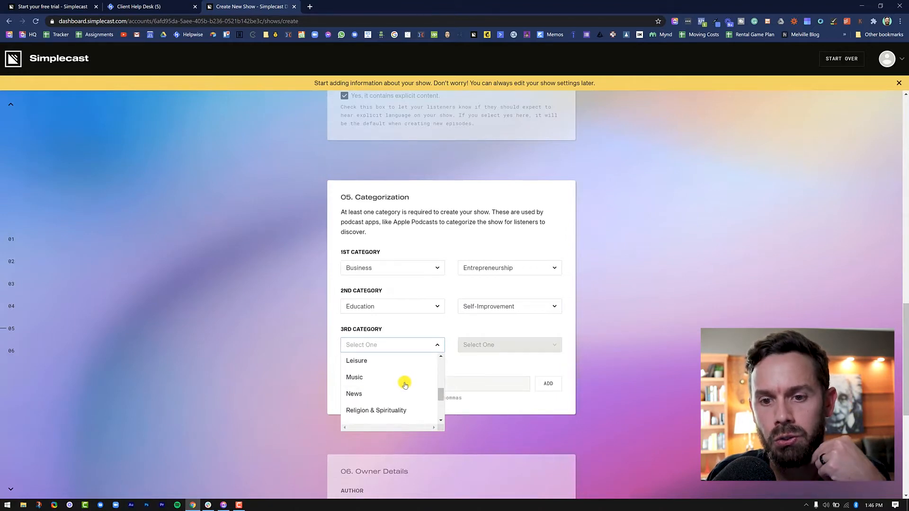
{"action": "left_click", "coordinate": [353, 394]}
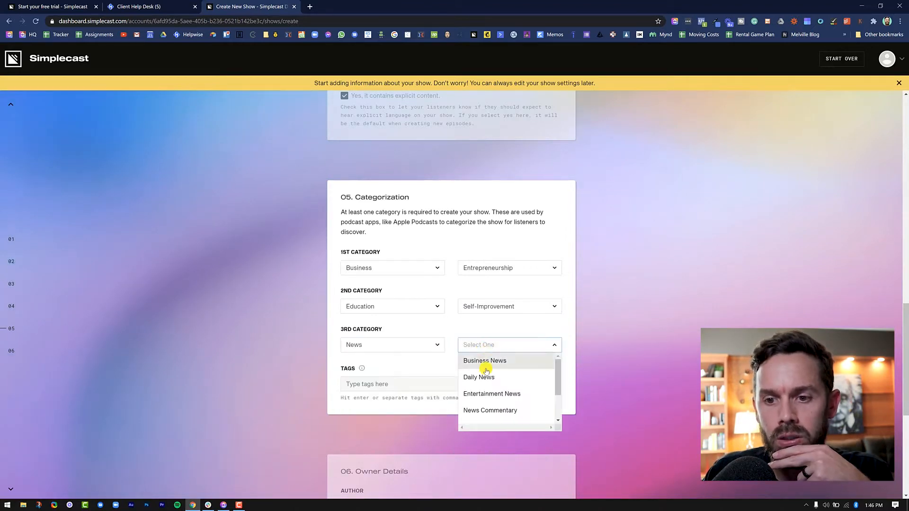
{"action": "left_click", "coordinate": [485, 361]}
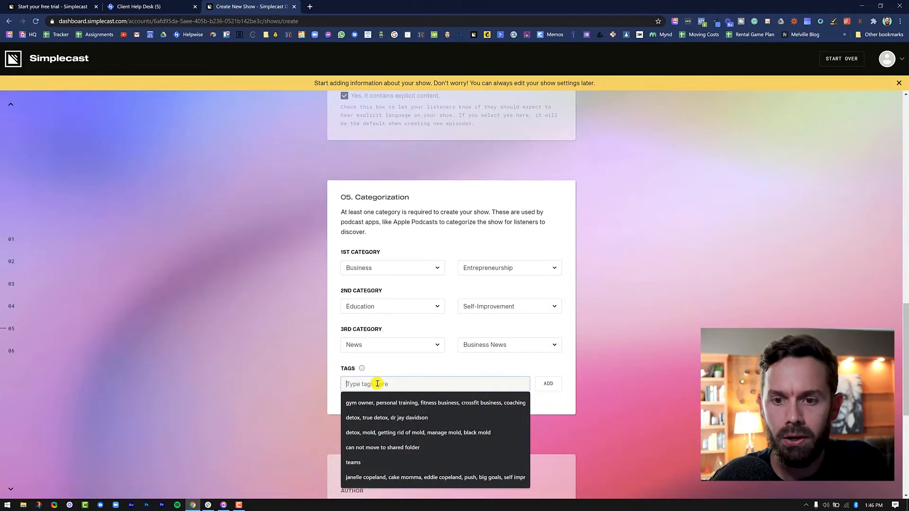
- Add tags coaching business, crossfit business, fitness business, gym owner and personal training
{"action": "left_click", "coordinate": [435, 403]}
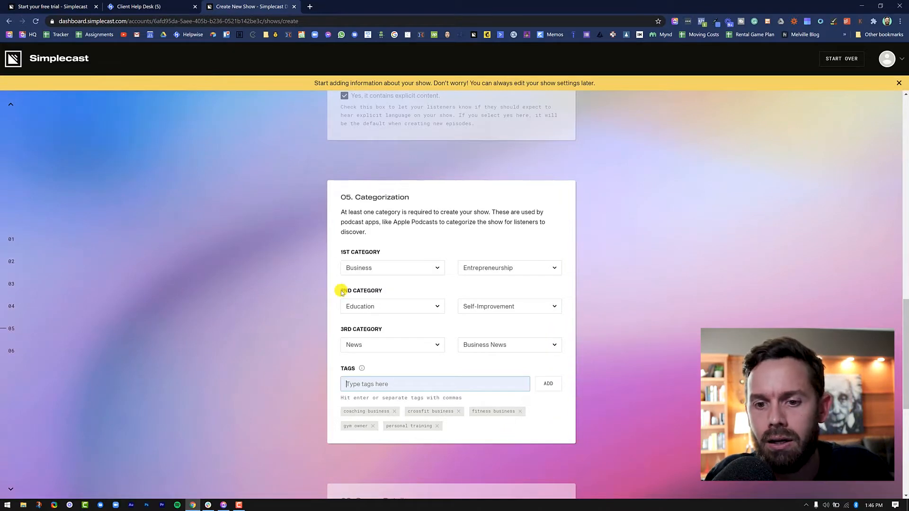
{"action": "scroll", "scroll_direction": "down", "scroll_amount": 3}
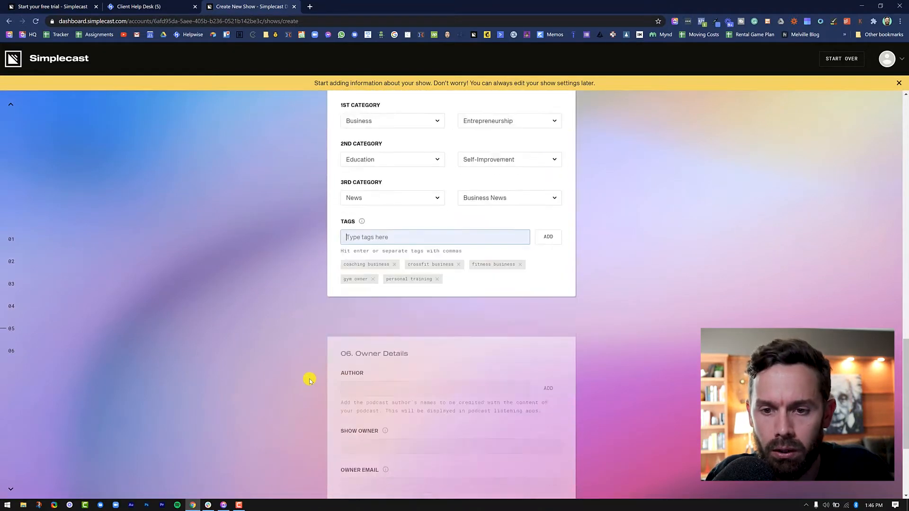
- Enter Legacy Podcasting as show owner along with the owner email
{"action": "scroll", "scroll_direction": "down", "scroll_amount": 3}
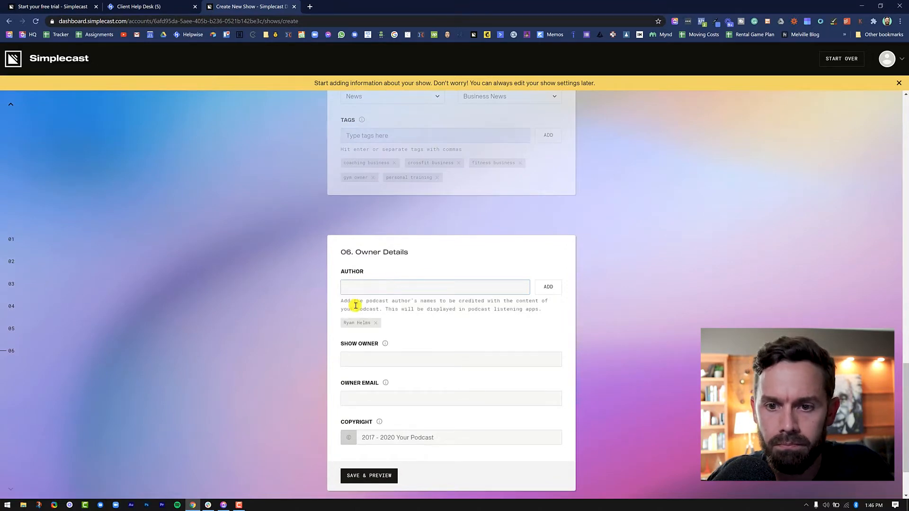
{"action": "left_click", "coordinate": [451, 360]}
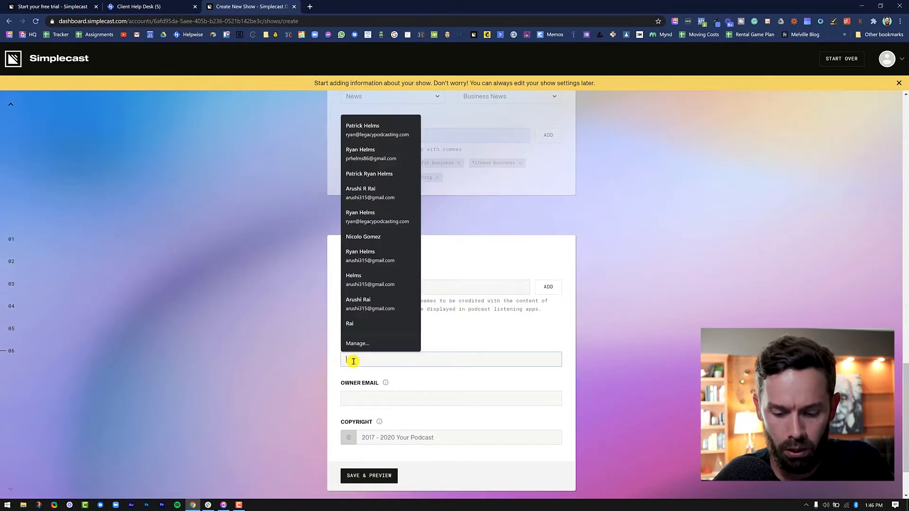
{"action": "type", "text": "Legacyp"}
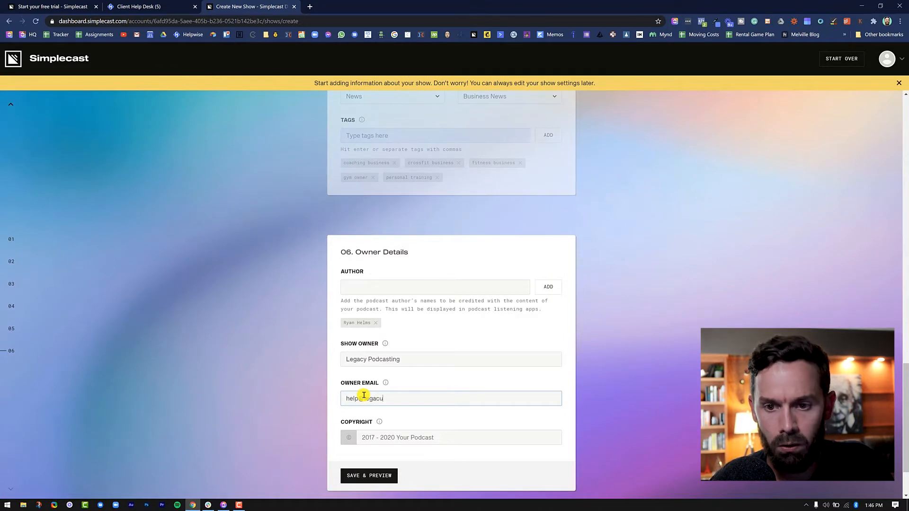
{"action": "type", "text": "podcast"}
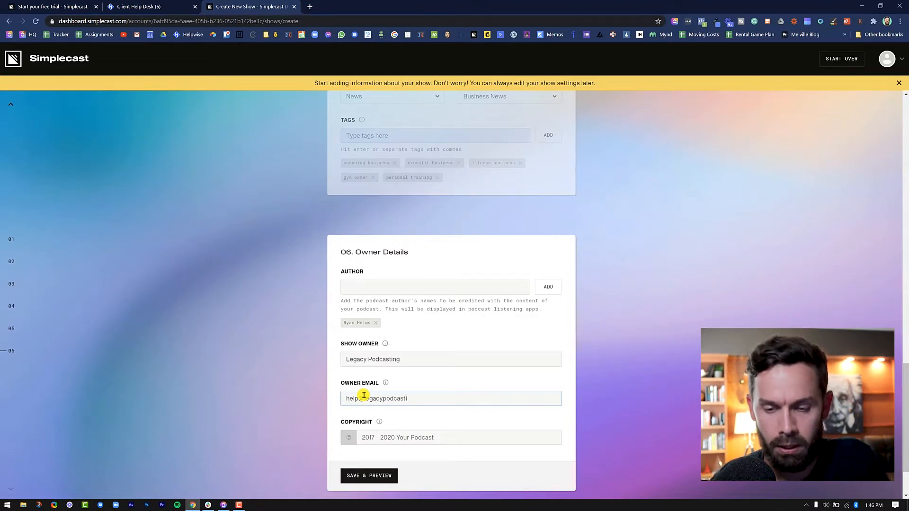
{"action": "type", "text": "ng.com"}
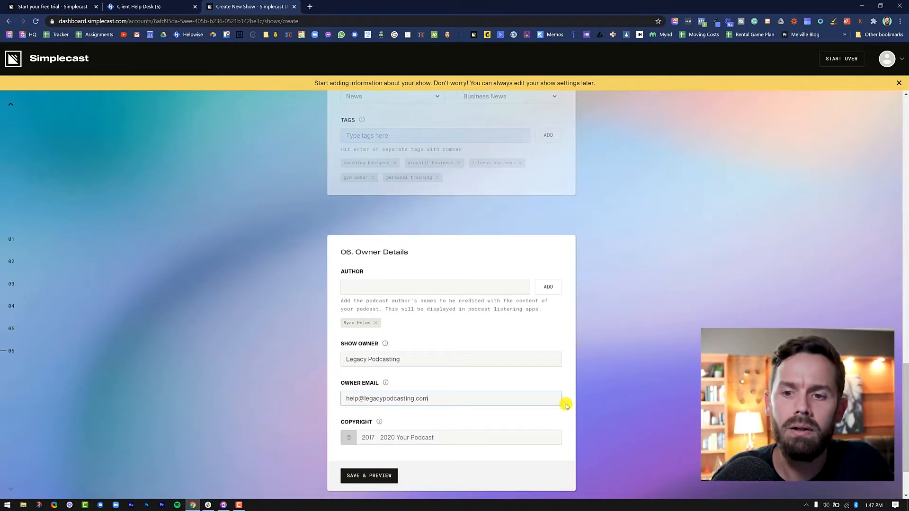
{"action": "mouse_move", "coordinate": [573, 399]}
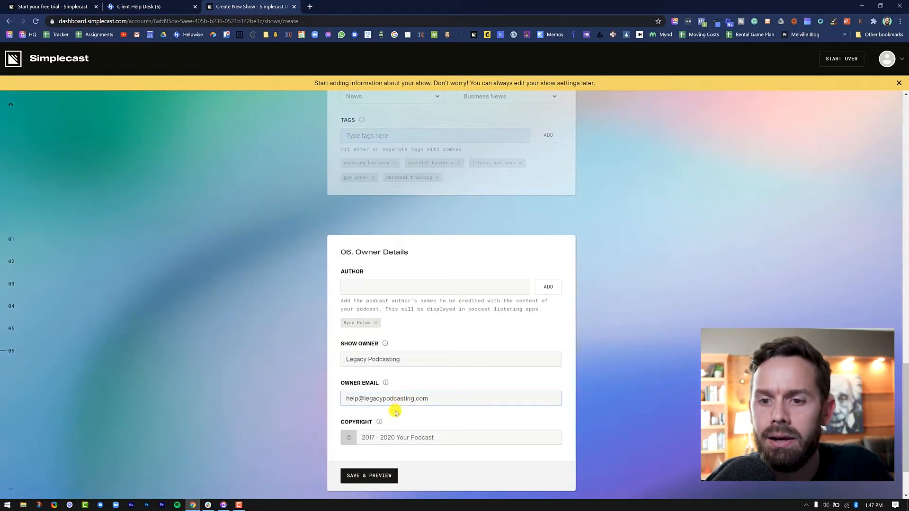
- Set the copyright notice to 2020 - 2021 Legacy Podcasting
{"action": "left_click", "coordinate": [458, 438]}
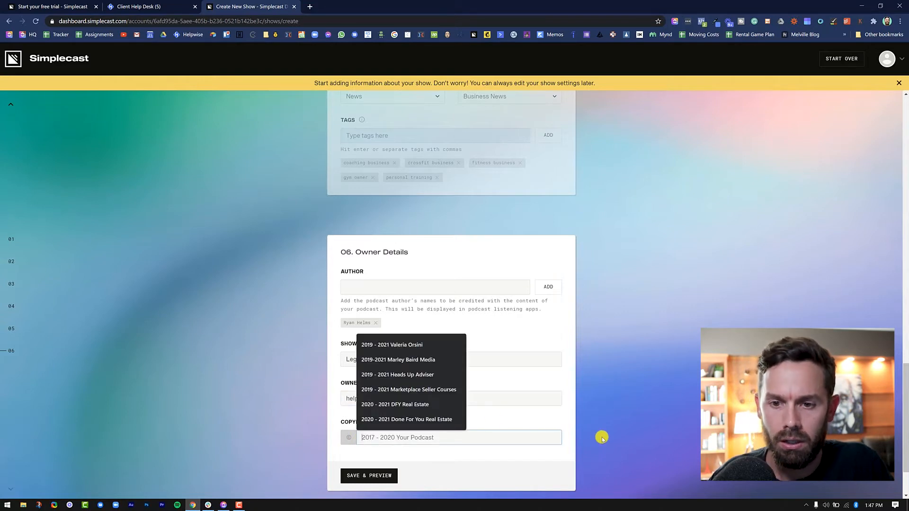
{"action": "left_click", "coordinate": [395, 404]}
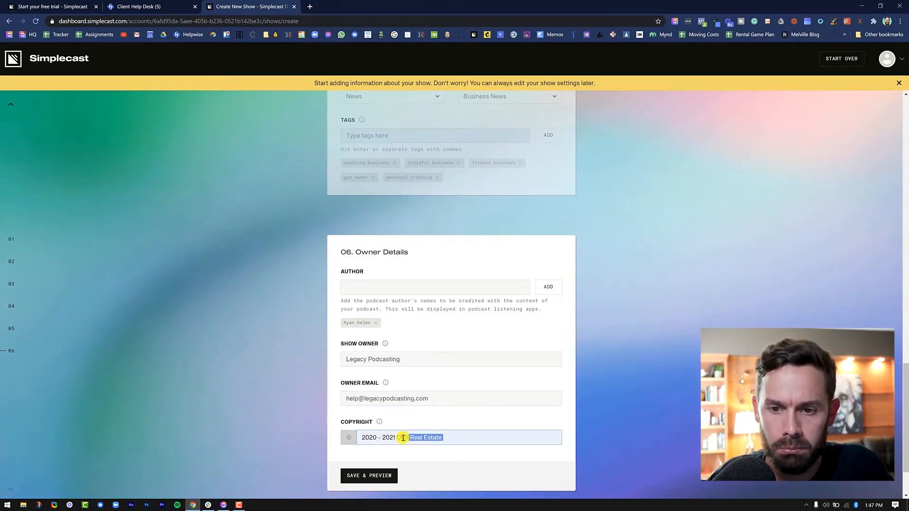
{"action": "type", "text": "L"}
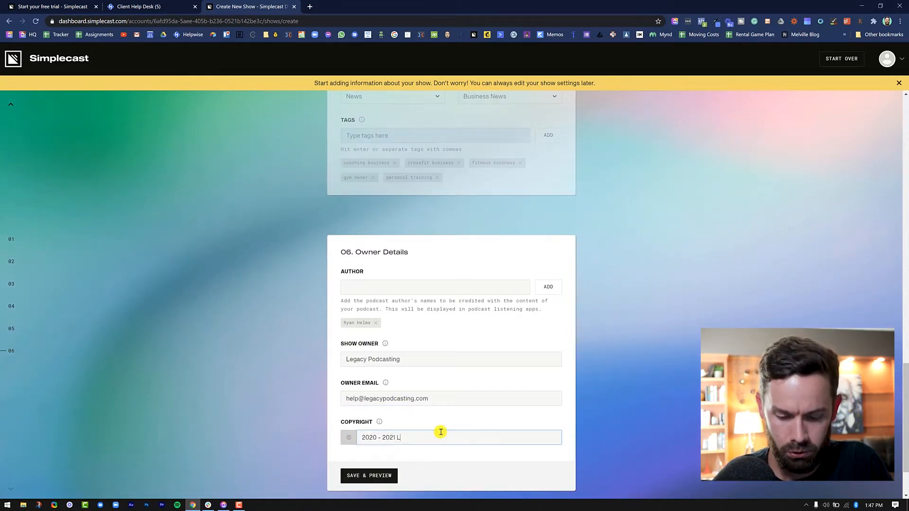
{"action": "type", "text": "egacy Podcasting"}
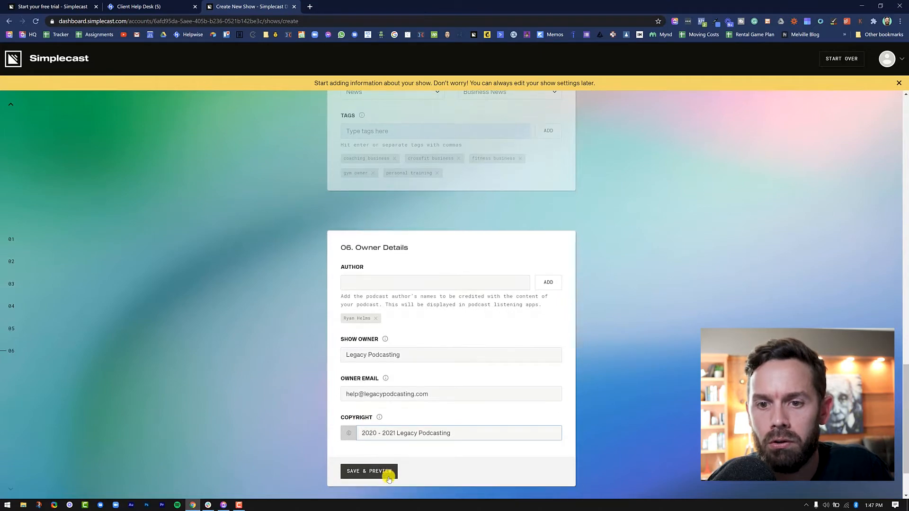
- Save and preview the show details, then create Ryan's Awesome Podcast
{"action": "left_click", "coordinate": [368, 471]}
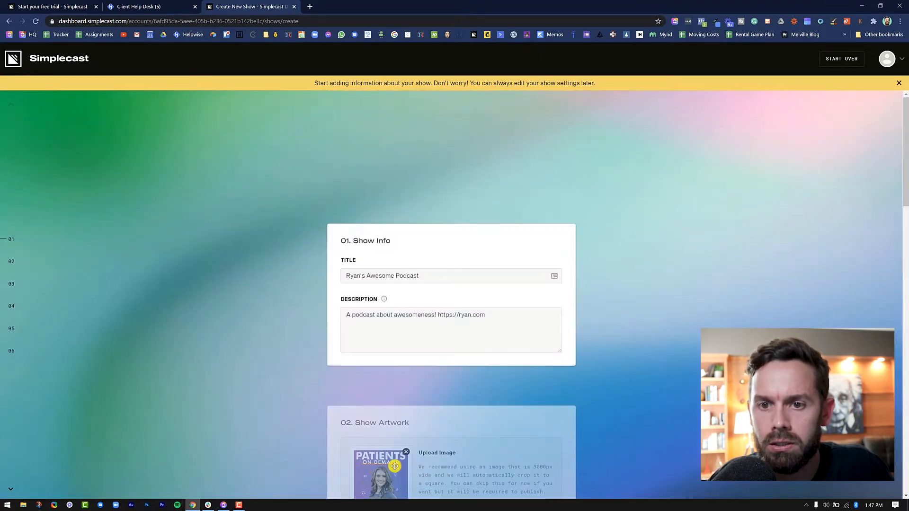
{"action": "scroll", "scroll_direction": "down", "scroll_amount": 3}
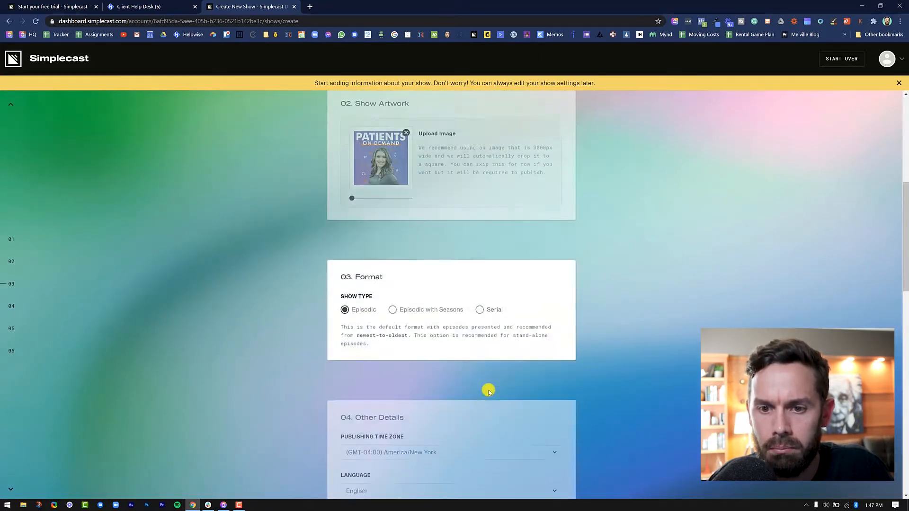
{"action": "scroll", "scroll_direction": "down", "scroll_amount": 3}
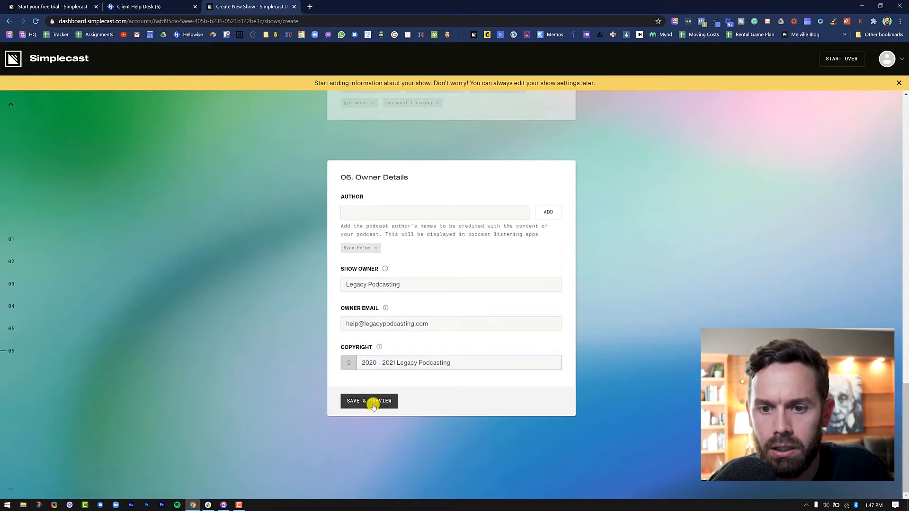
{"action": "left_click", "coordinate": [368, 401]}
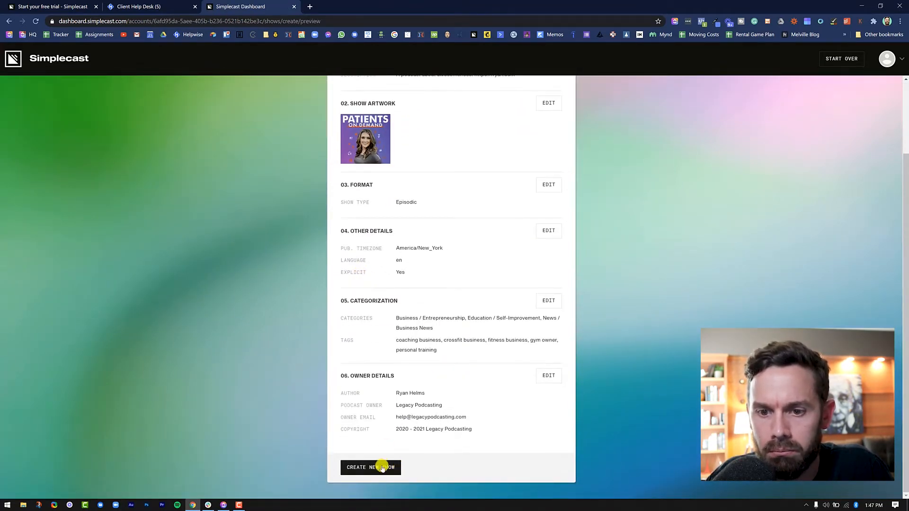
{"action": "left_click", "coordinate": [382, 468]}
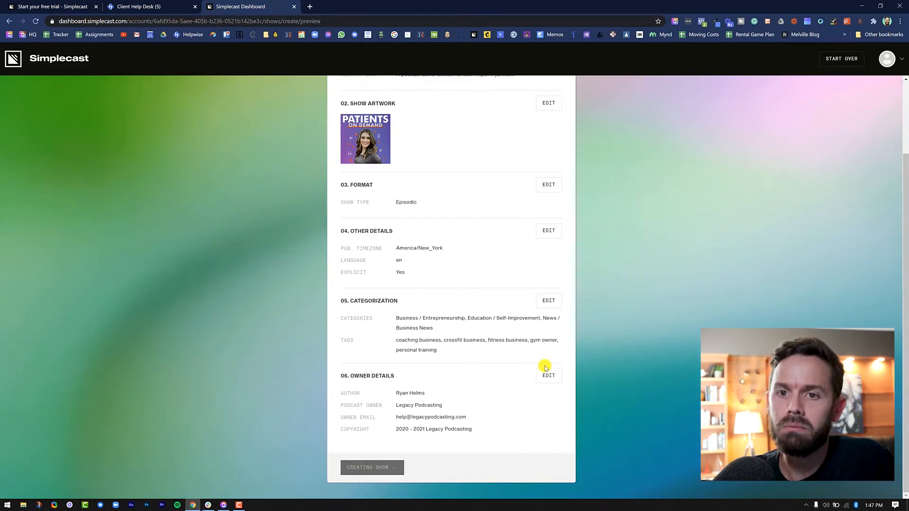
{"action": "left_click", "coordinate": [373, 468]}
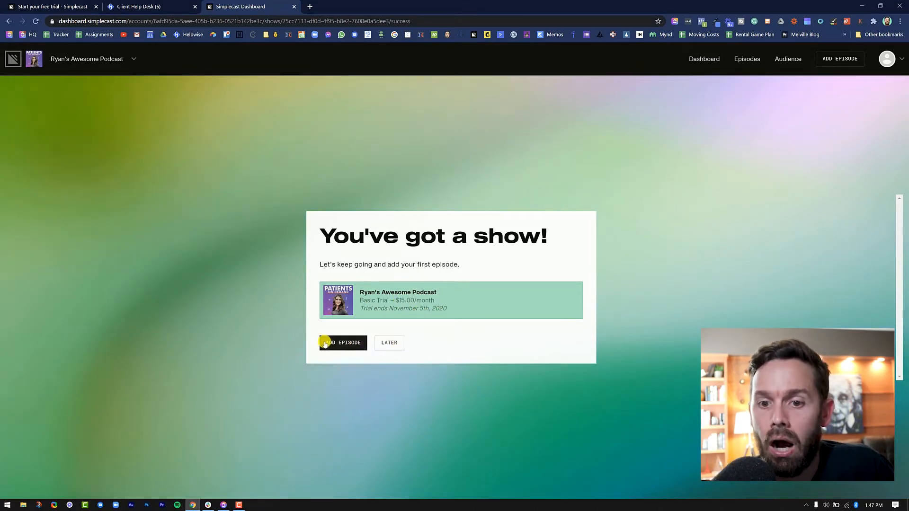
- Go to Billing & Subscriptions and view the podcast's plan options
{"action": "left_click", "coordinate": [343, 343]}
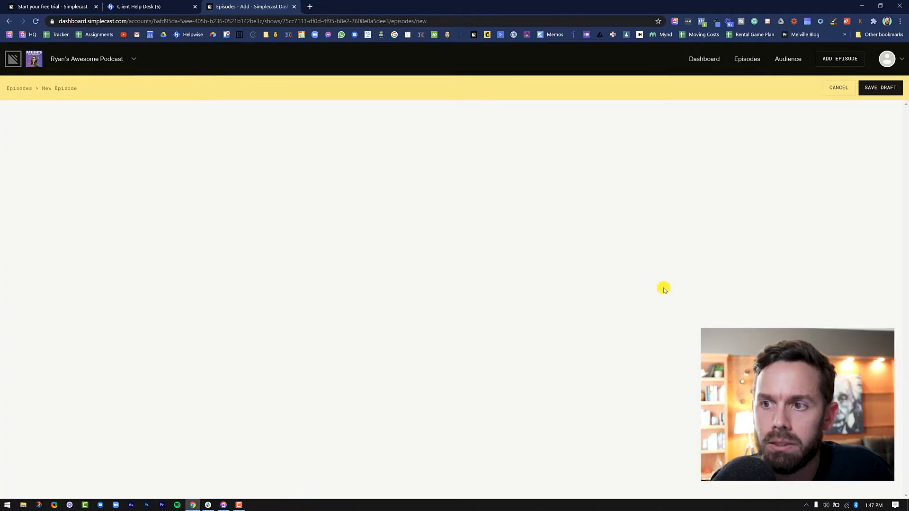
{"action": "left_click", "coordinate": [891, 58]}
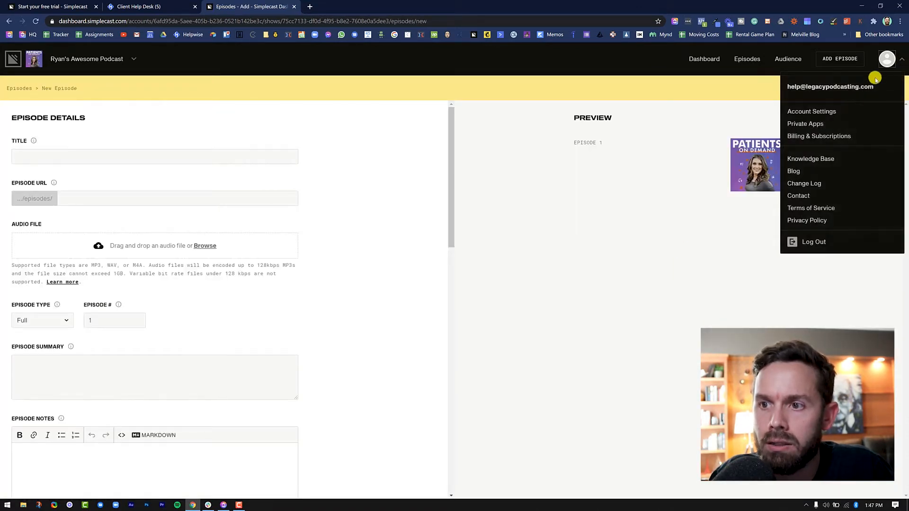
{"action": "left_click", "coordinate": [818, 136]}
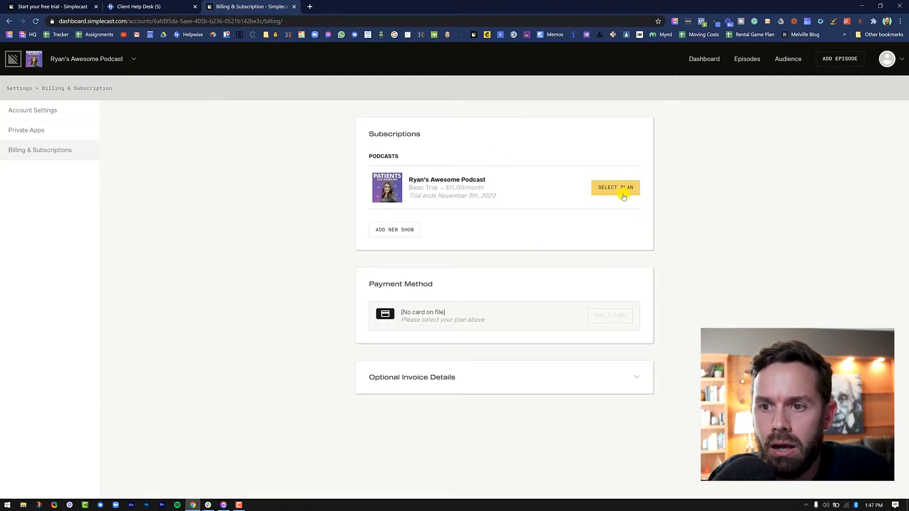
{"action": "left_click", "coordinate": [616, 187]}
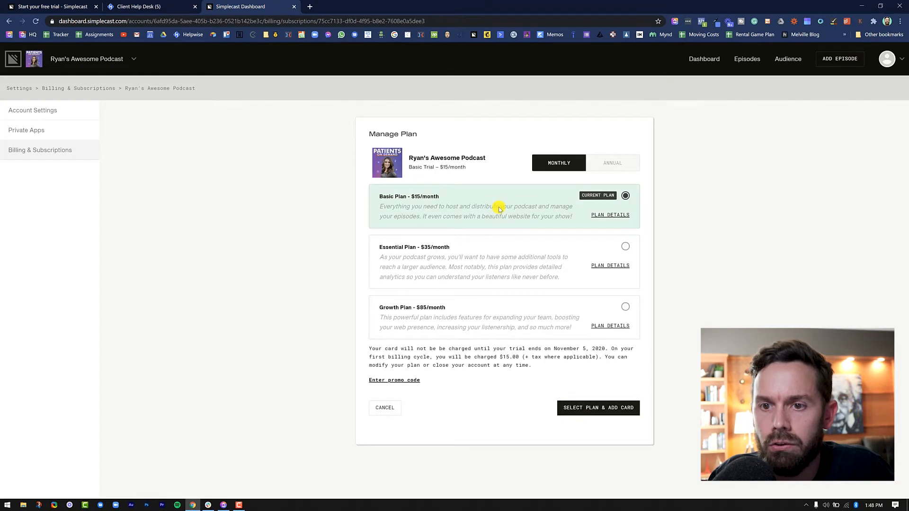
{"action": "mouse_move", "coordinate": [435, 216]}
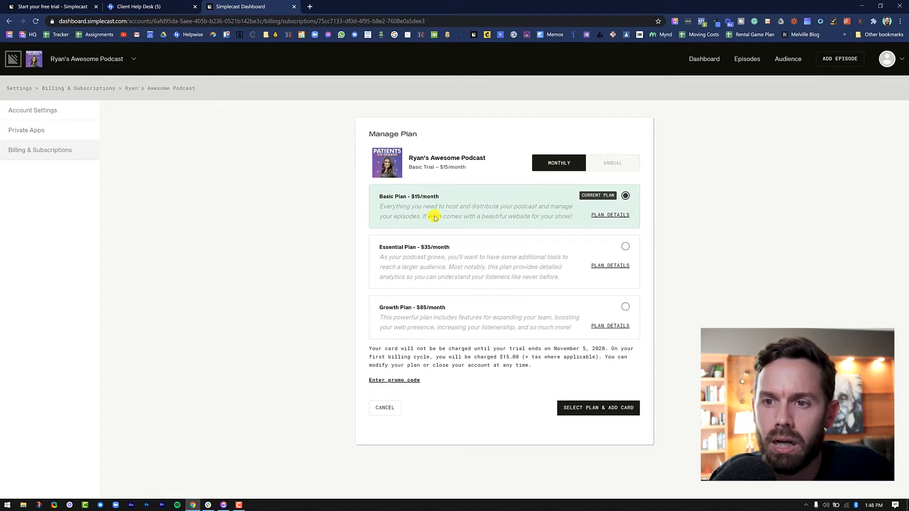
- Compare annual and monthly prices, keep monthly, and reveal the promo code field
{"action": "left_click", "coordinate": [612, 163]}
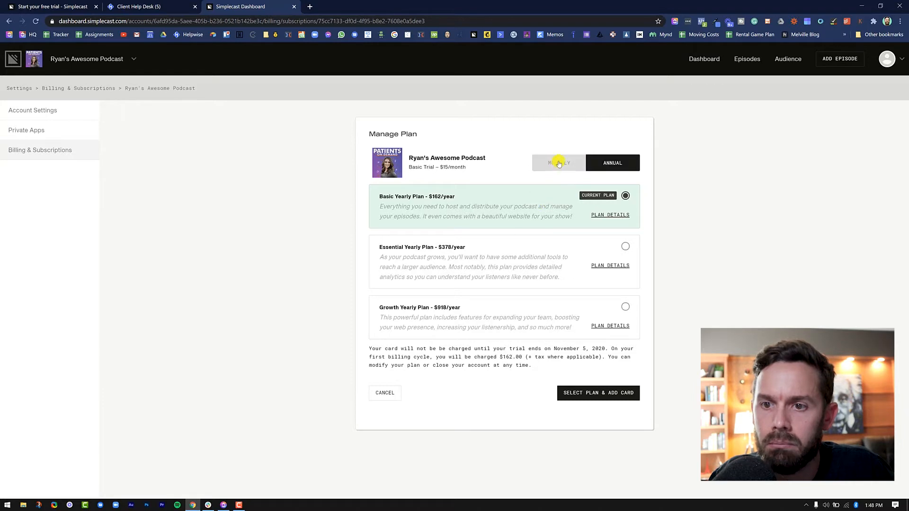
{"action": "left_click", "coordinate": [559, 162]}
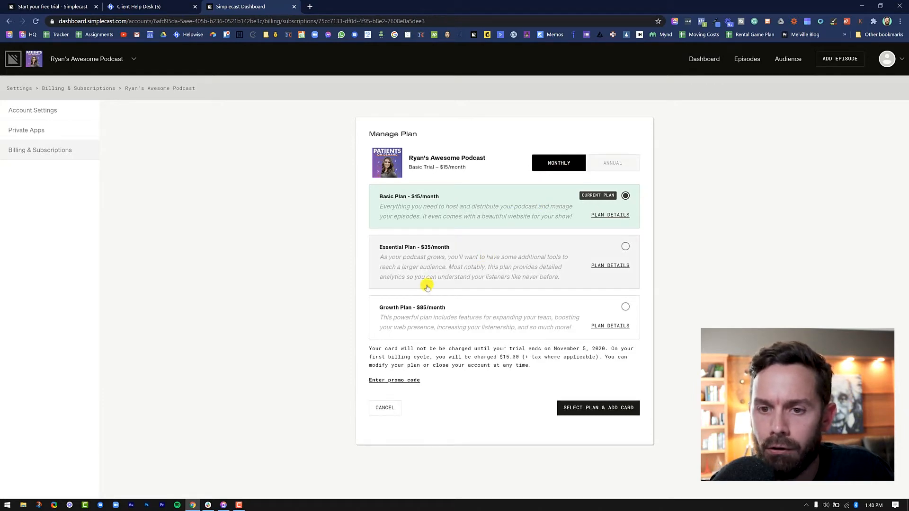
{"action": "mouse_move", "coordinate": [446, 278]}
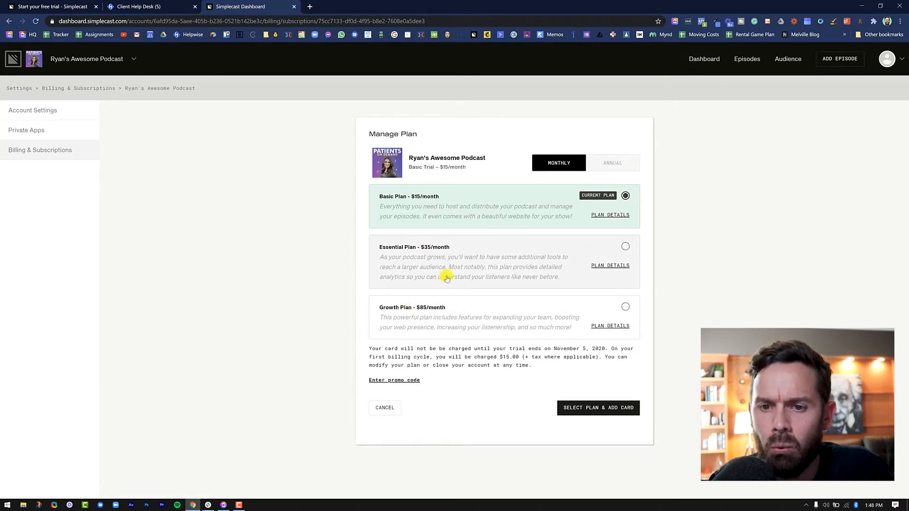
{"action": "mouse_move", "coordinate": [445, 296]}
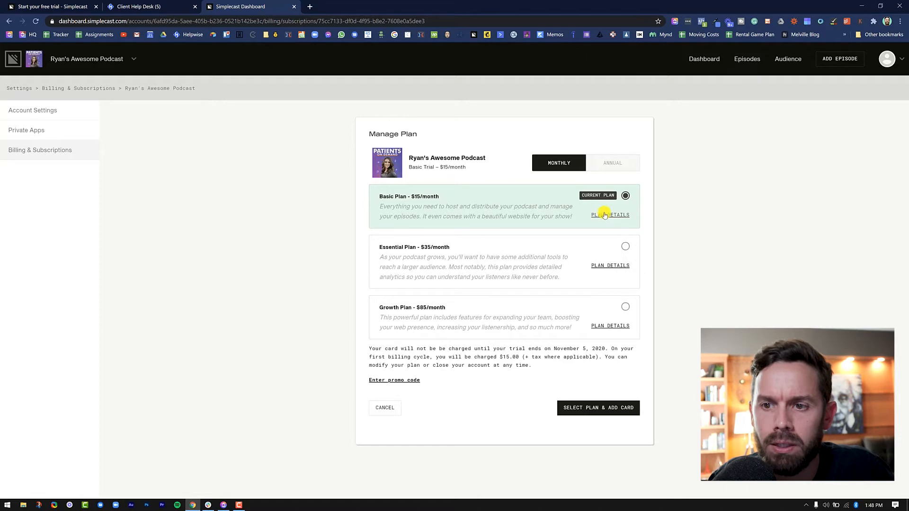
{"action": "mouse_move", "coordinate": [595, 307]}
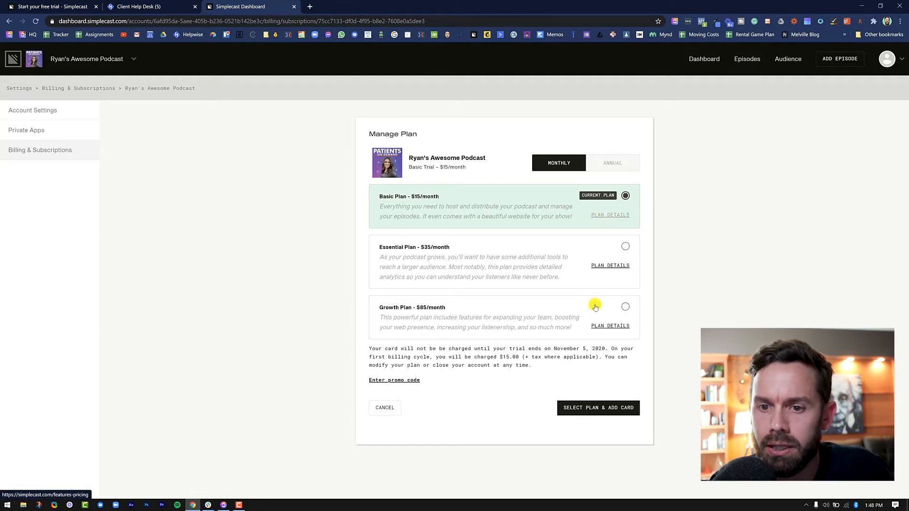
{"action": "left_click", "coordinate": [394, 380]}
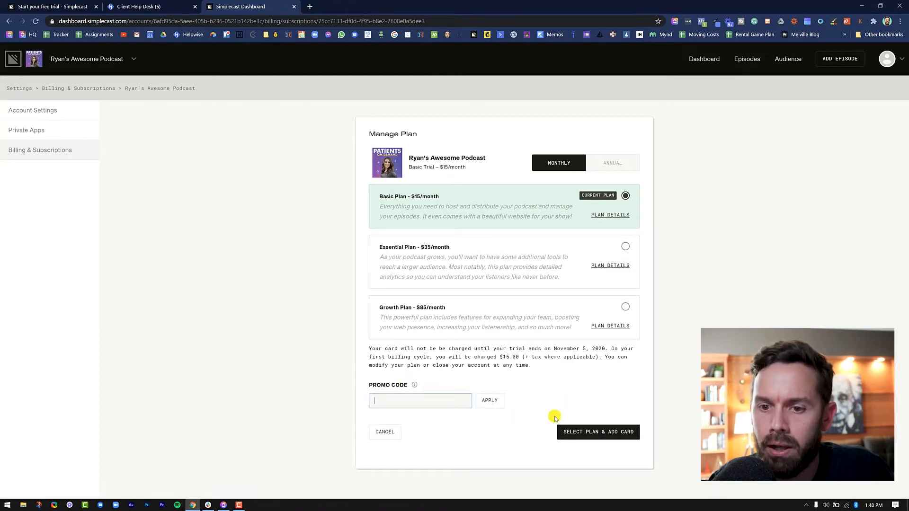
{"action": "mouse_move", "coordinate": [600, 435]}
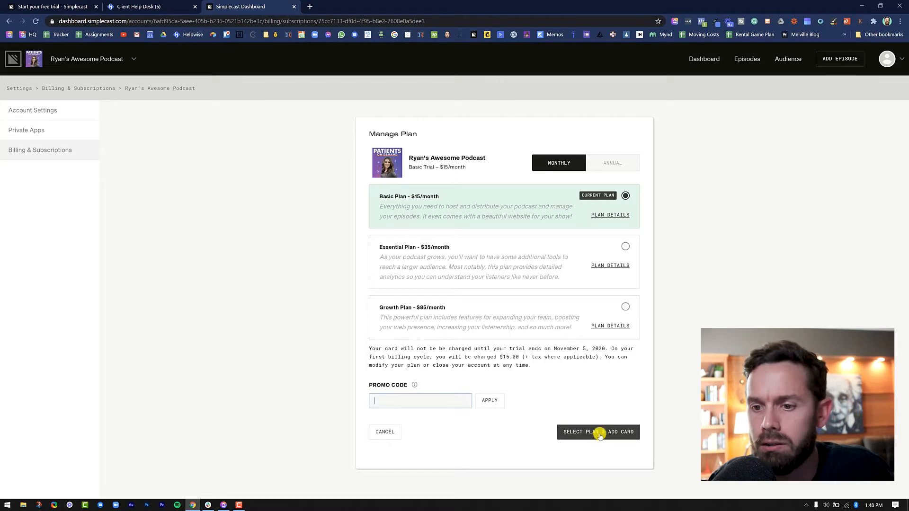
- Choose the Basic plan and enter the cardholder name and Visa card details to subscribe
{"action": "left_click", "coordinate": [622, 432]}
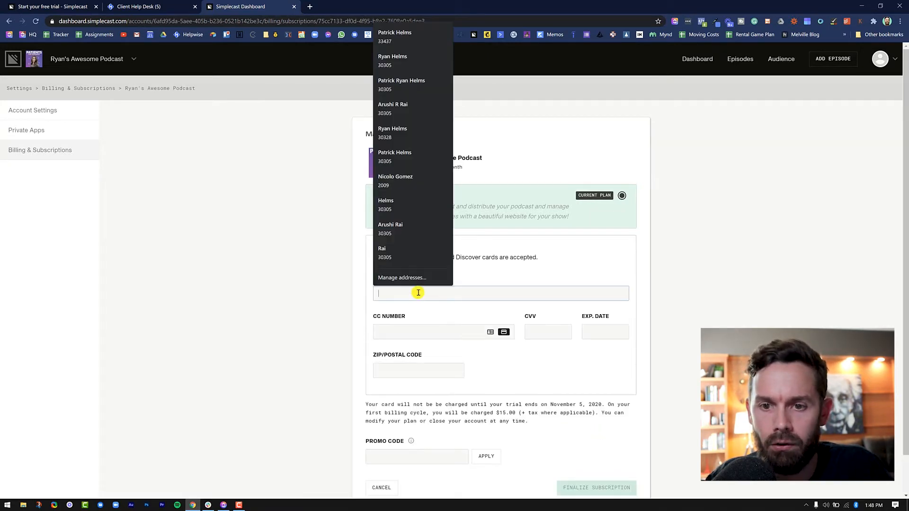
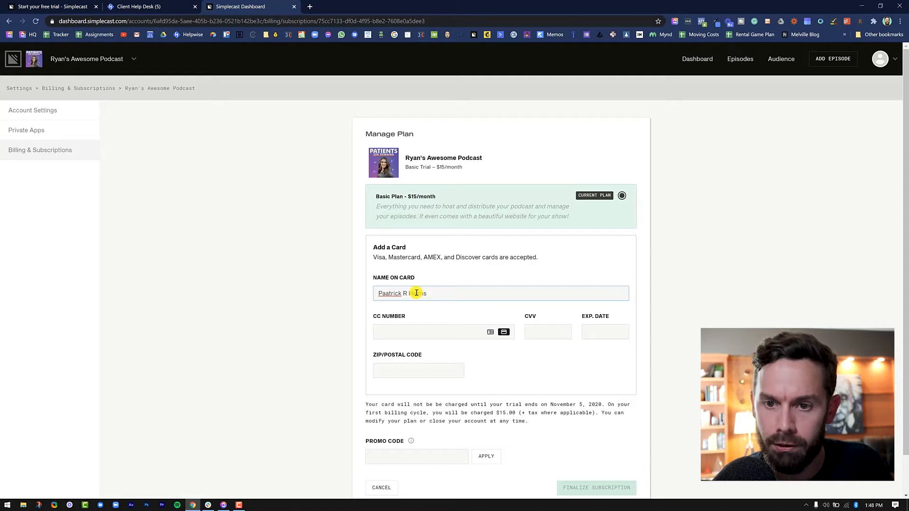
{"action": "left_click", "coordinate": [413, 332]}
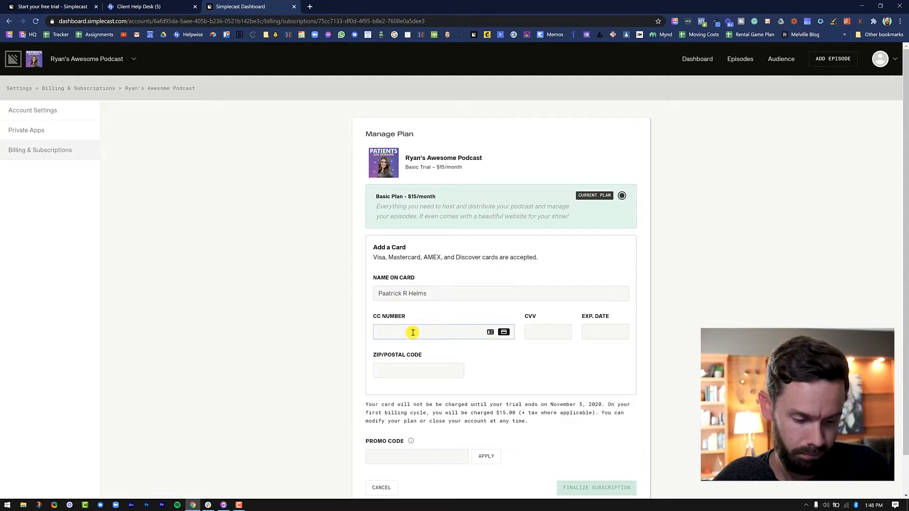
{"action": "left_click", "coordinate": [597, 488]}
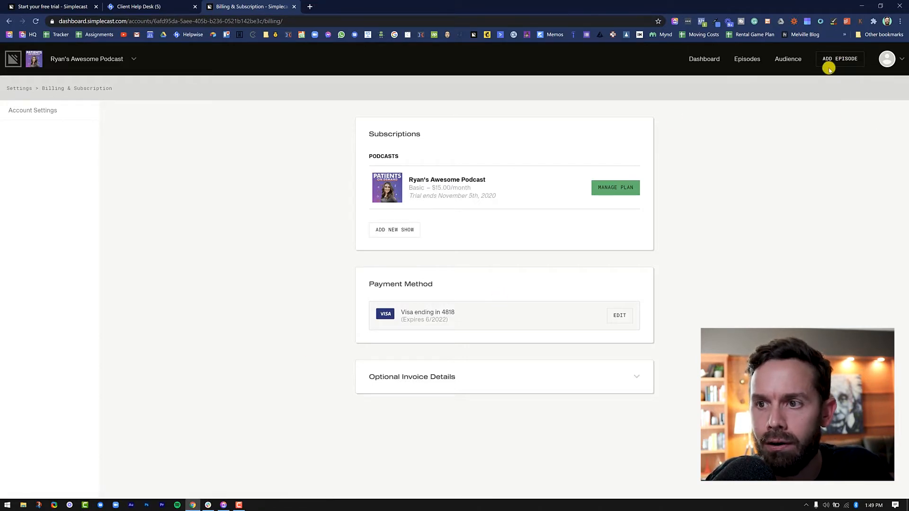
- Create a new episode titled 'Ryan's Origin Story', upload its MP3, and keep type Full
{"action": "left_click", "coordinate": [840, 59]}
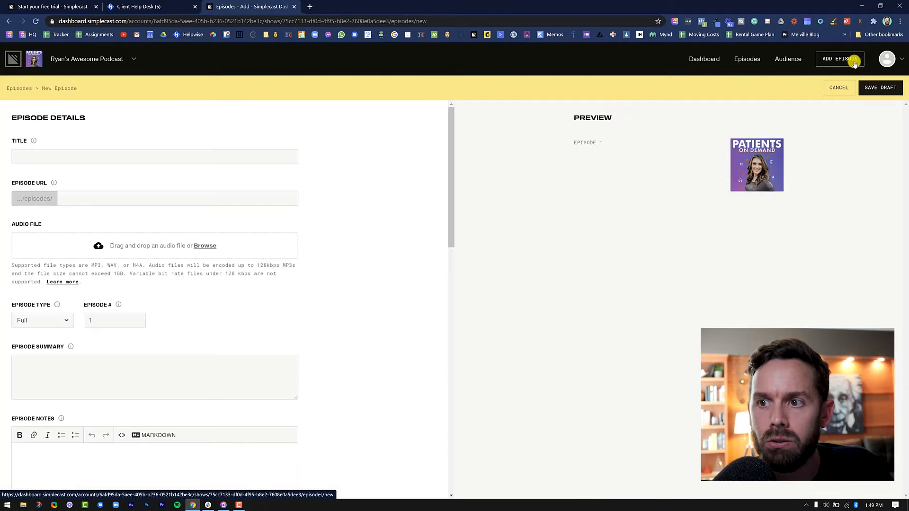
{"action": "left_click", "coordinate": [155, 156]}
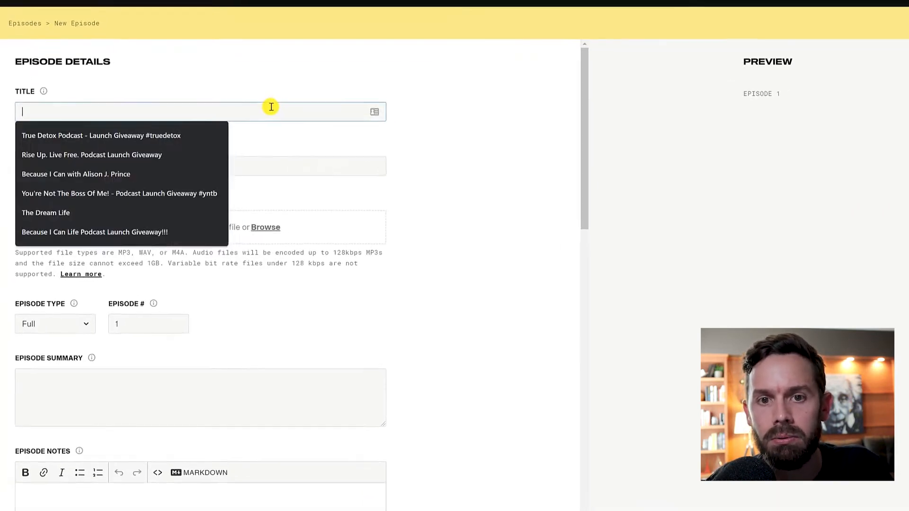
{"action": "type", "text": "Ryan's Origin Sto"}
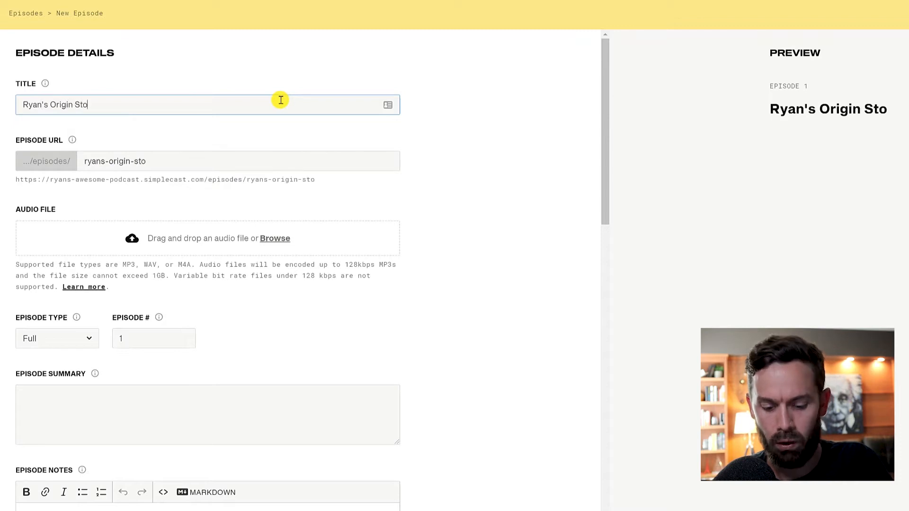
{"action": "type", "text": "ry"}
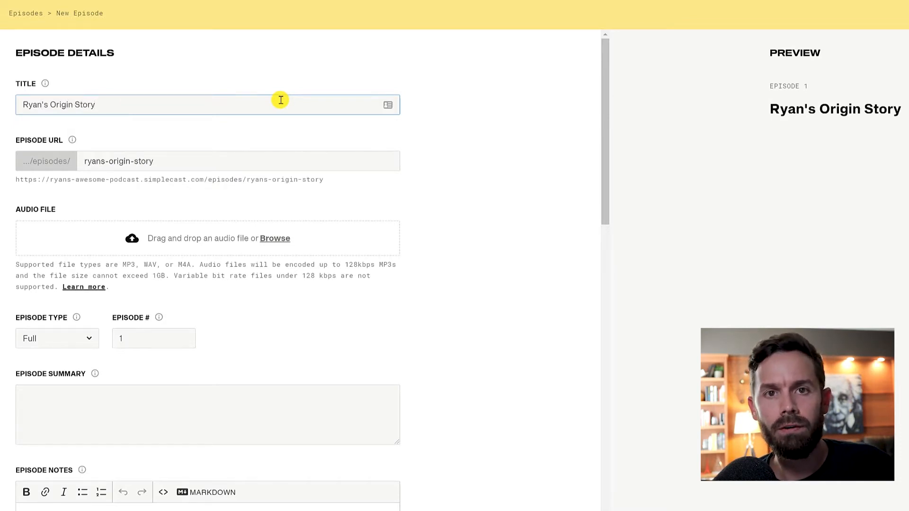
{"action": "mouse_move", "coordinate": [281, 93]}
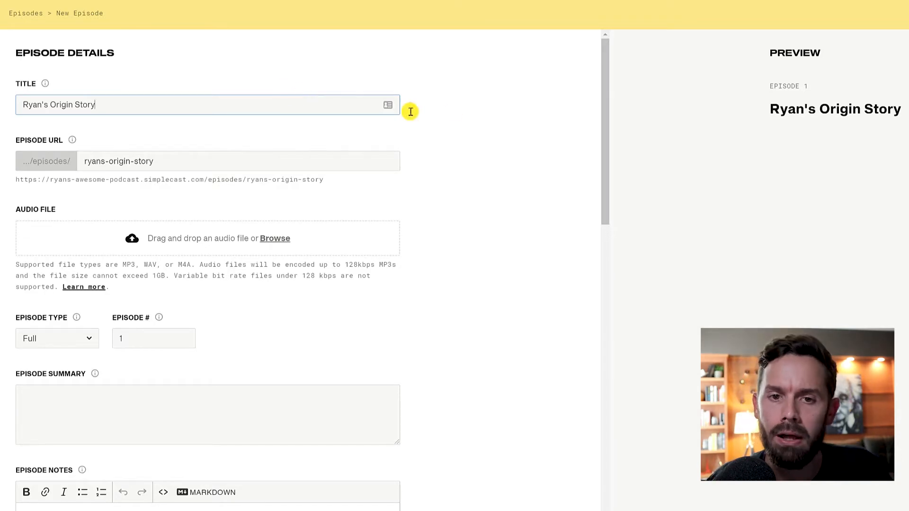
{"action": "mouse_move", "coordinate": [464, 102]}
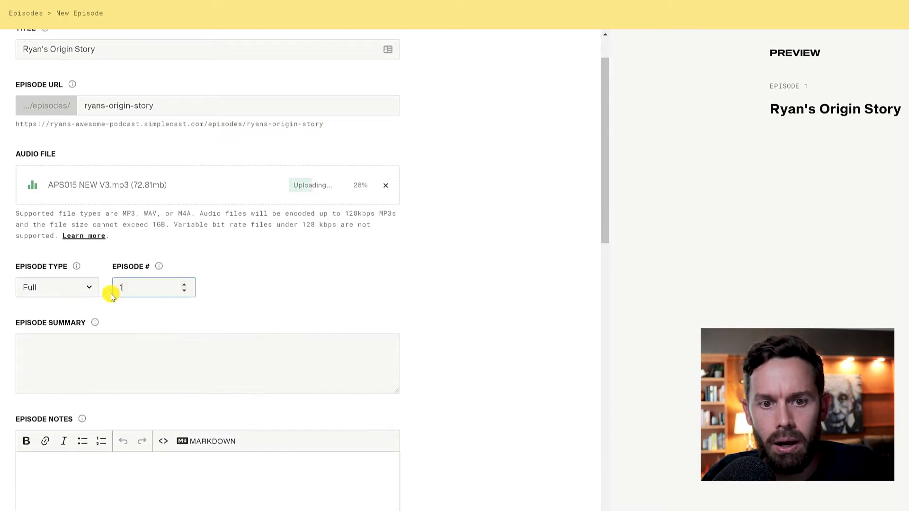
{"action": "left_click", "coordinate": [57, 287]}
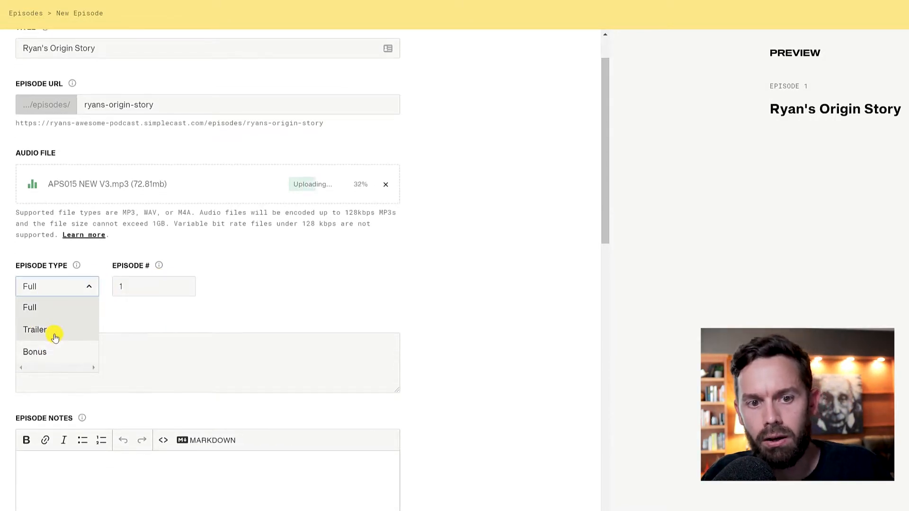
{"action": "scroll", "scroll_direction": "down", "scroll_amount": 3}
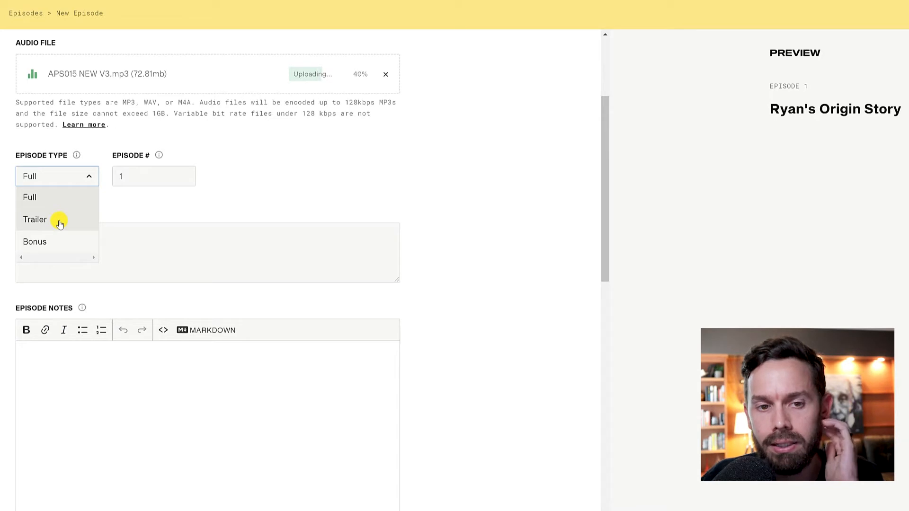
{"action": "mouse_move", "coordinate": [64, 224]}
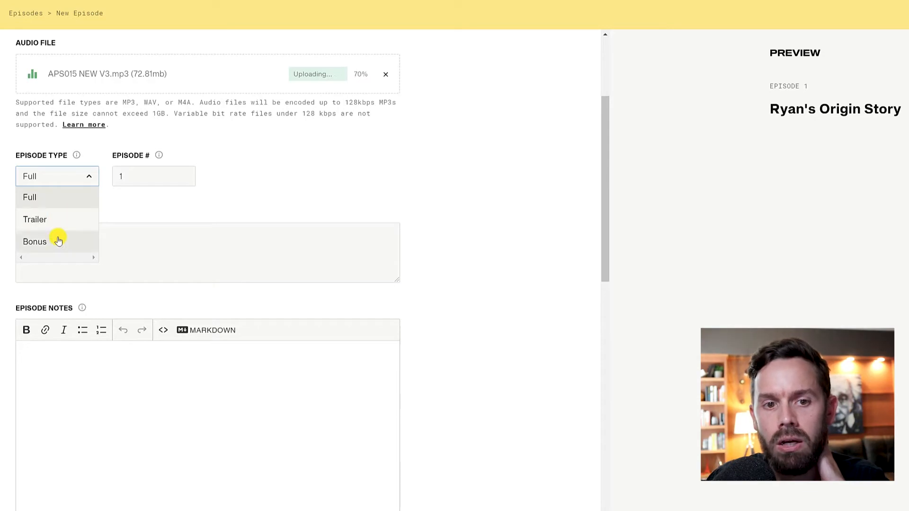
{"action": "mouse_move", "coordinate": [323, 177]}
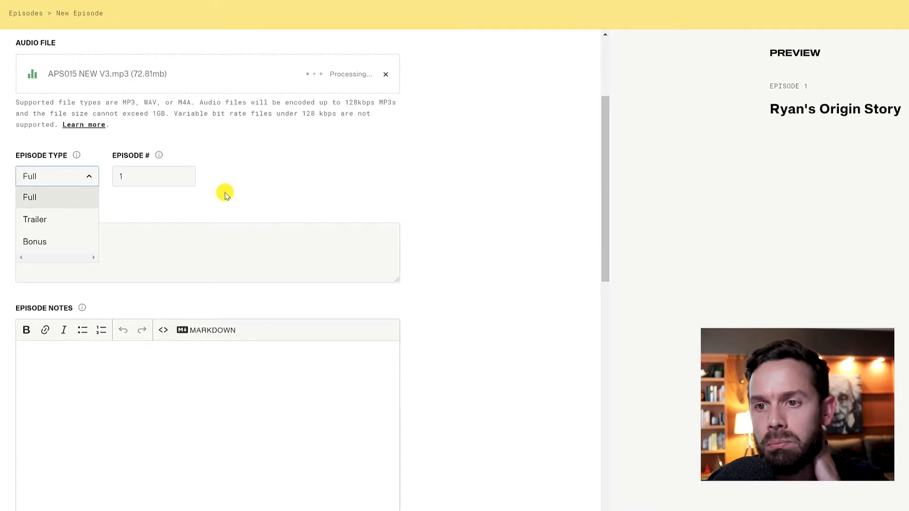
{"action": "mouse_move", "coordinate": [57, 249]}
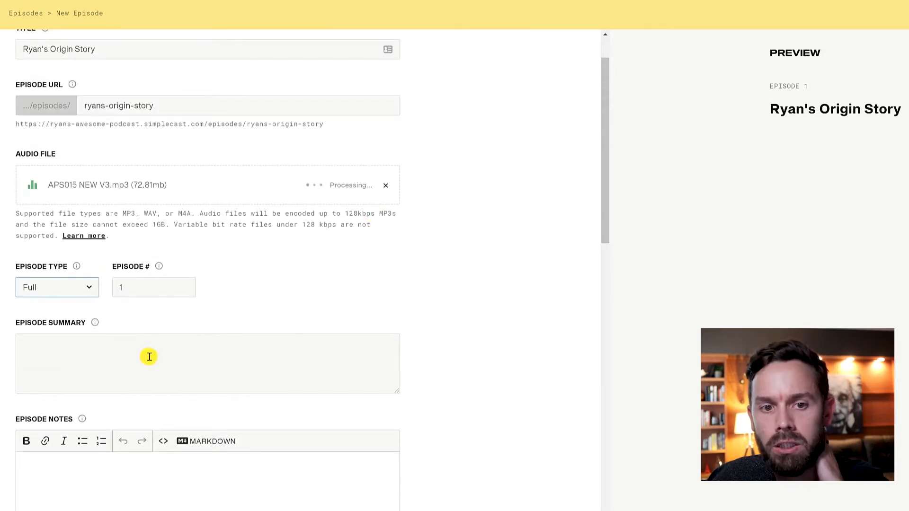
- Enter 'Summary' as the episode summary, then switch to the OFA61-Show notes document
{"action": "type", "text": "SUm"}
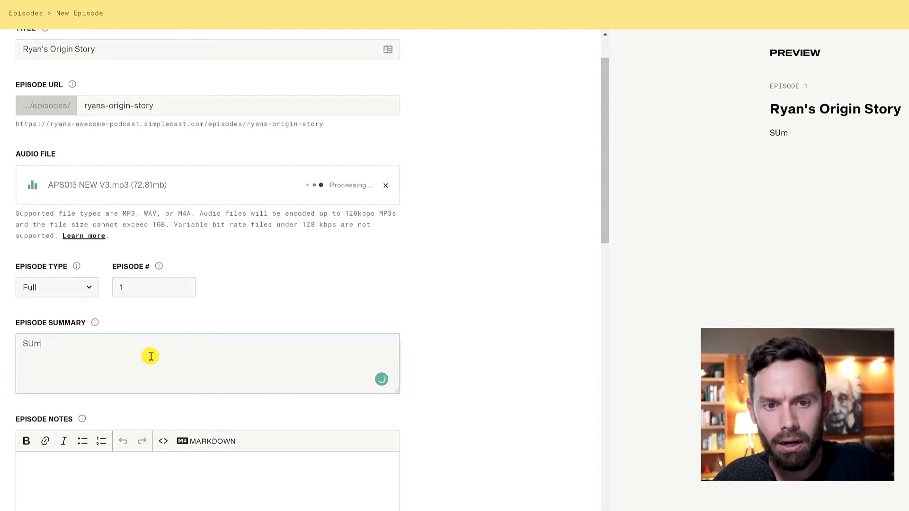
{"action": "type", "text": "Summary"}
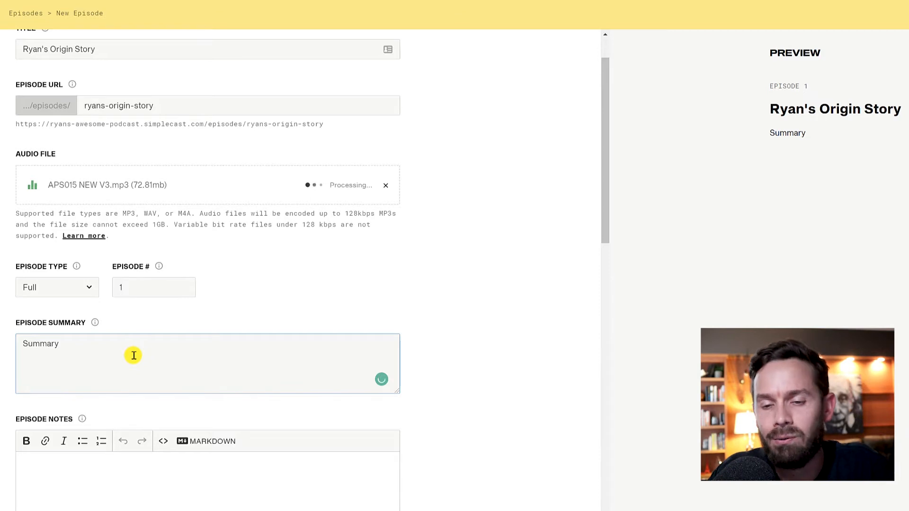
{"action": "scroll", "scroll_direction": "down", "scroll_amount": 3}
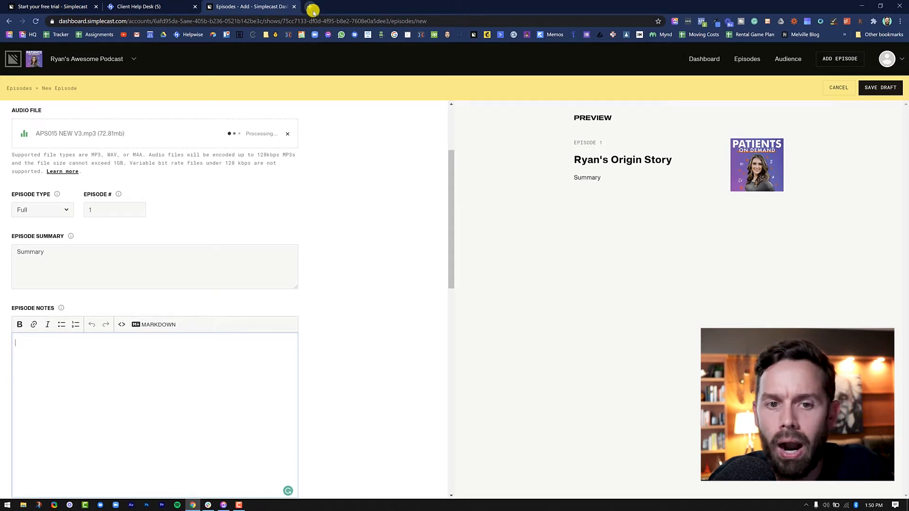
{"action": "mouse_move", "coordinate": [313, 10]}
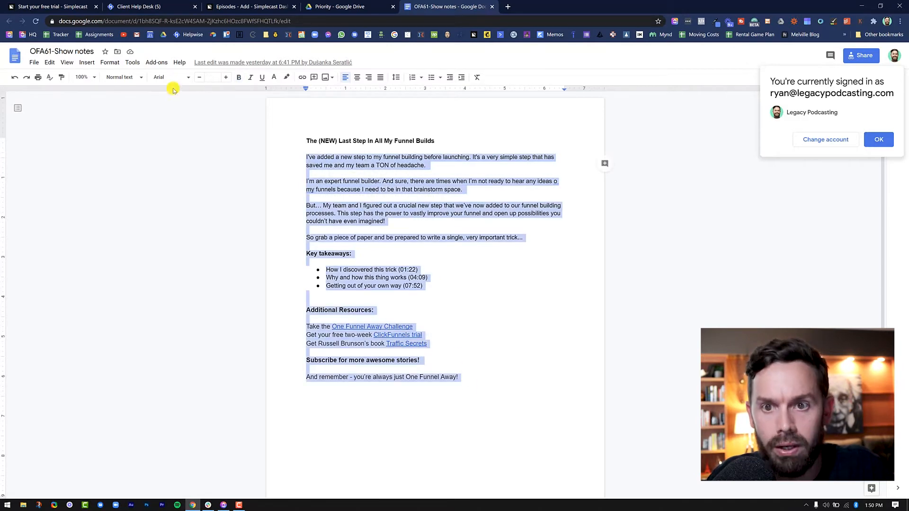
{"action": "left_click", "coordinate": [254, 7]}
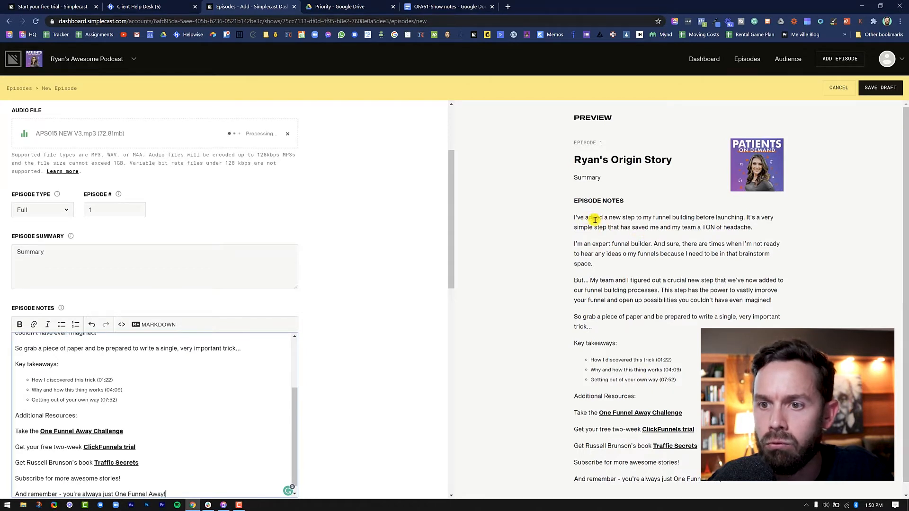
- Bold the Key takeaways and Additional Resources headings and bullet the five resource lines
{"action": "double_click", "coordinate": [43, 364]}
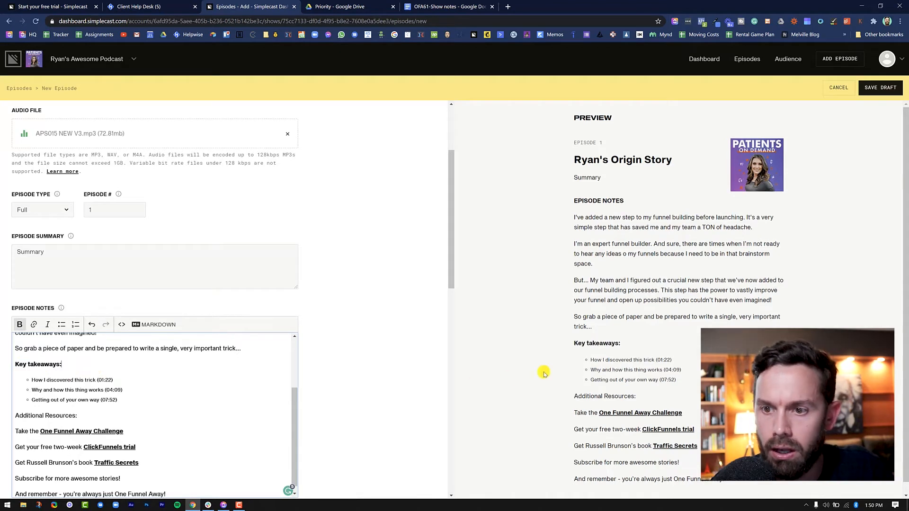
{"action": "scroll", "scroll_direction": "down", "scroll_amount": 3}
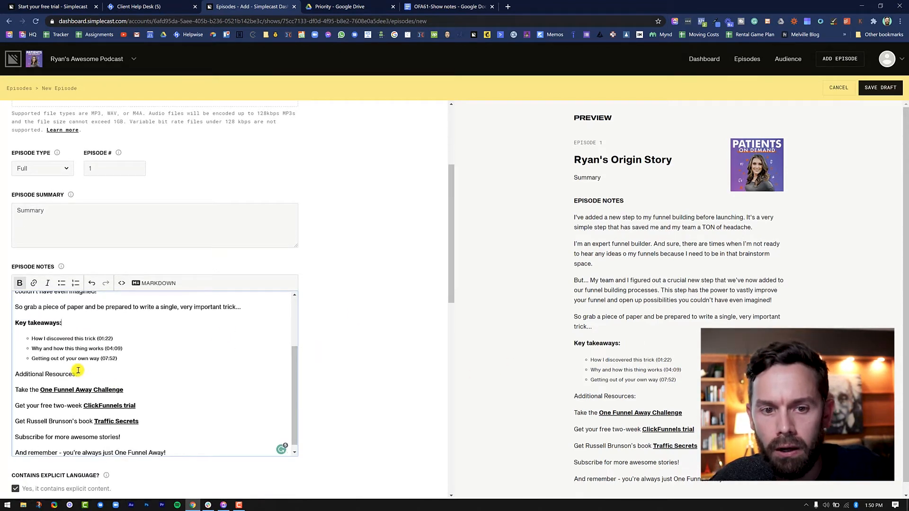
{"action": "double_click", "coordinate": [45, 374]}
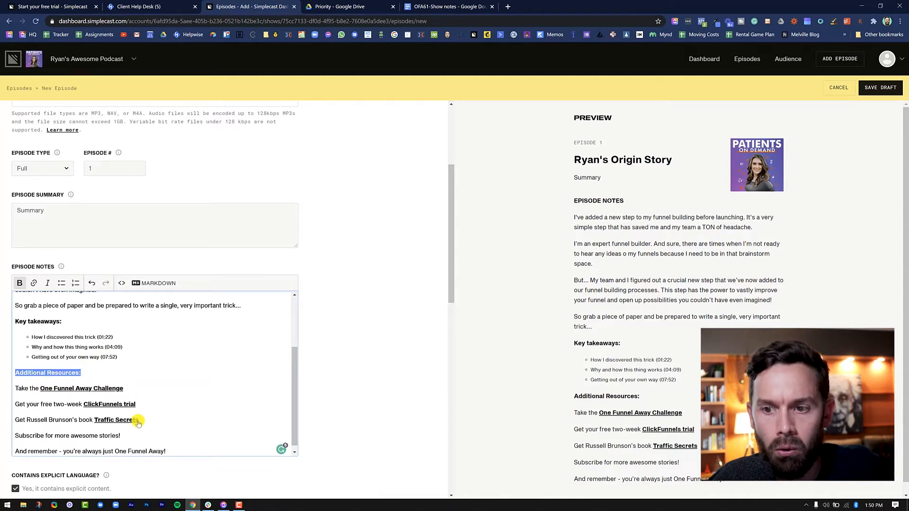
{"action": "left_click_drag", "start_coordinate": [139, 420], "coordinate": [13, 446]}
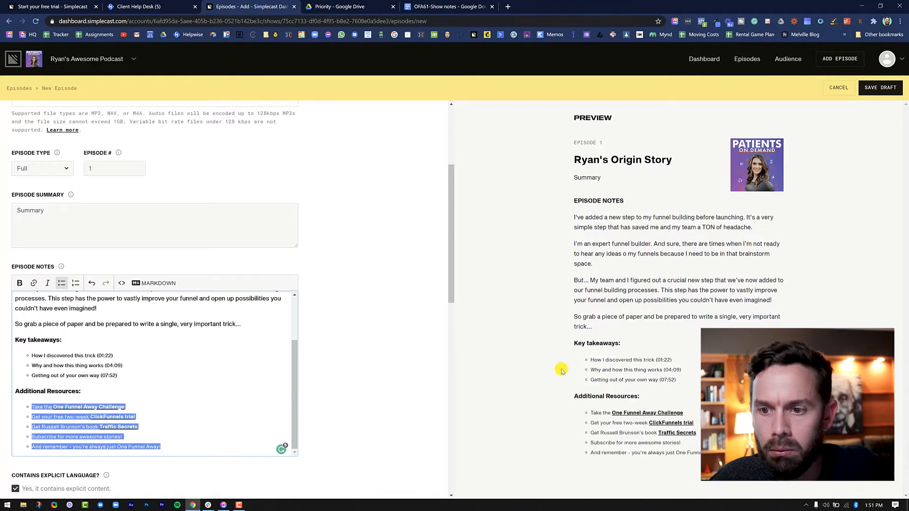
{"action": "mouse_move", "coordinate": [510, 412]}
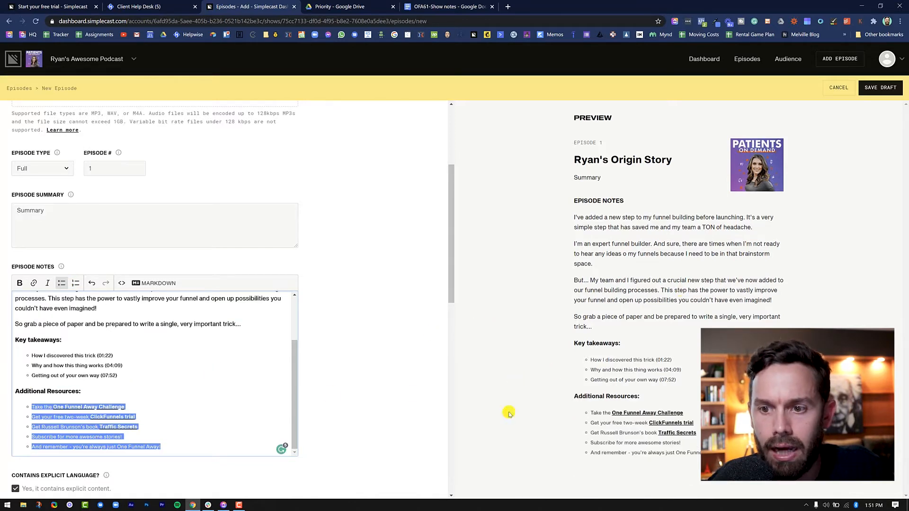
{"action": "left_click", "coordinate": [348, 359]}
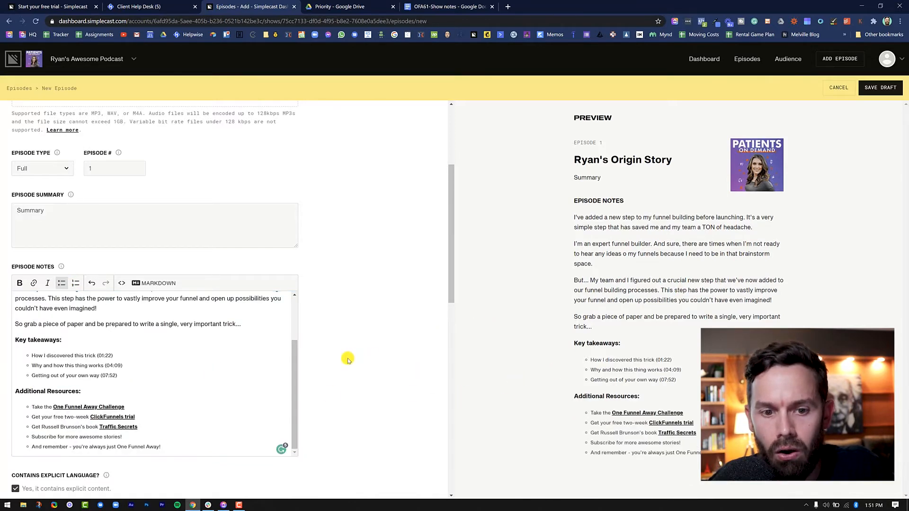
{"action": "scroll", "scroll_direction": "down", "scroll_amount": 3}
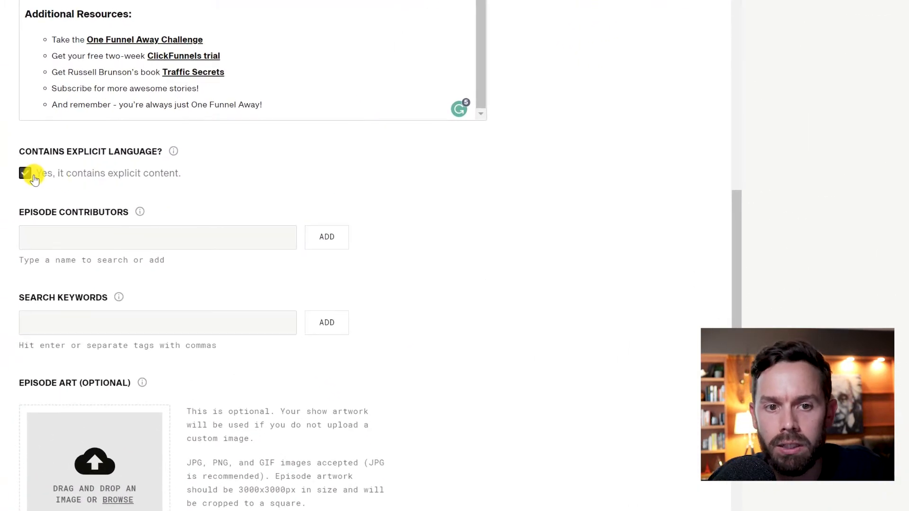
- Unmark the episode as explicit and add Jimmy Johns as a contributor
{"action": "left_click", "coordinate": [26, 173]}
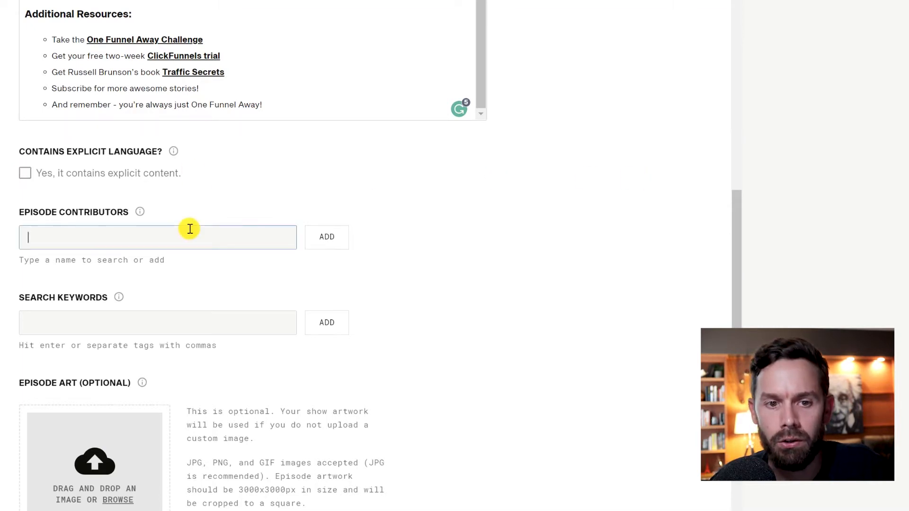
{"action": "left_click", "coordinate": [327, 237]}
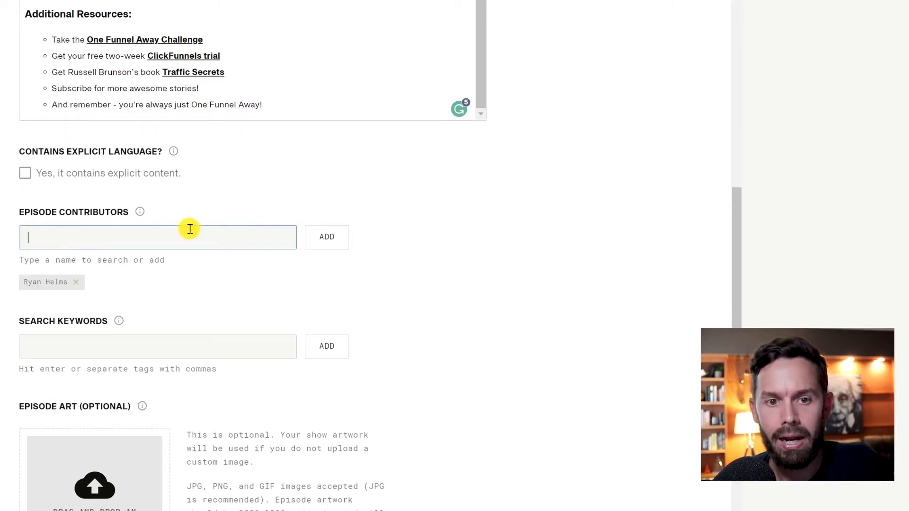
{"action": "type", "text": "Jimmy"}
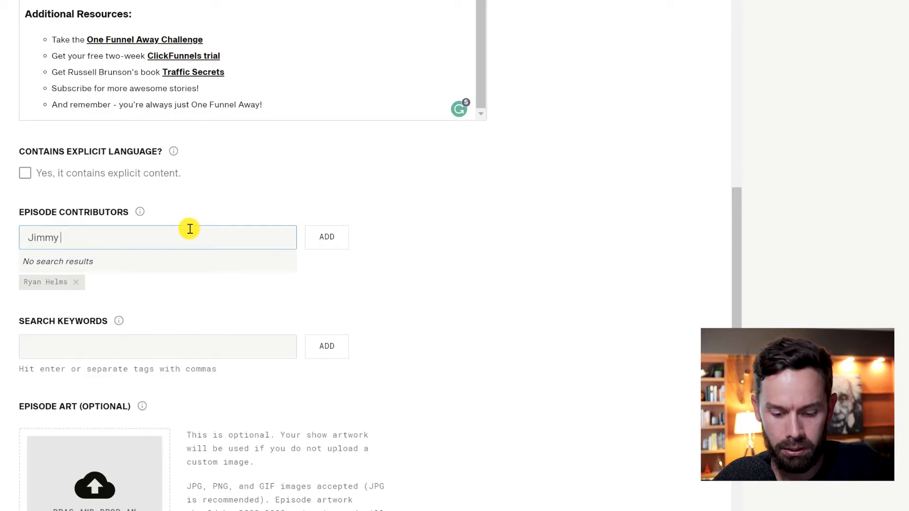
{"action": "left_click", "coordinate": [326, 237]}
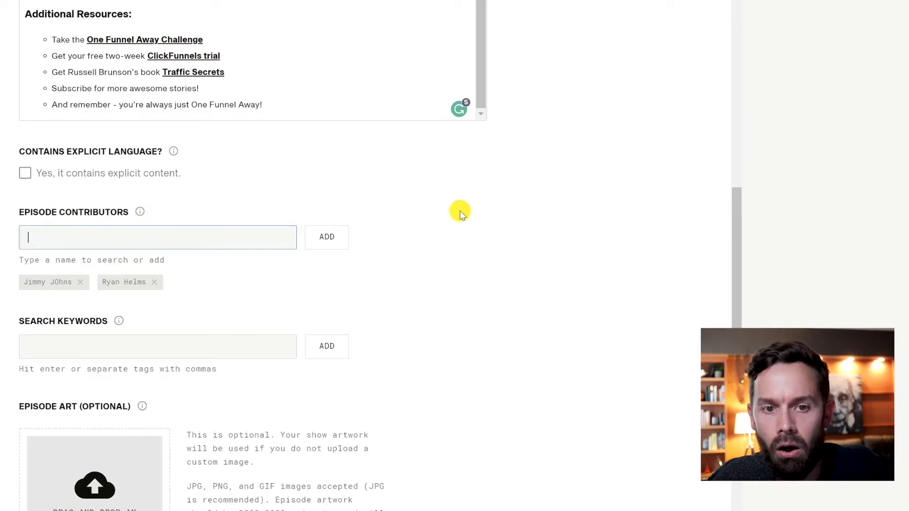
- Add 'jimmy johns' as an extra search keyword
{"action": "left_click", "coordinate": [158, 347]}
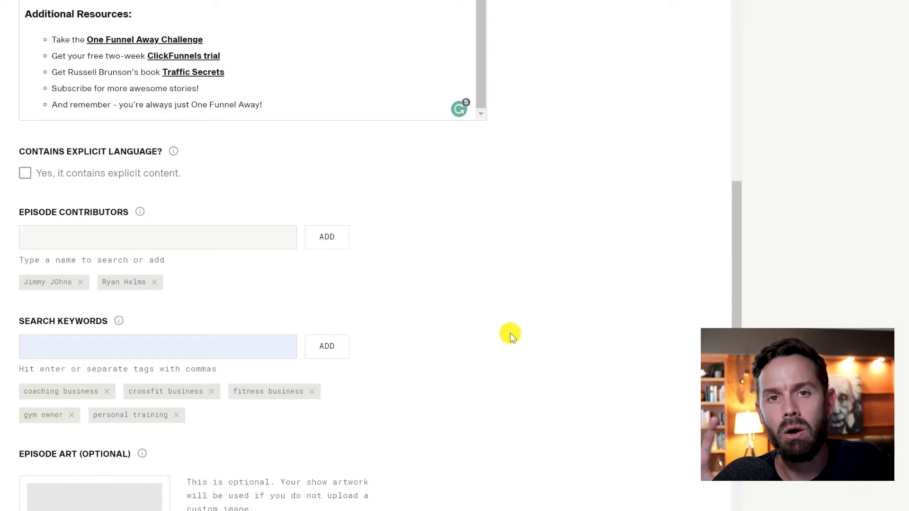
{"action": "mouse_move", "coordinate": [223, 253]}
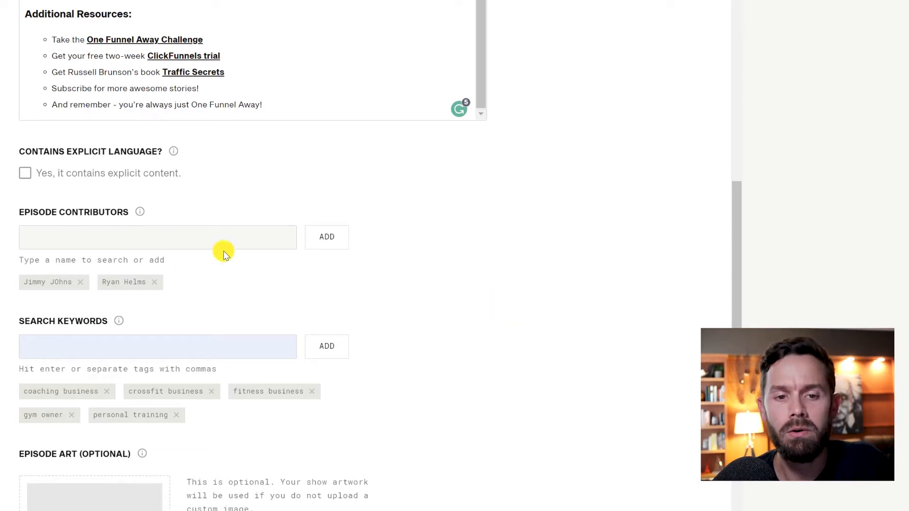
{"action": "type", "text": "jim"}
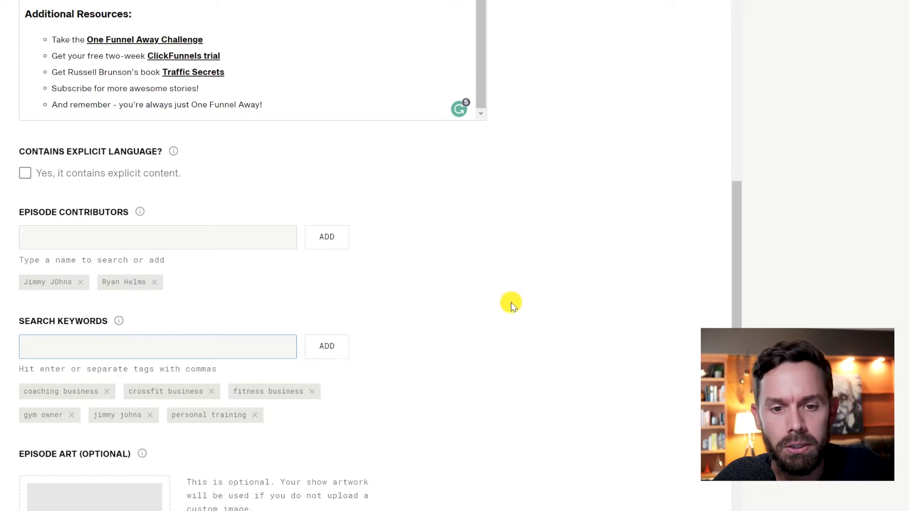
{"action": "scroll", "scroll_direction": "down", "scroll_amount": 3}
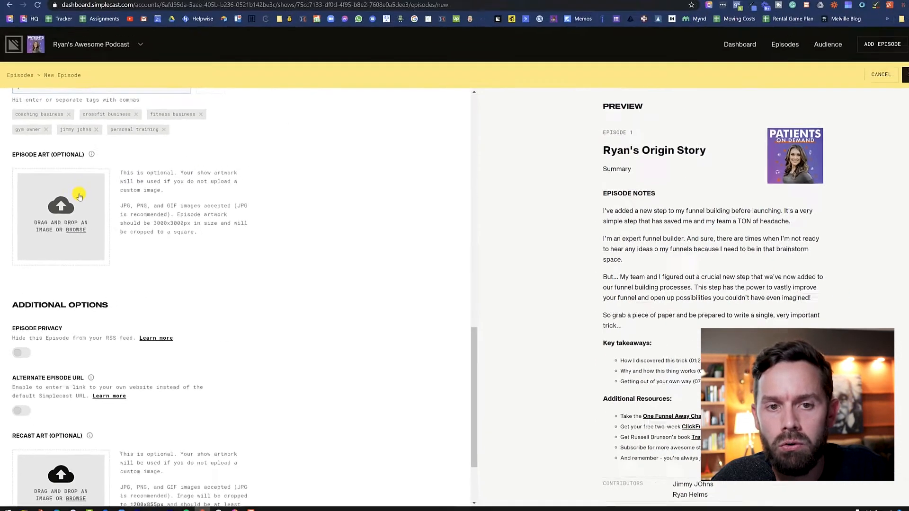
- Upload the square image as episode art and enable recast border colour #22198F
{"action": "left_click", "coordinate": [75, 230]}
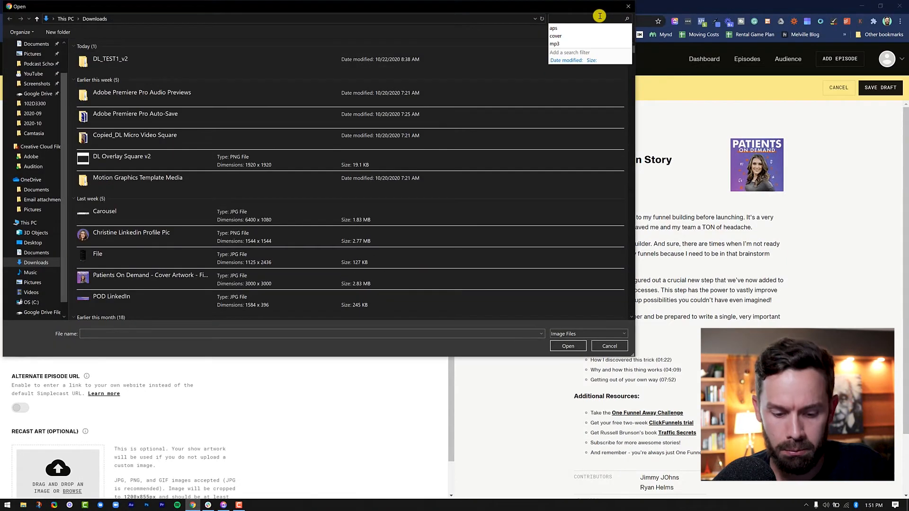
{"action": "type", "text": "square"}
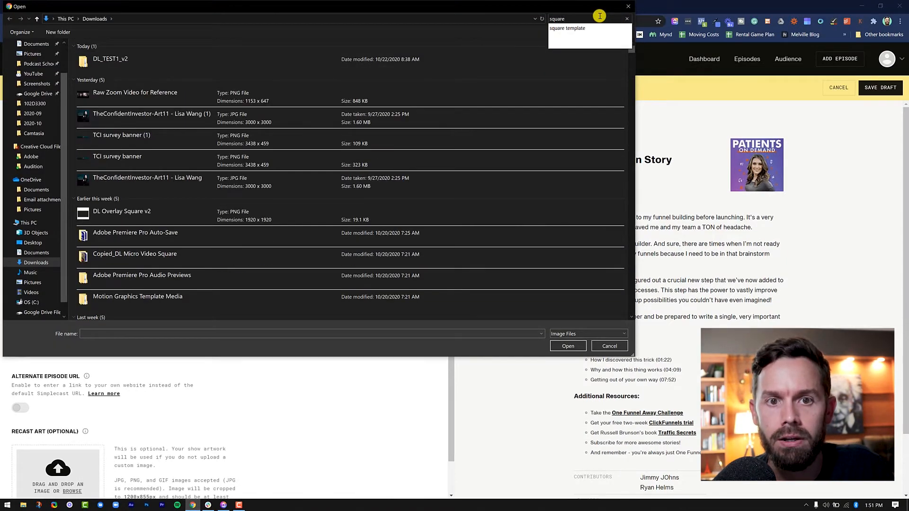
{"action": "key", "text": "Enter"}
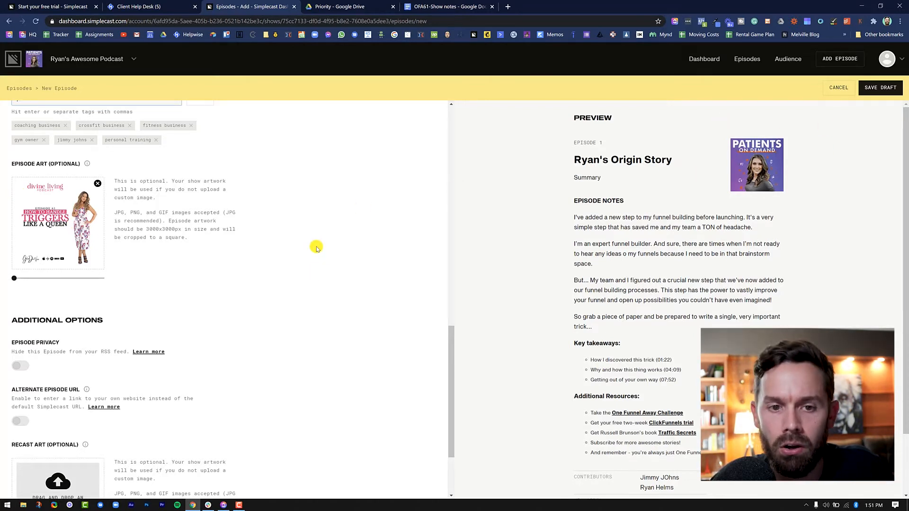
{"action": "scroll", "scroll_direction": "down", "scroll_amount": 3}
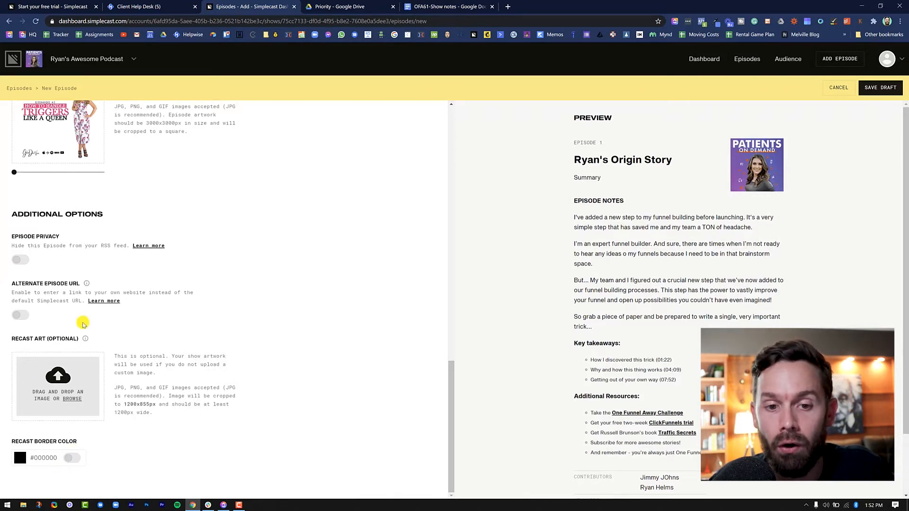
{"action": "left_click", "coordinate": [72, 457]}
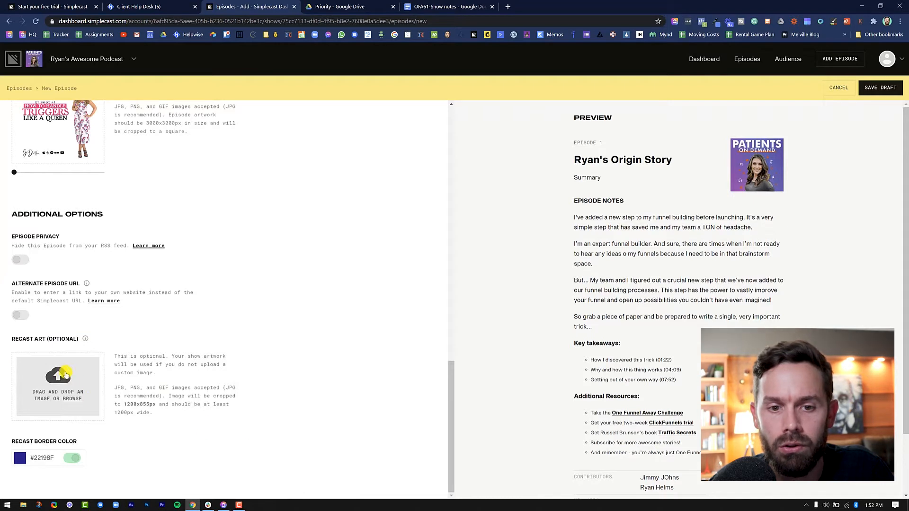
{"action": "mouse_move", "coordinate": [194, 410]}
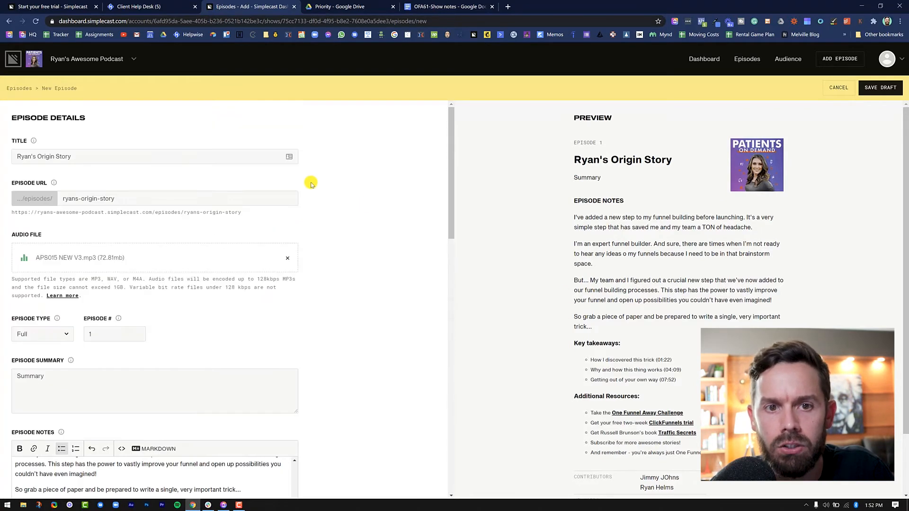
{"action": "left_click", "coordinate": [95, 156]}
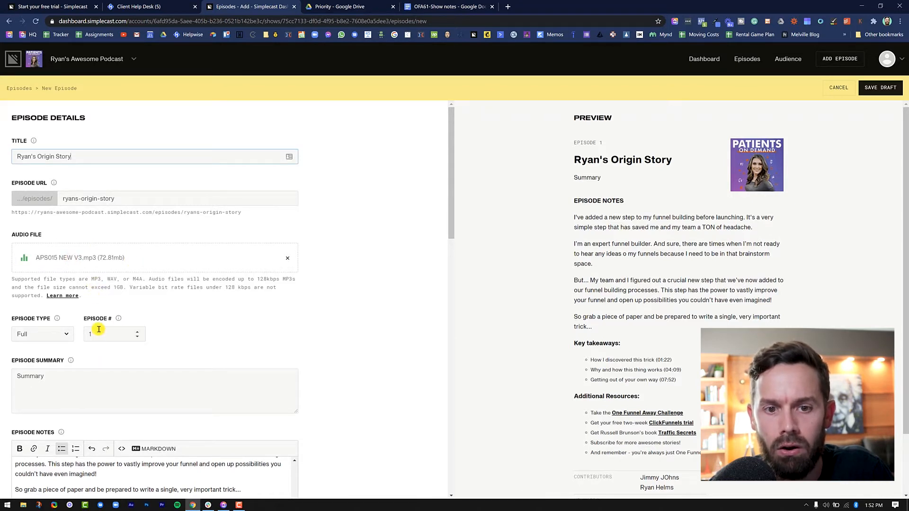
{"action": "left_click", "coordinate": [137, 332]}
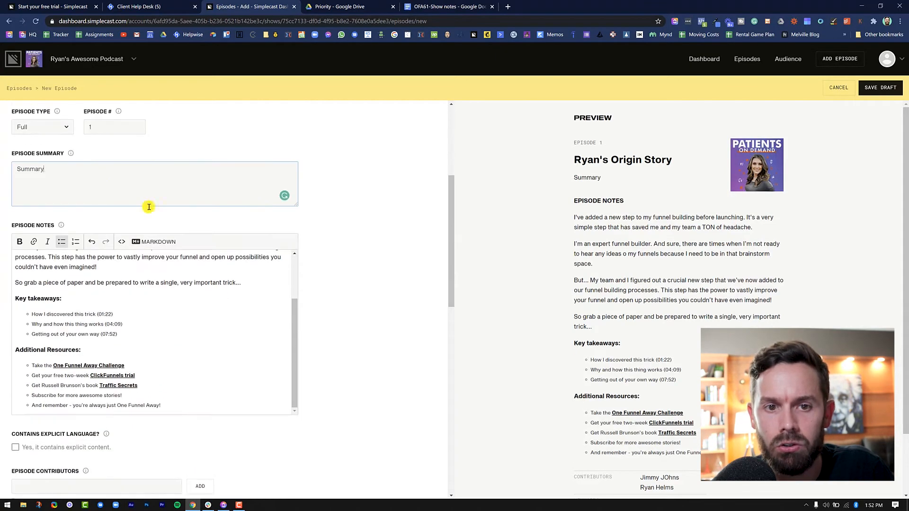
{"action": "scroll", "scroll_direction": "down", "scroll_amount": 3}
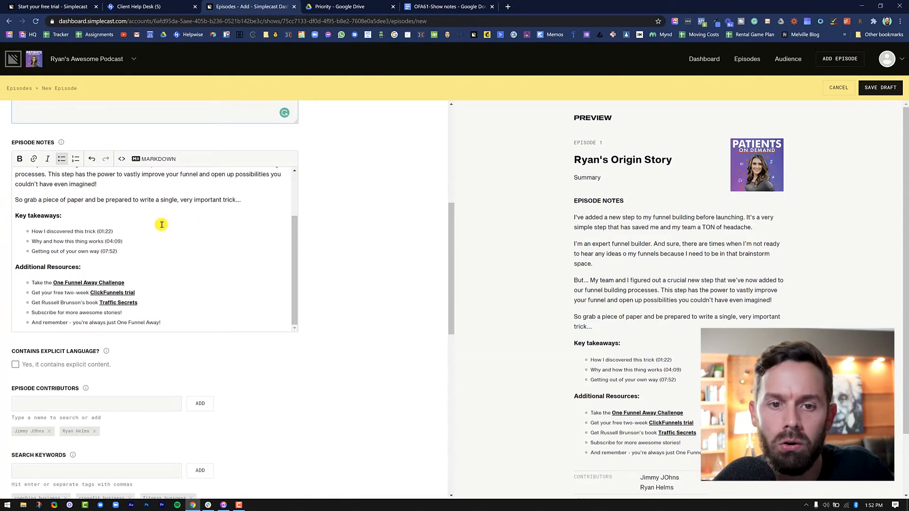
{"action": "scroll", "scroll_direction": "down", "scroll_amount": 3}
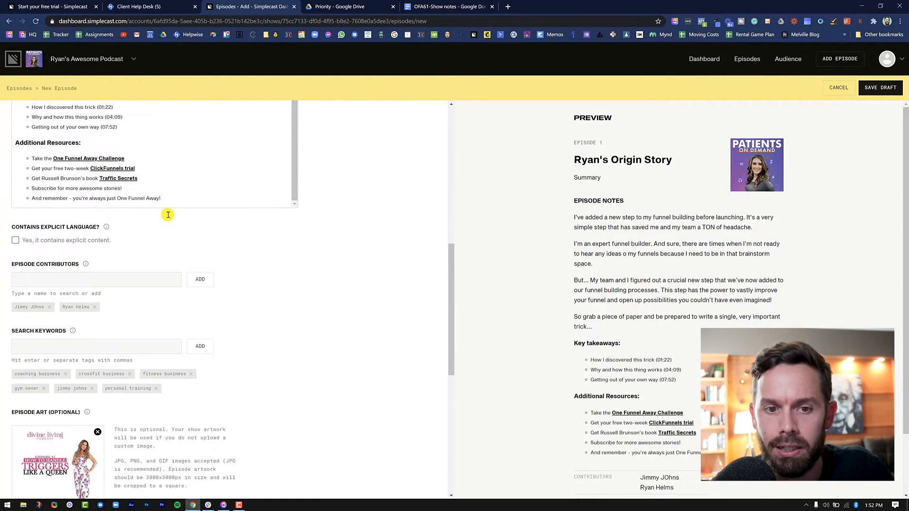
{"action": "scroll", "scroll_direction": "down", "scroll_amount": 3}
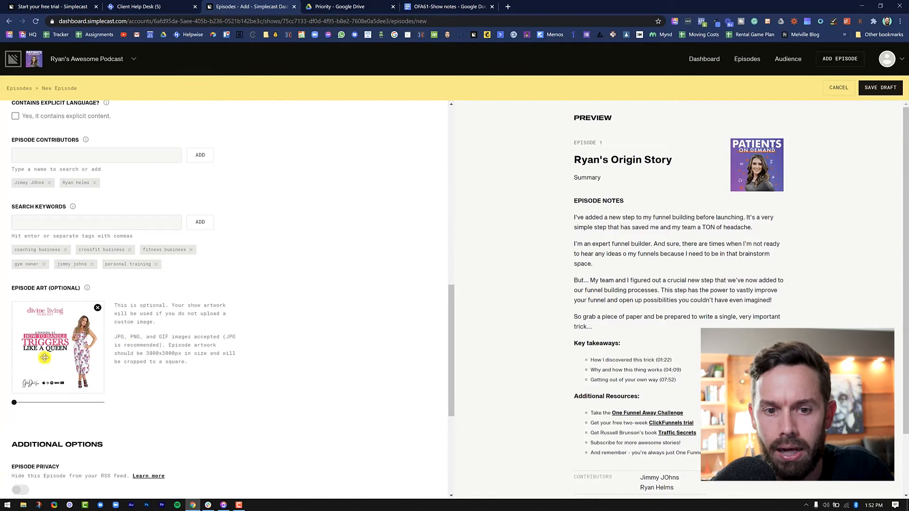
{"action": "scroll", "scroll_direction": "up", "scroll_amount": 3}
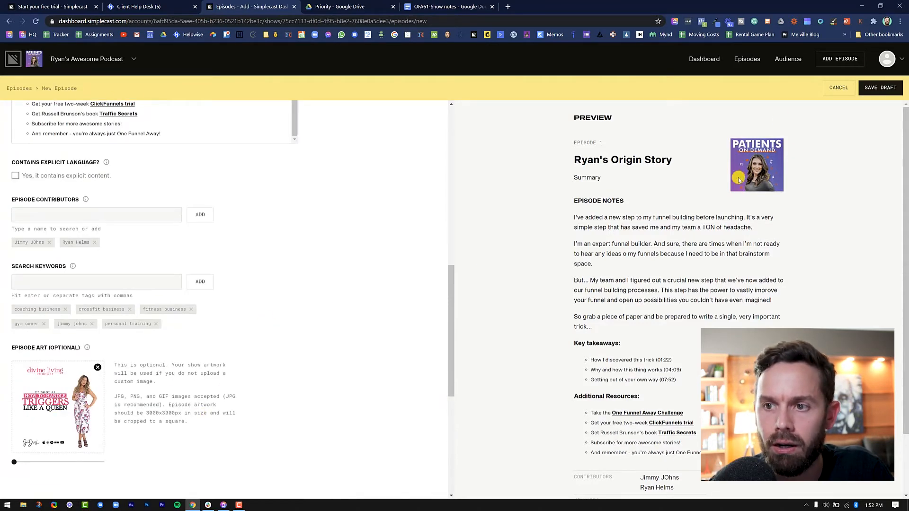
{"action": "left_click", "coordinate": [880, 88]}
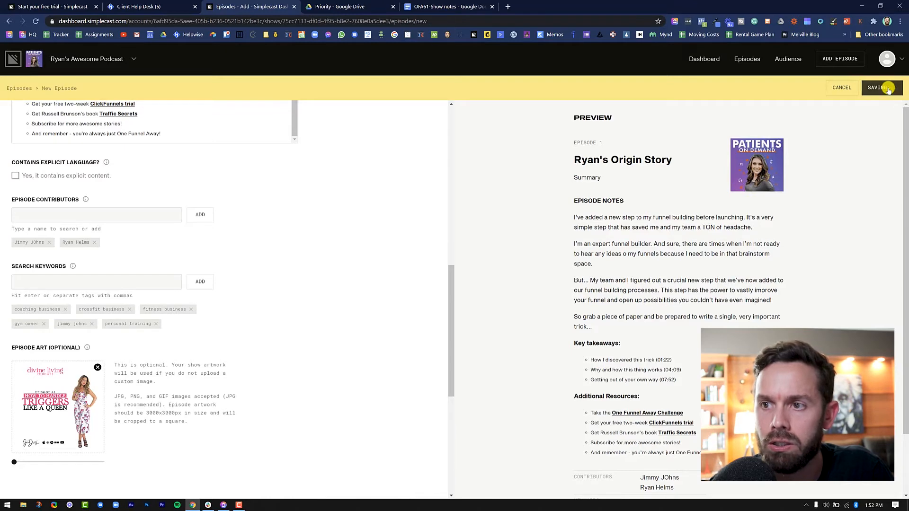
- Save the episode as a draft and set its publish date to October 30, 2020, 08:00 AM
{"action": "left_click", "coordinate": [882, 87]}
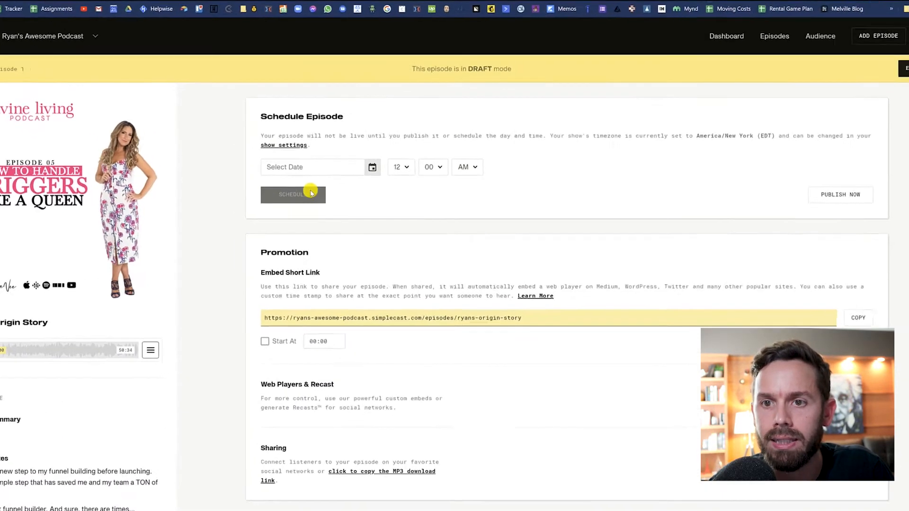
{"action": "left_click", "coordinate": [372, 167]}
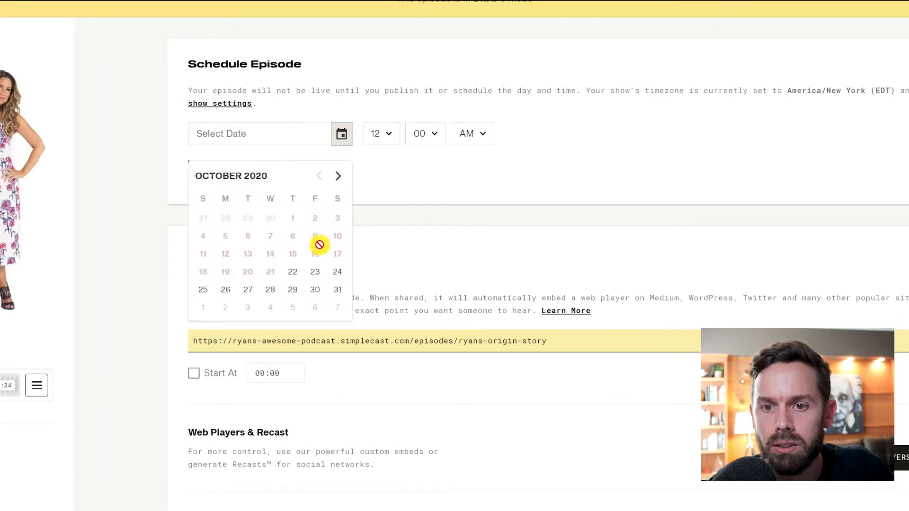
{"action": "mouse_move", "coordinate": [315, 289]}
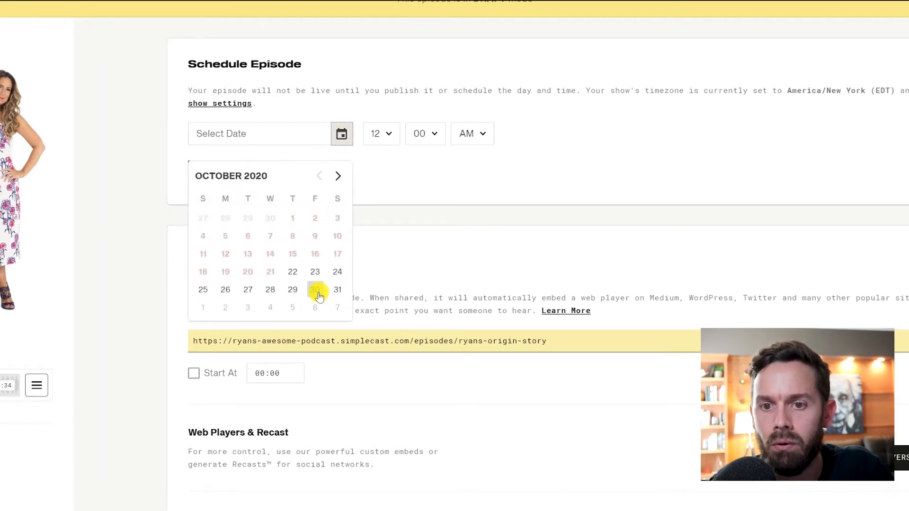
{"action": "left_click", "coordinate": [315, 289]}
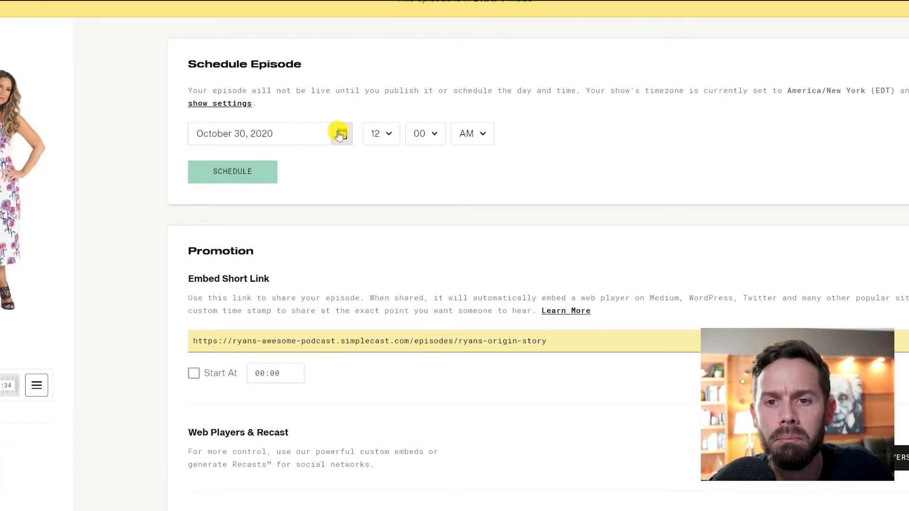
{"action": "left_click", "coordinate": [342, 134]}
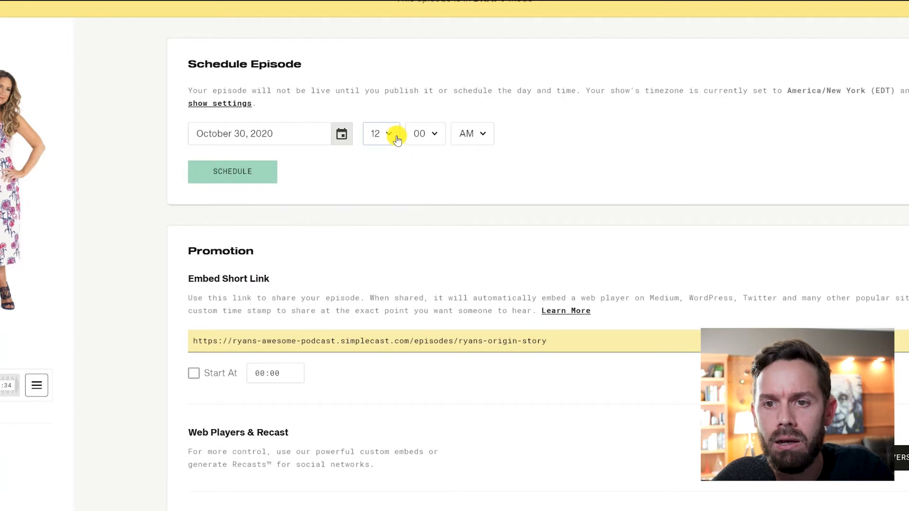
{"action": "left_click", "coordinate": [381, 134]}
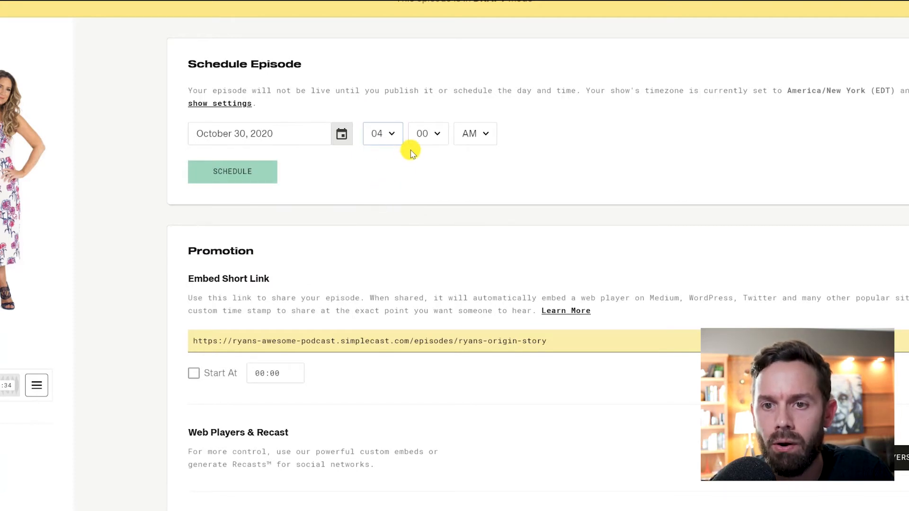
{"action": "left_click", "coordinate": [382, 133]}
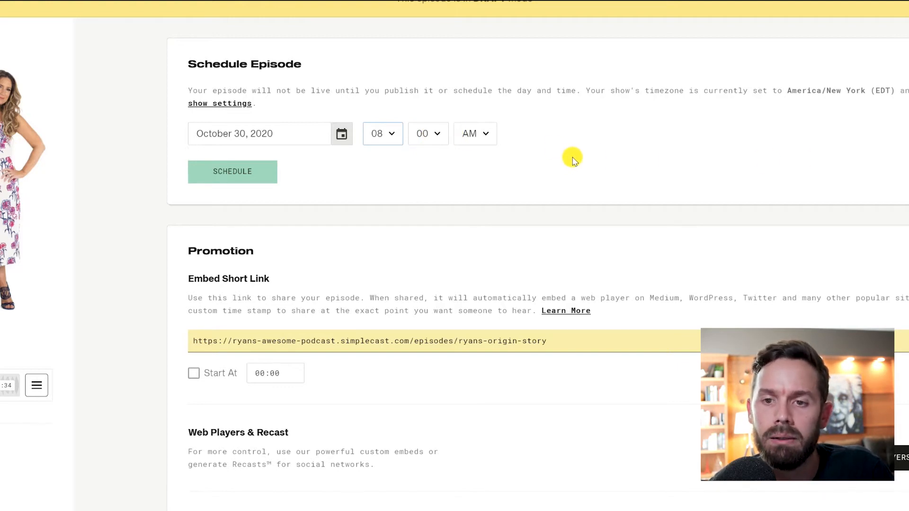
{"action": "mouse_move", "coordinate": [469, 175]}
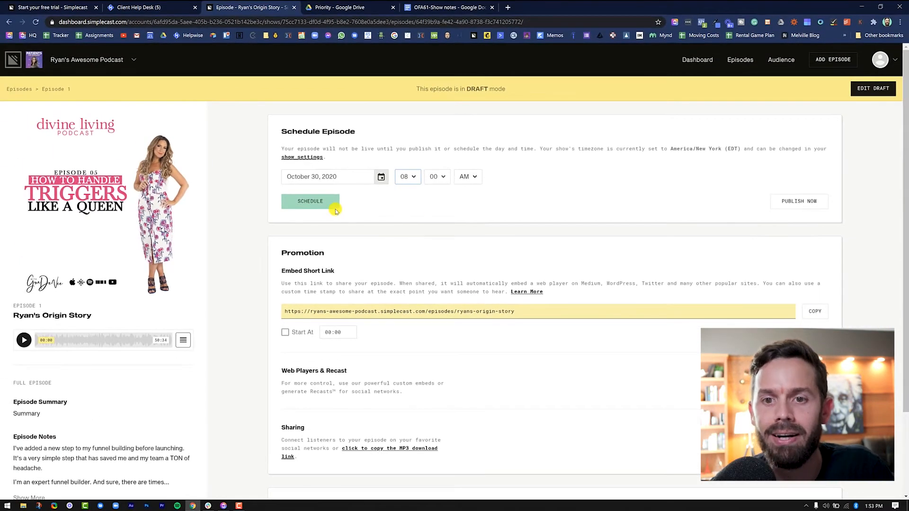
- Review the web player embed code for Ryan's Origin Story and close the preview
{"action": "scroll", "scroll_direction": "down", "scroll_amount": 3}
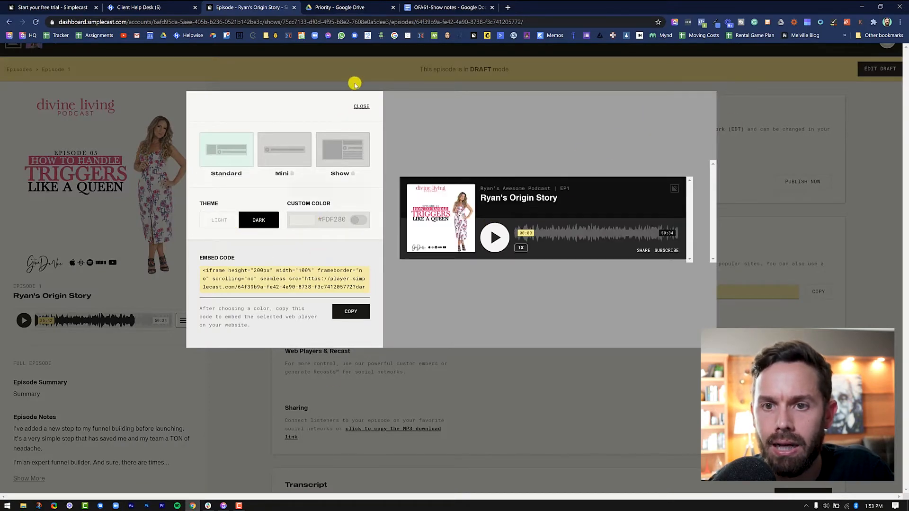
{"action": "left_click", "coordinate": [362, 106]}
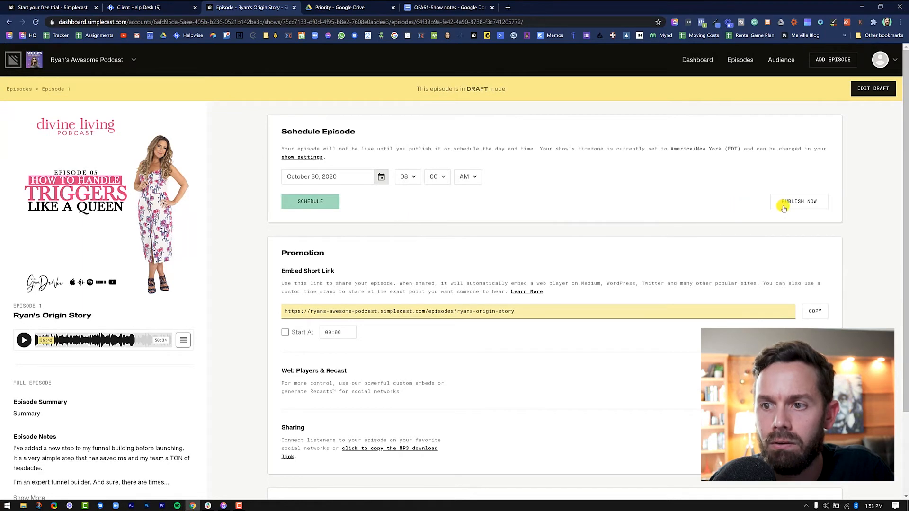
{"action": "mouse_move", "coordinate": [868, 177]}
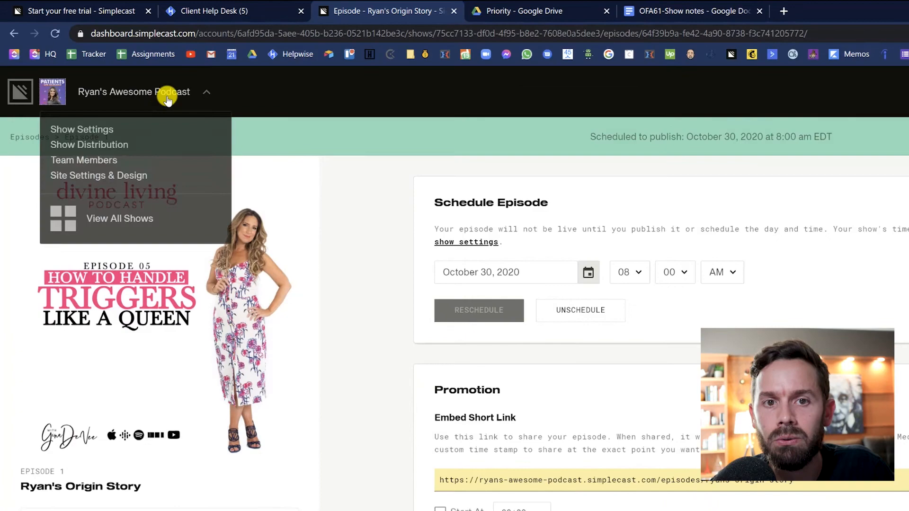
{"action": "mouse_move", "coordinate": [126, 141]}
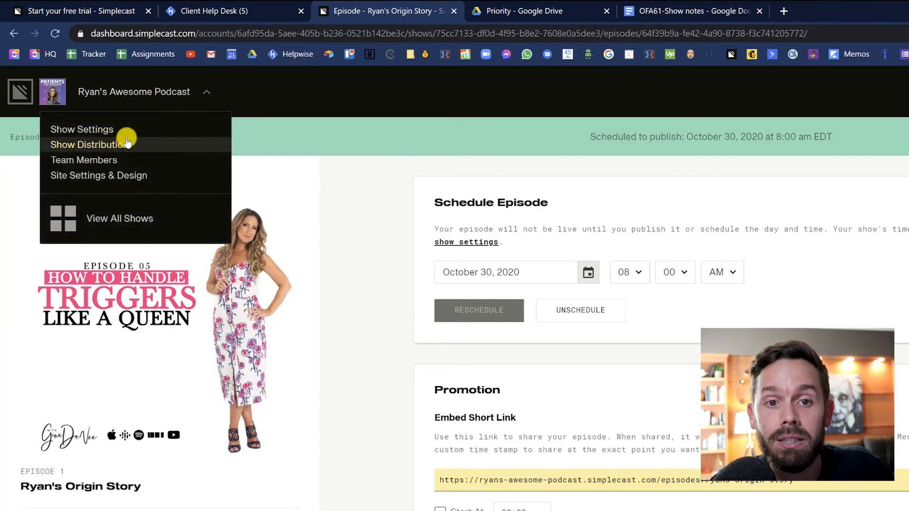
- Copy the RSS feed URL from Show Distribution and submit the podcast to Apple
{"action": "left_click", "coordinate": [85, 145]}
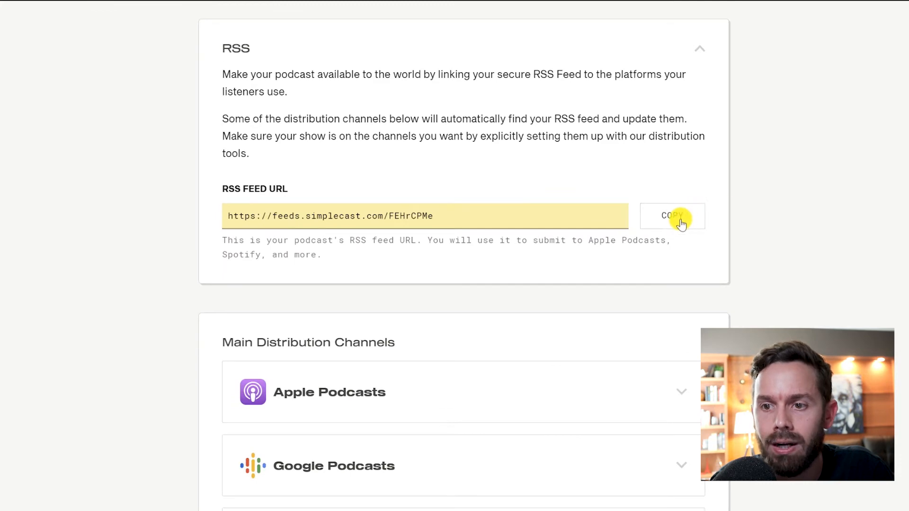
{"action": "left_click", "coordinate": [672, 217]}
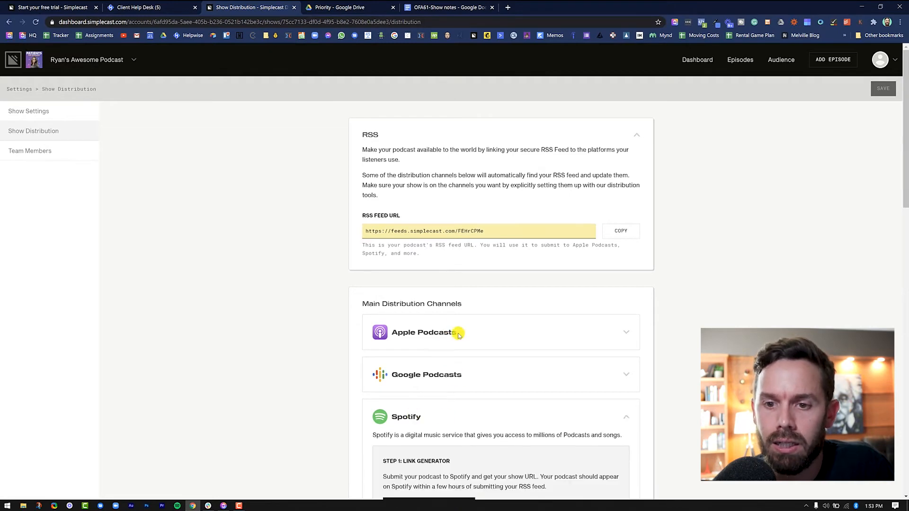
{"action": "left_click", "coordinate": [453, 332]}
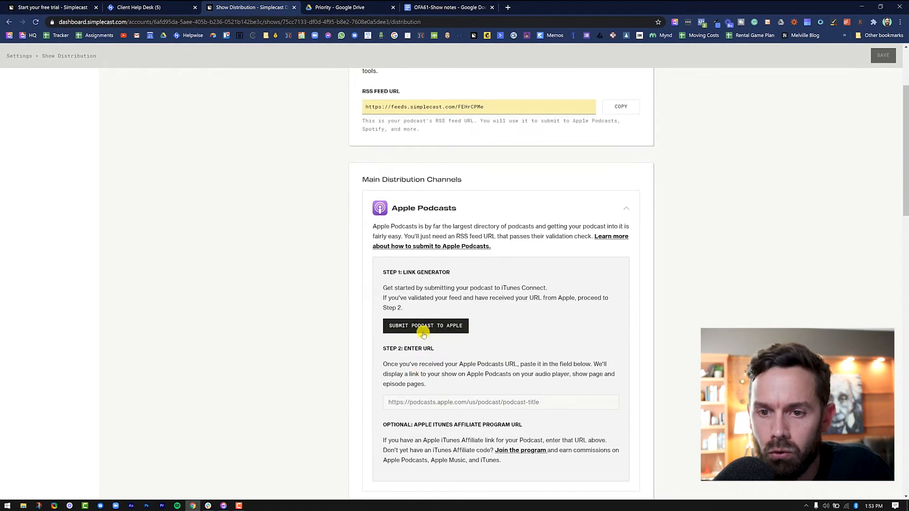
{"action": "left_click", "coordinate": [426, 326]}
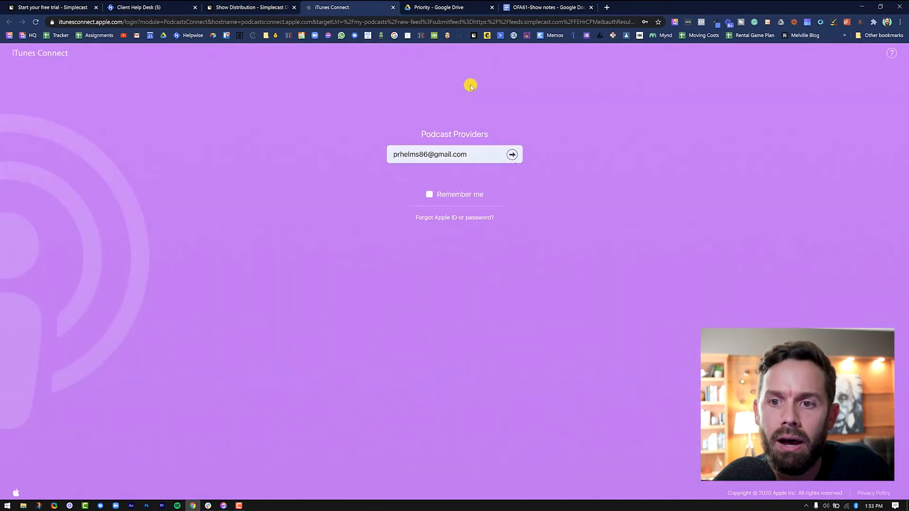
- Sign in to Apple Podcasts Connect and validate the Simplecast RSS feed as a new feed
{"action": "left_click", "coordinate": [512, 155]}
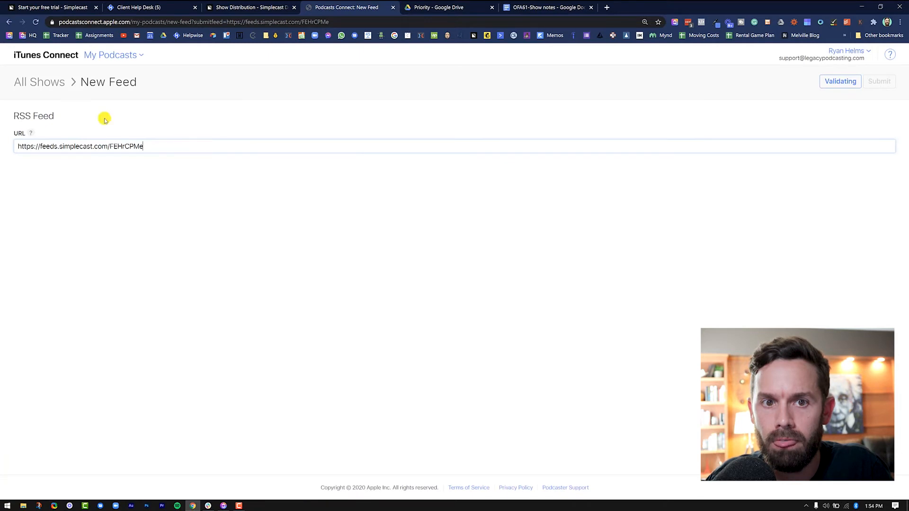
{"action": "left_click", "coordinate": [246, 7]}
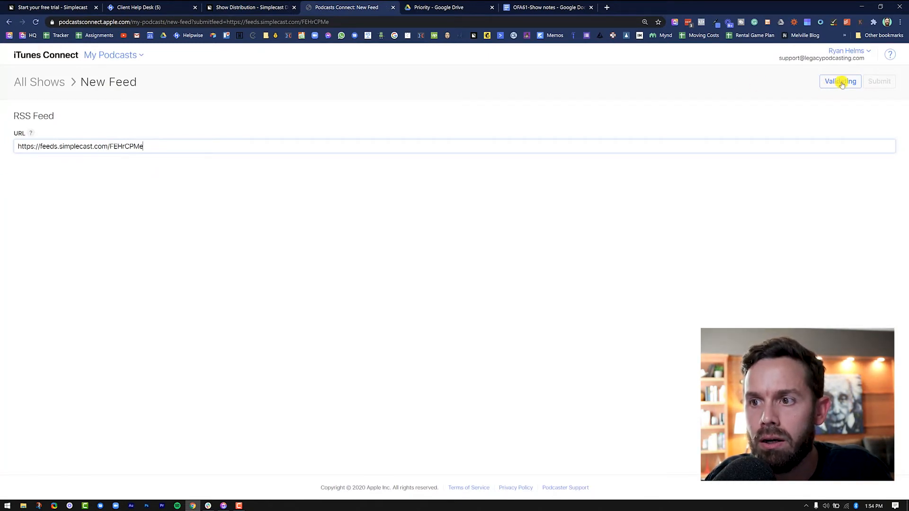
{"action": "left_click", "coordinate": [840, 81]}
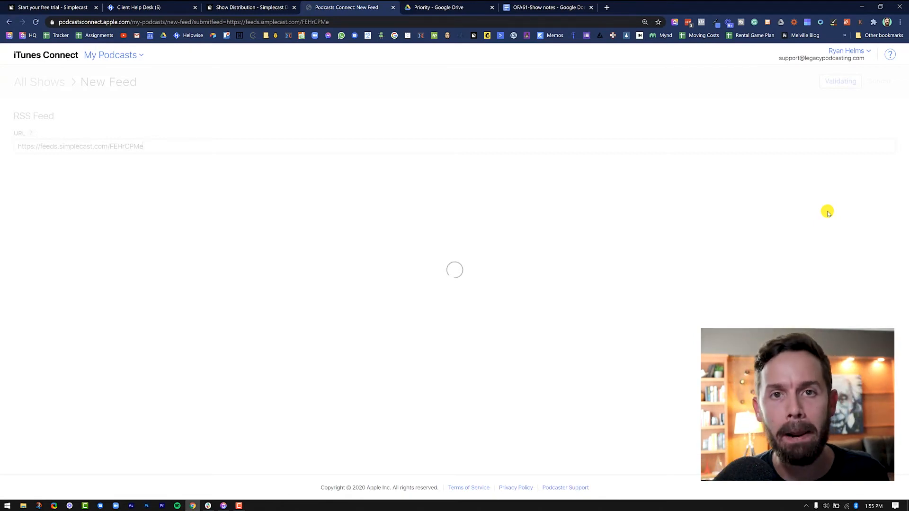
{"action": "mouse_move", "coordinate": [820, 197]}
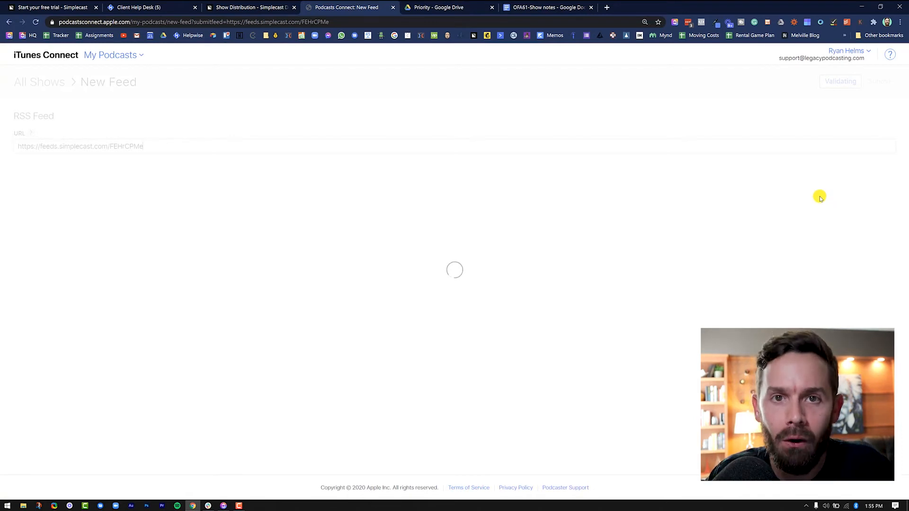
{"action": "mouse_move", "coordinate": [815, 207]}
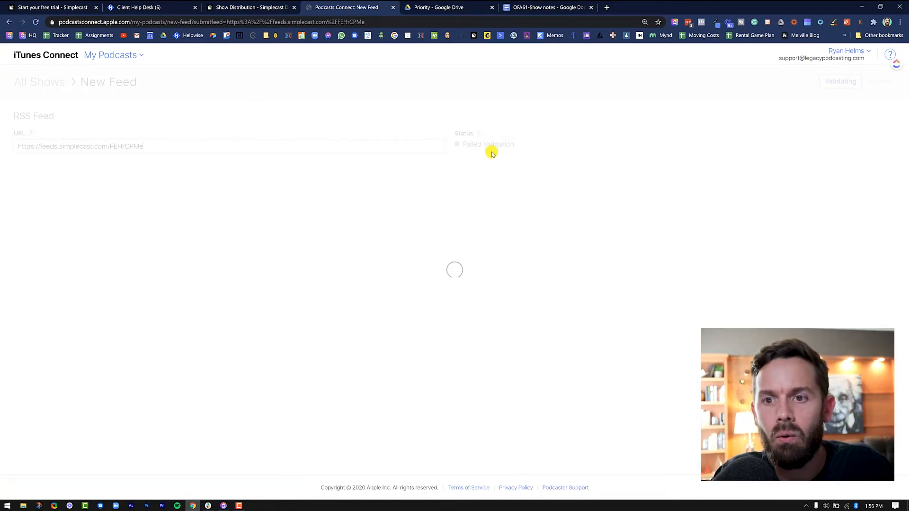
{"action": "mouse_move", "coordinate": [501, 149]}
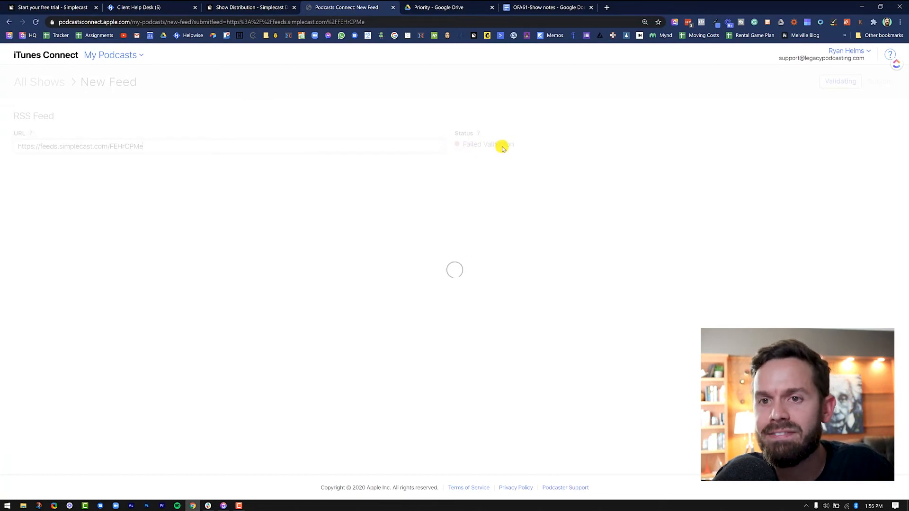
{"action": "mouse_move", "coordinate": [492, 160]}
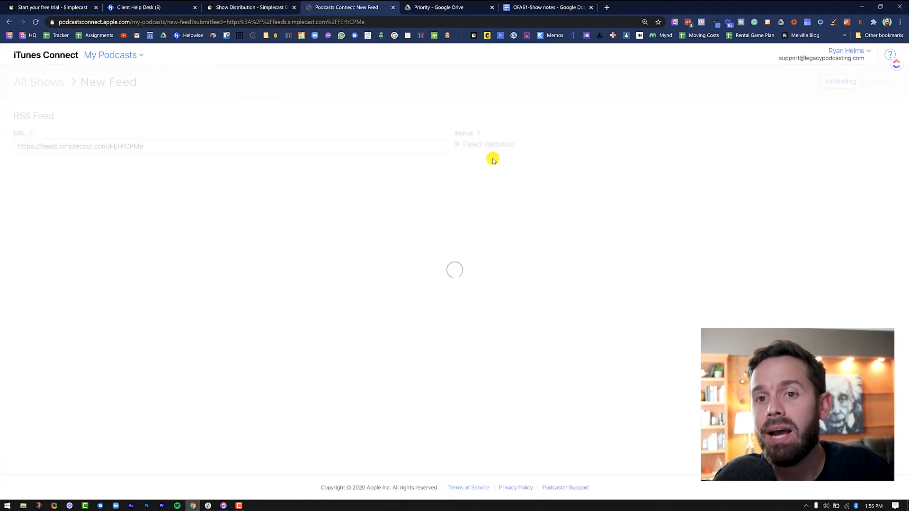
- Publish Ryan's Origin Story immediately, then return to Apple's new feed page
{"action": "left_click", "coordinate": [255, 7]}
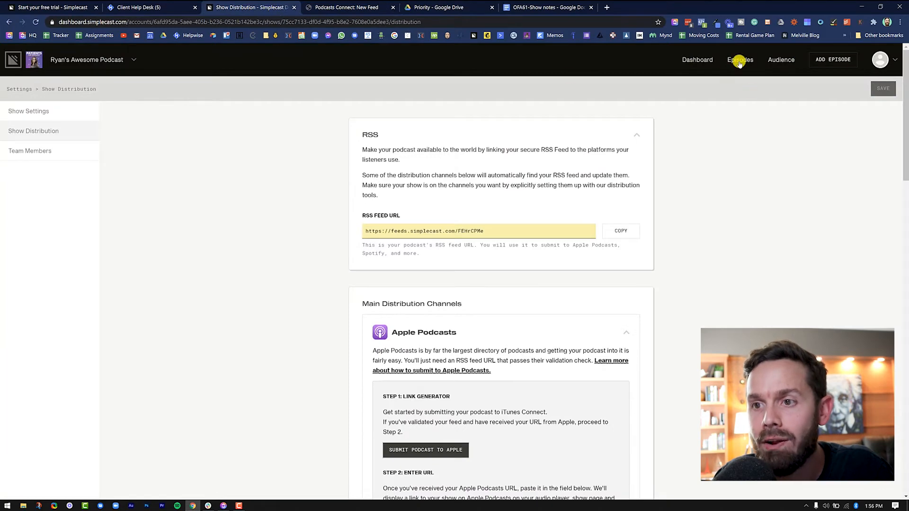
{"action": "left_click", "coordinate": [739, 59]}
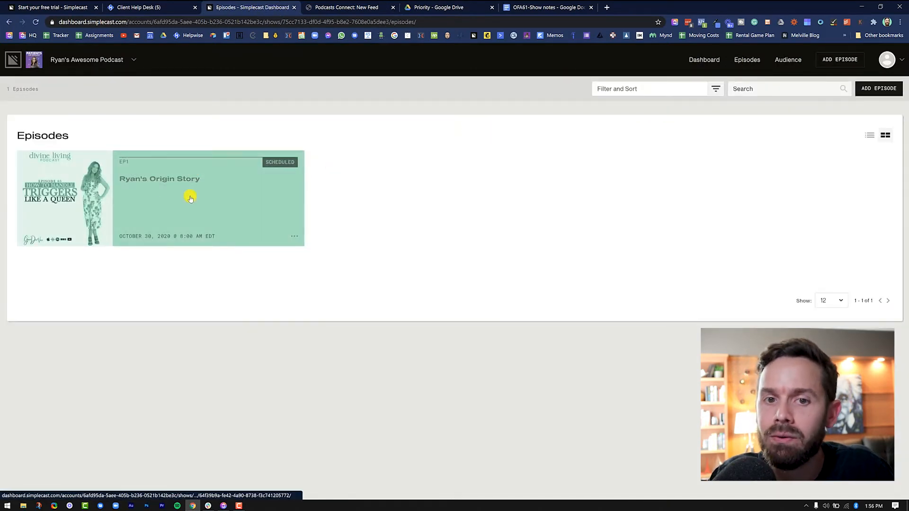
{"action": "left_click", "coordinate": [190, 198]}
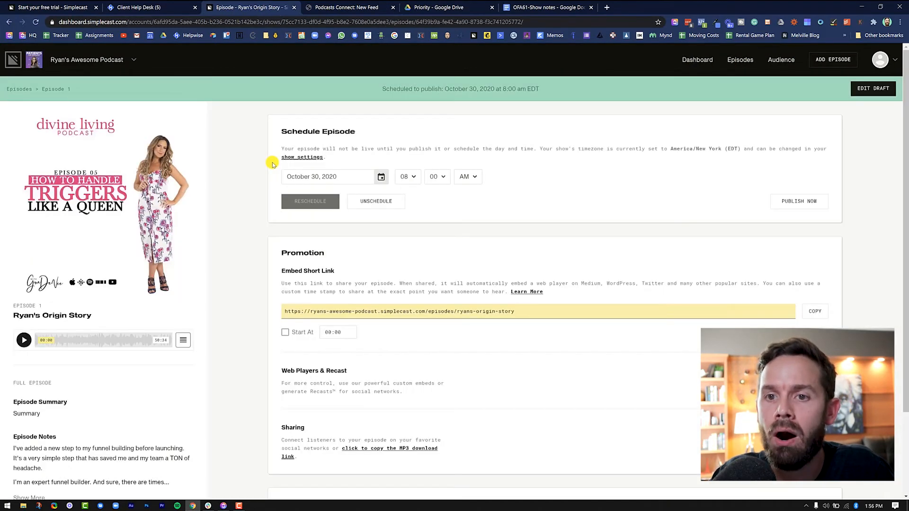
{"action": "mouse_move", "coordinate": [792, 208]}
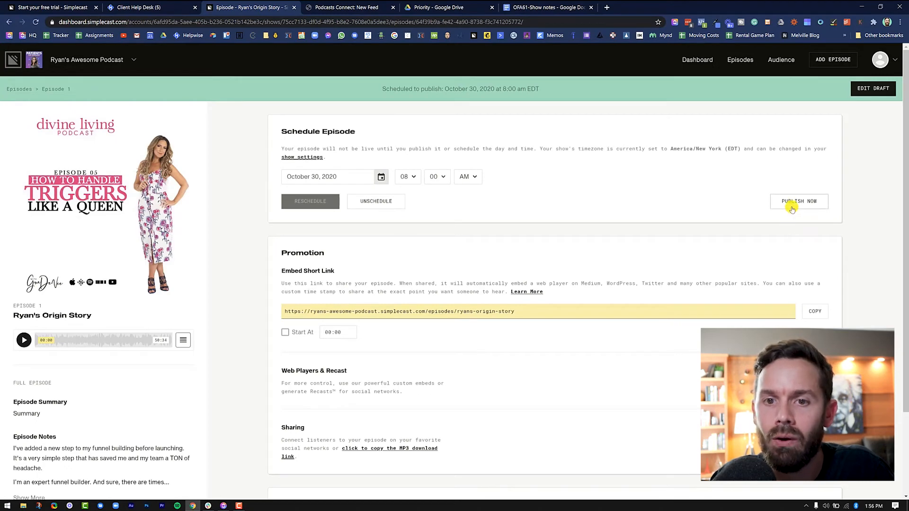
{"action": "left_click", "coordinate": [800, 201]}
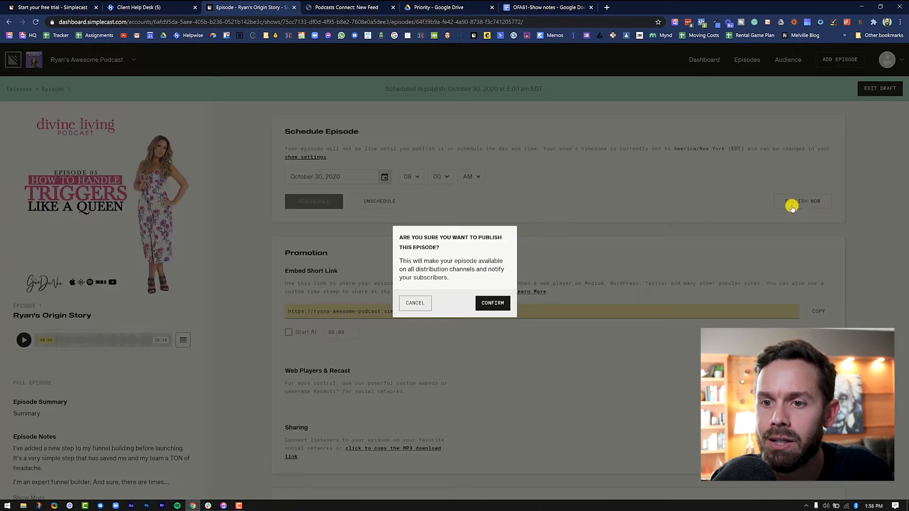
{"action": "left_click", "coordinate": [492, 303]}
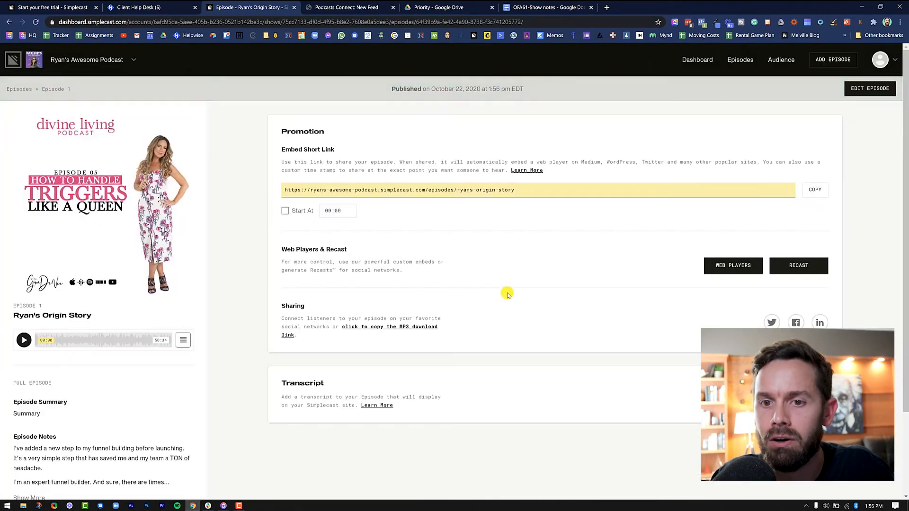
{"action": "left_click", "coordinate": [350, 7]}
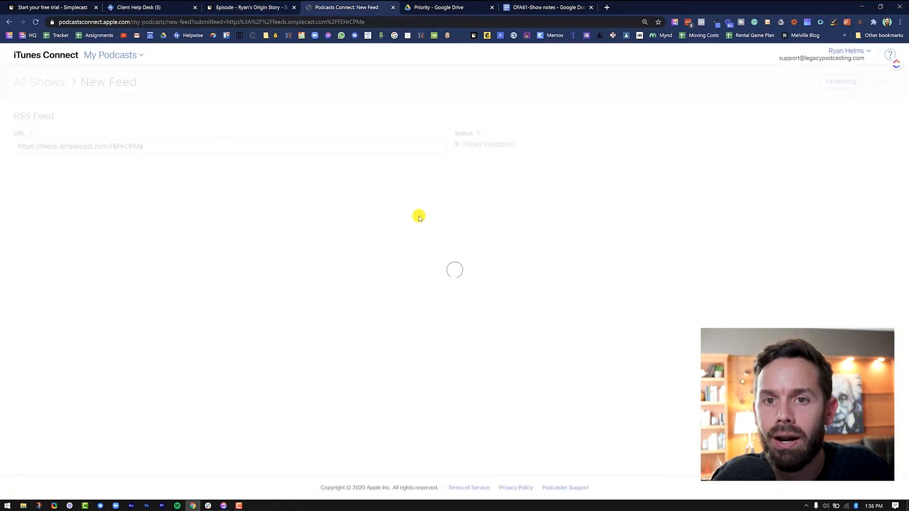
- Revalidate the Simplecast feed in Podcasts Connect, review its details, and submit to Apple
{"action": "left_click", "coordinate": [113, 54]}
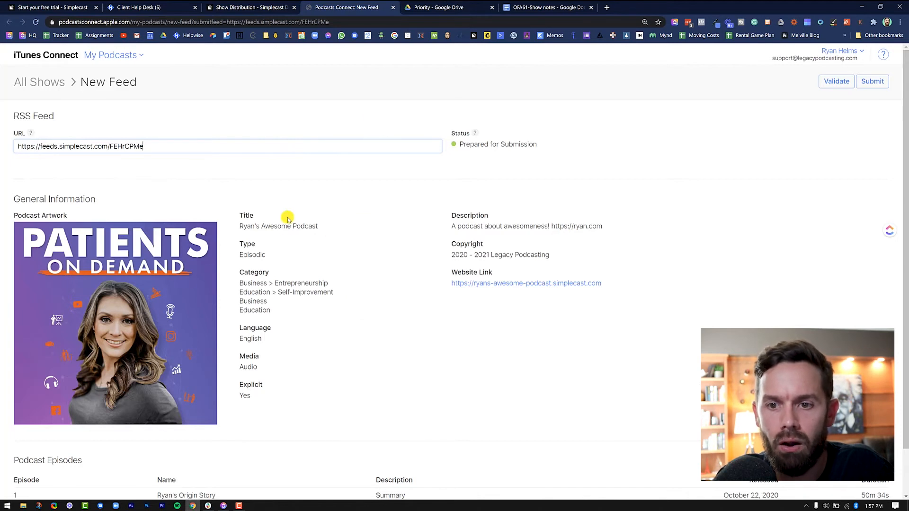
{"action": "scroll", "scroll_direction": "down", "scroll_amount": 3}
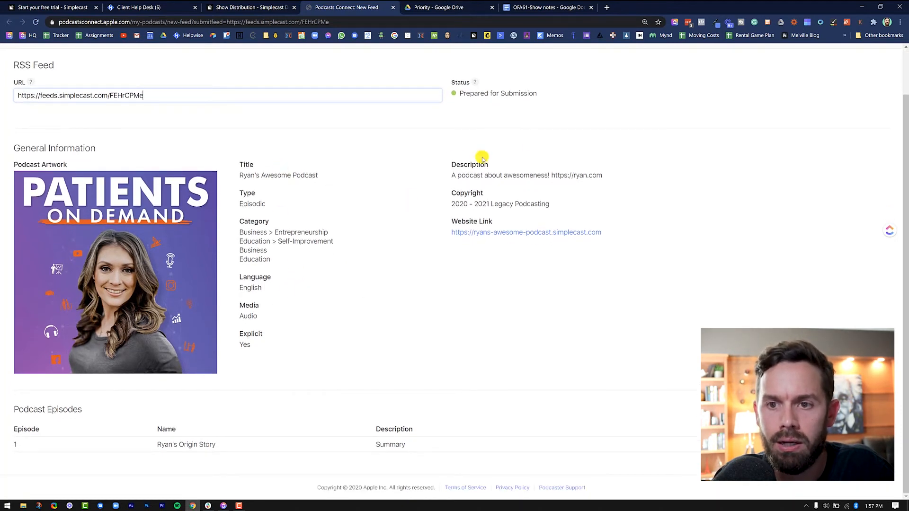
{"action": "mouse_move", "coordinate": [302, 262]}
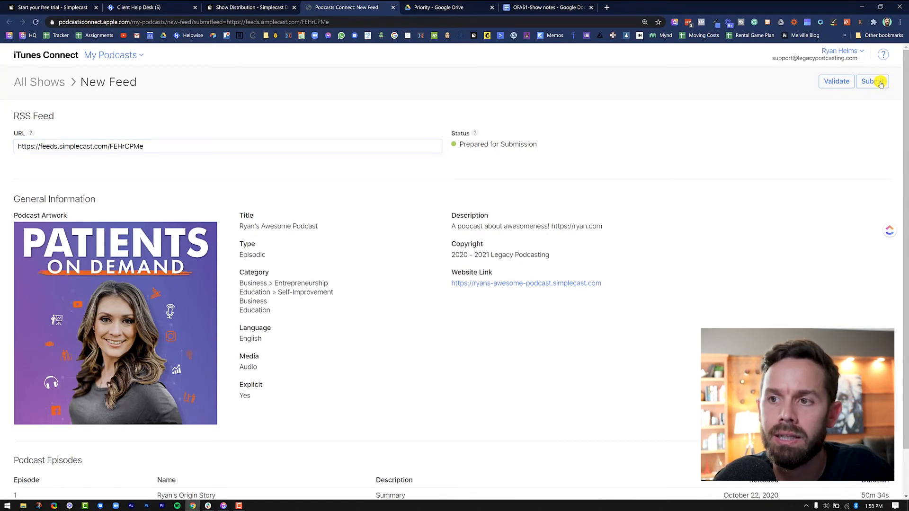
{"action": "left_click", "coordinate": [872, 81]}
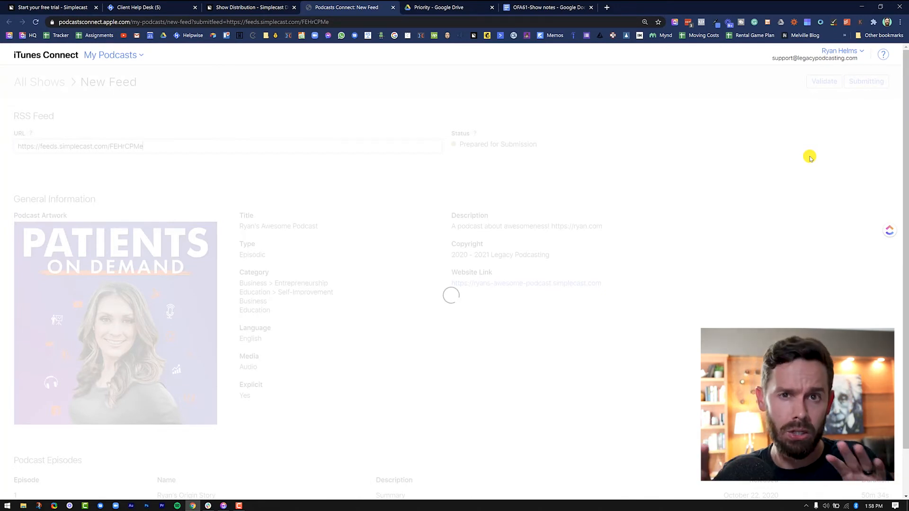
{"action": "mouse_move", "coordinate": [633, 114]}
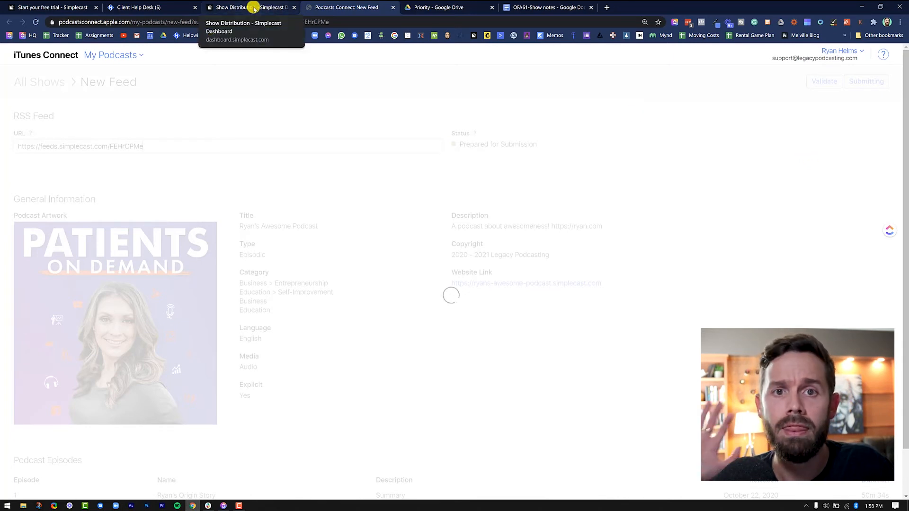
- Return to Simplecast's Show Distribution page and open the Spotify for Podcasters submission site
{"action": "left_click", "coordinate": [254, 8]}
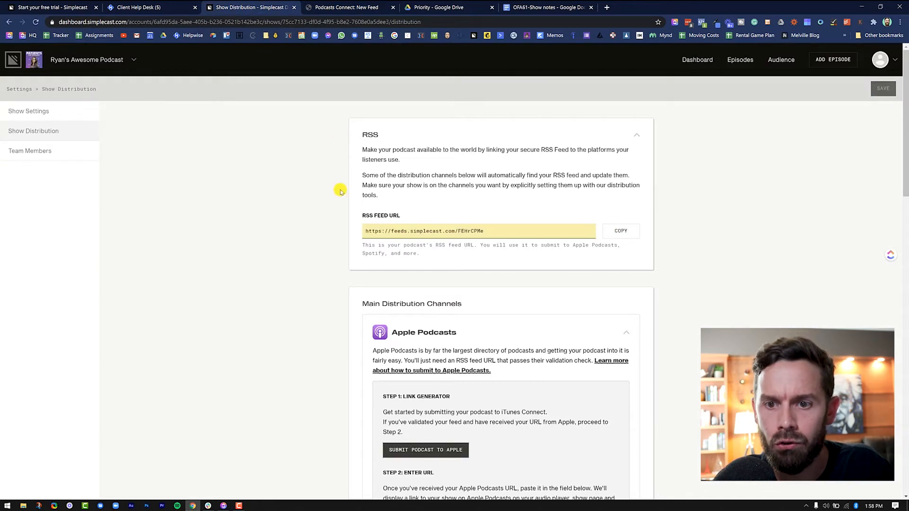
{"action": "scroll", "scroll_direction": "down", "scroll_amount": 3}
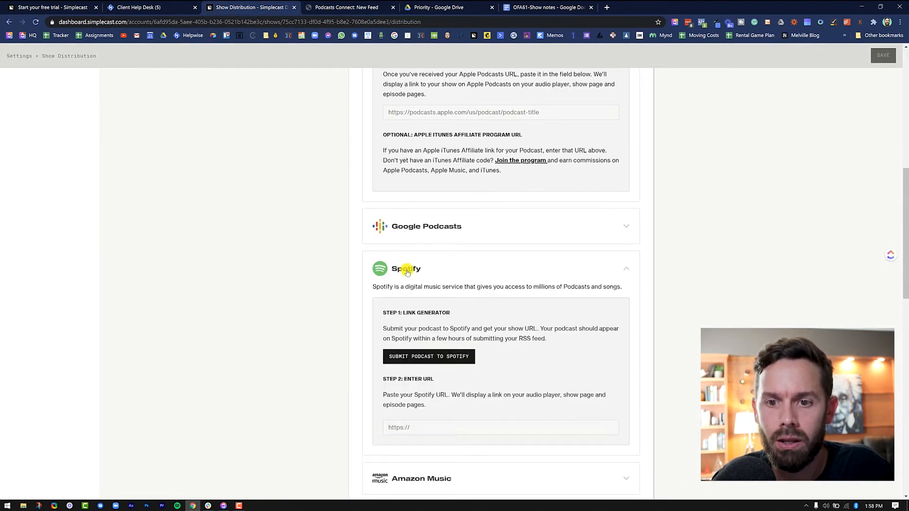
{"action": "left_click", "coordinate": [429, 356]}
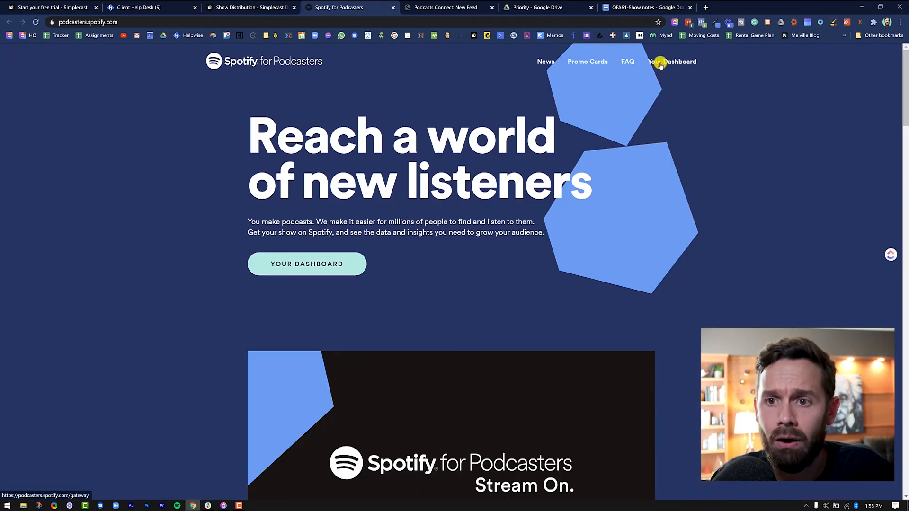
{"action": "left_click", "coordinate": [673, 61]}
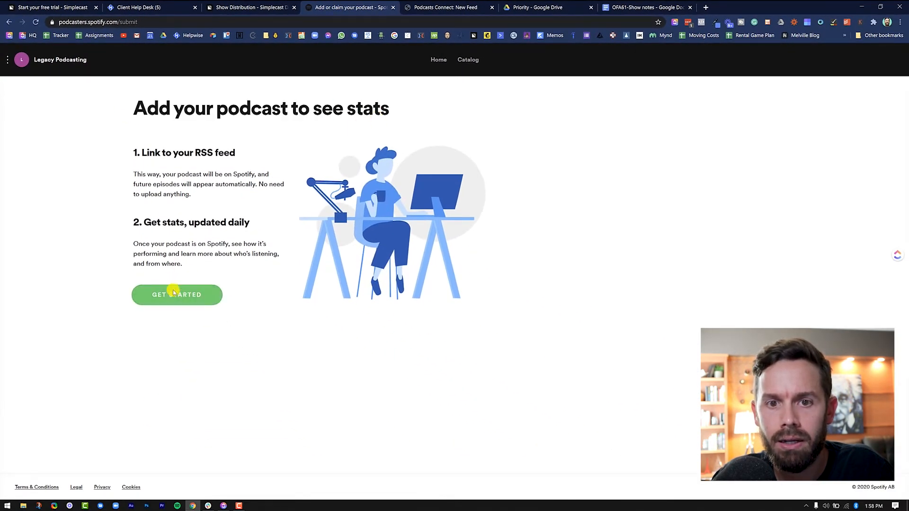
{"action": "left_click", "coordinate": [177, 295]}
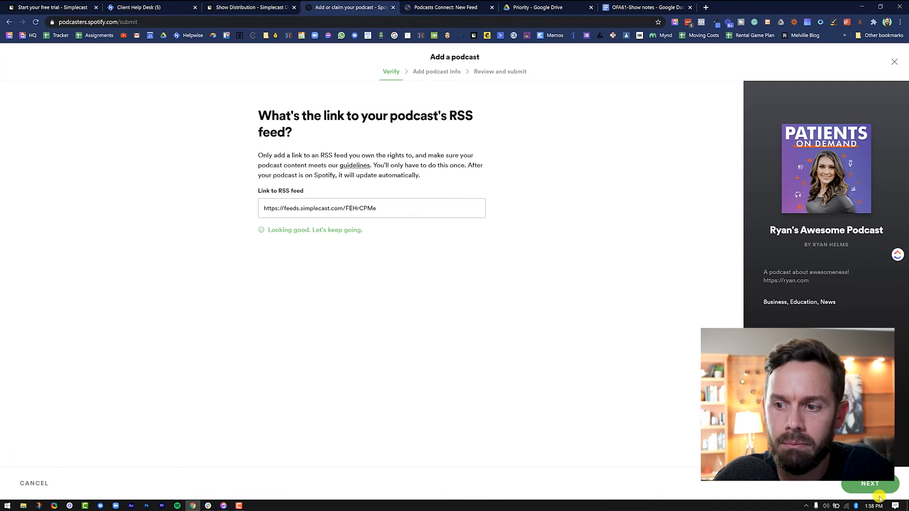
{"action": "left_click", "coordinate": [870, 484]}
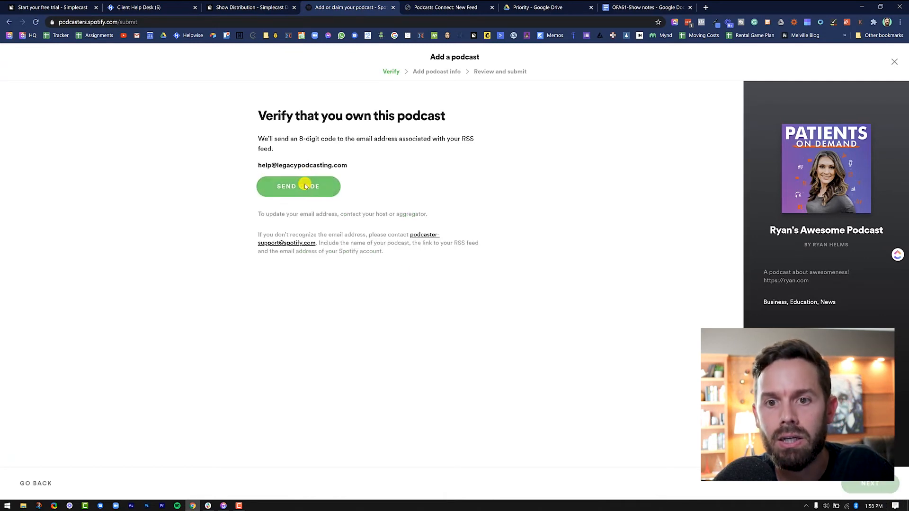
{"action": "left_click", "coordinate": [299, 187]}
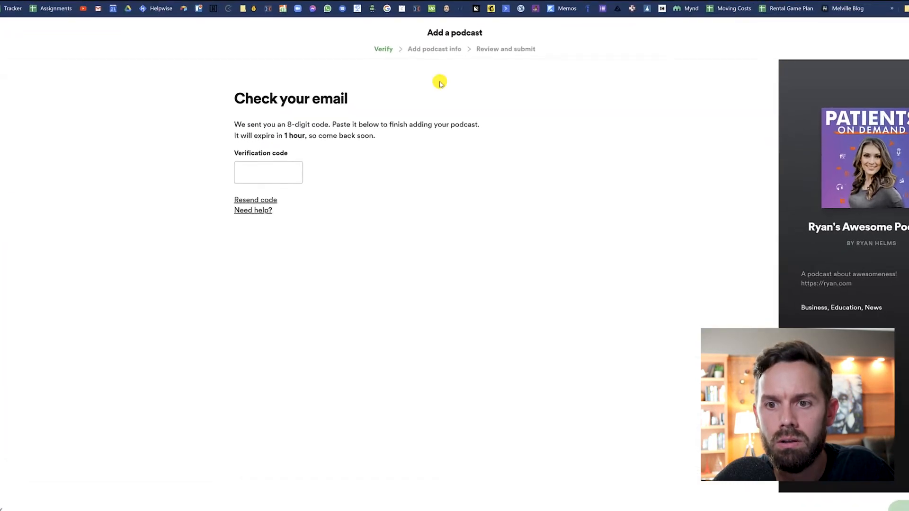
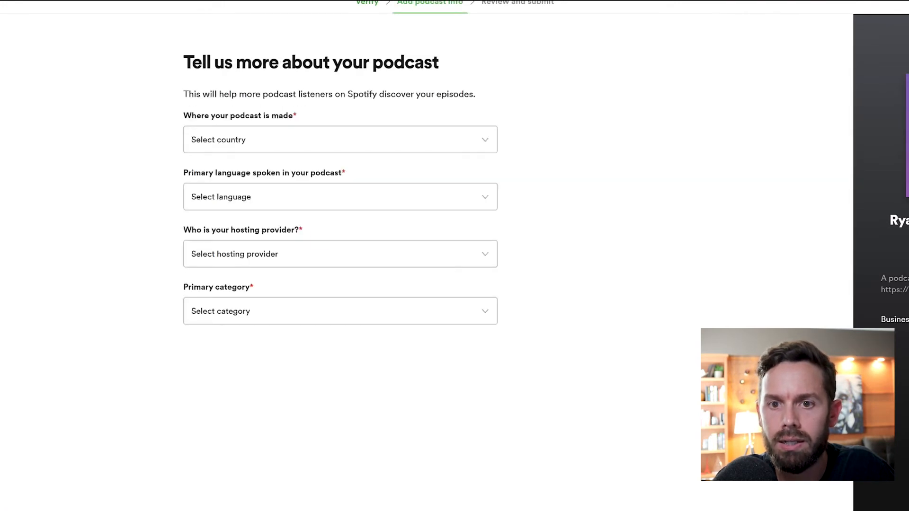
- Set country to United States and category Business & Technology with Entrepreneurship, Business, Marketing
{"action": "left_click", "coordinate": [340, 139]}
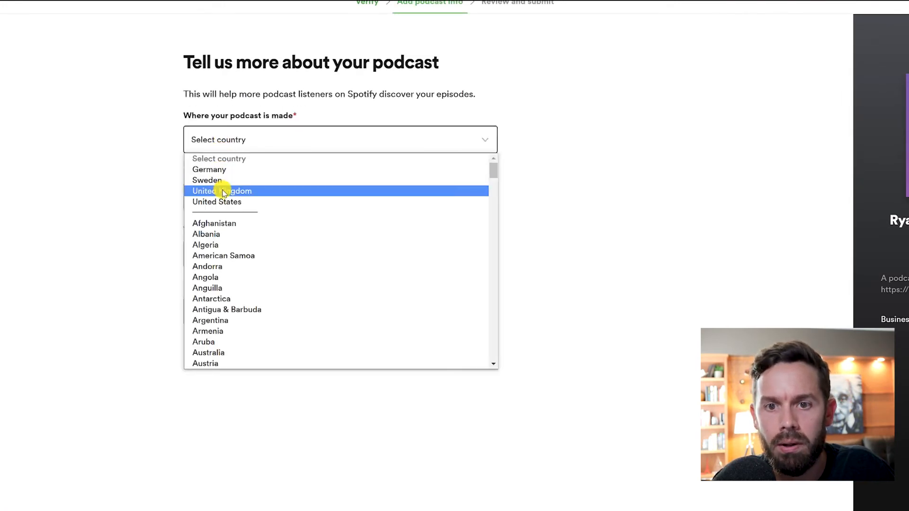
{"action": "left_click", "coordinate": [216, 202]}
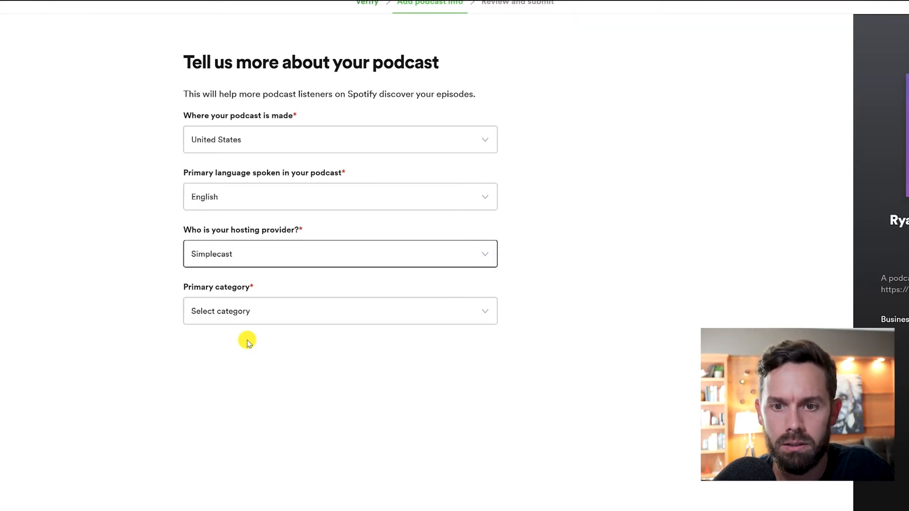
{"action": "left_click", "coordinate": [341, 311]}
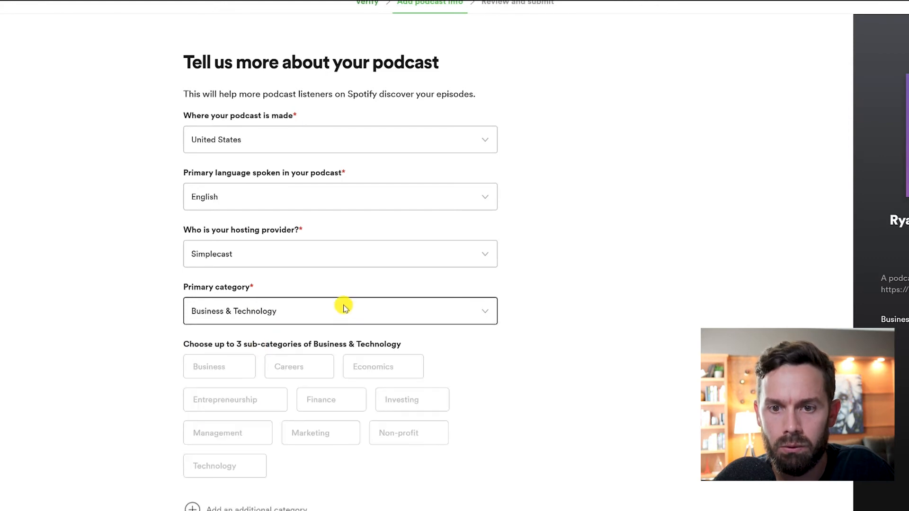
{"action": "left_click", "coordinate": [383, 366]}
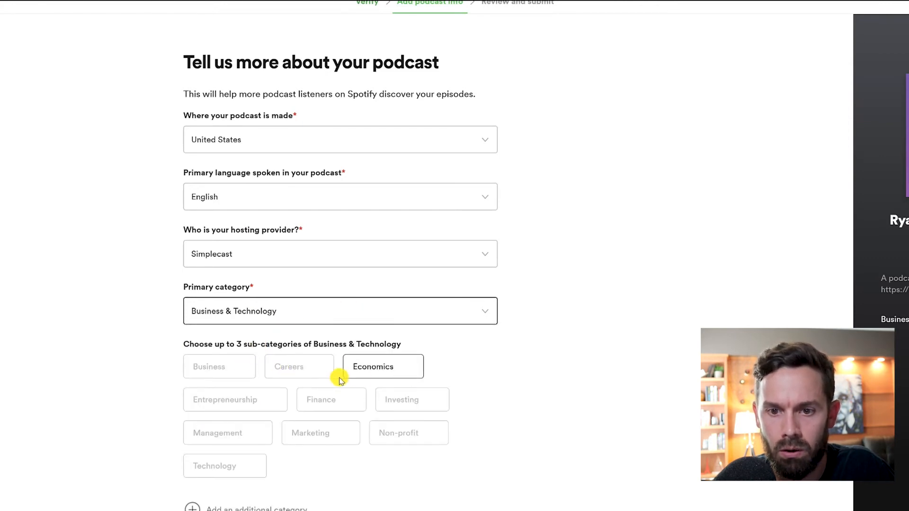
{"action": "left_click", "coordinate": [234, 399]}
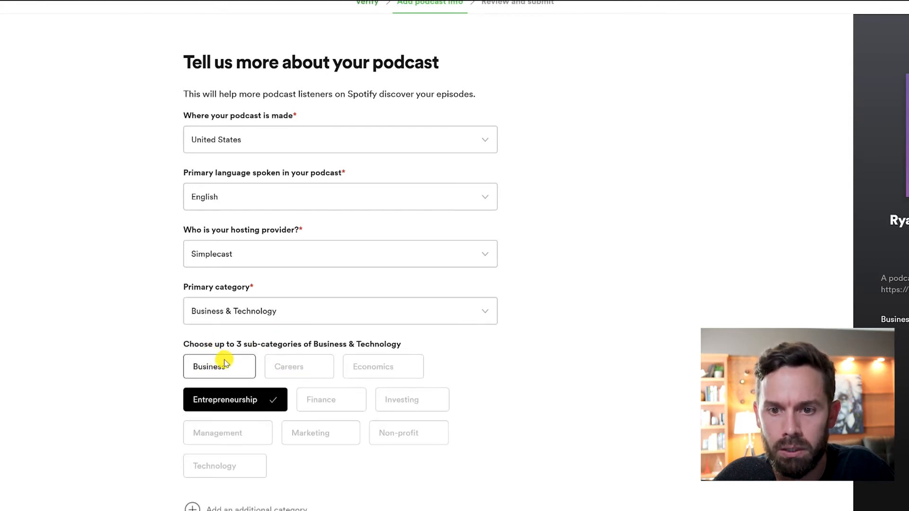
{"action": "left_click", "coordinate": [219, 367]}
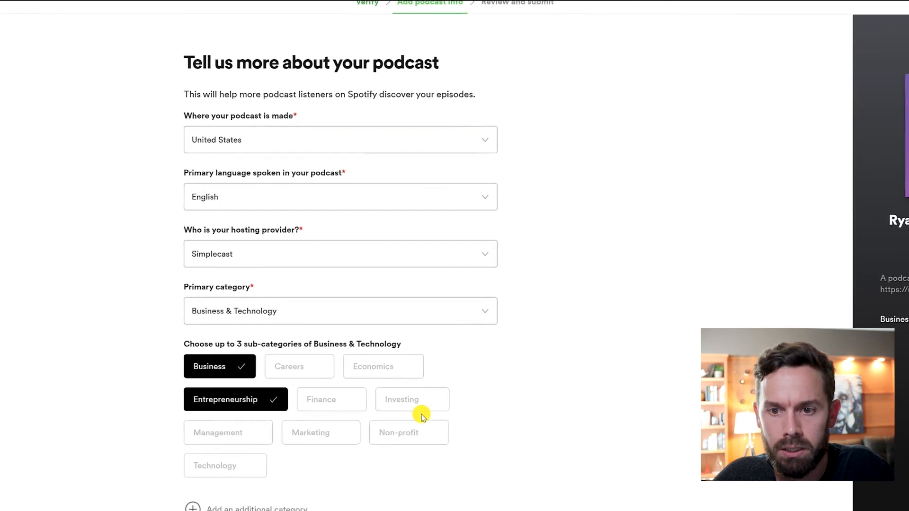
- Add a second category, News & Politics, with Daily News as sub-category
{"action": "left_click", "coordinate": [321, 432]}
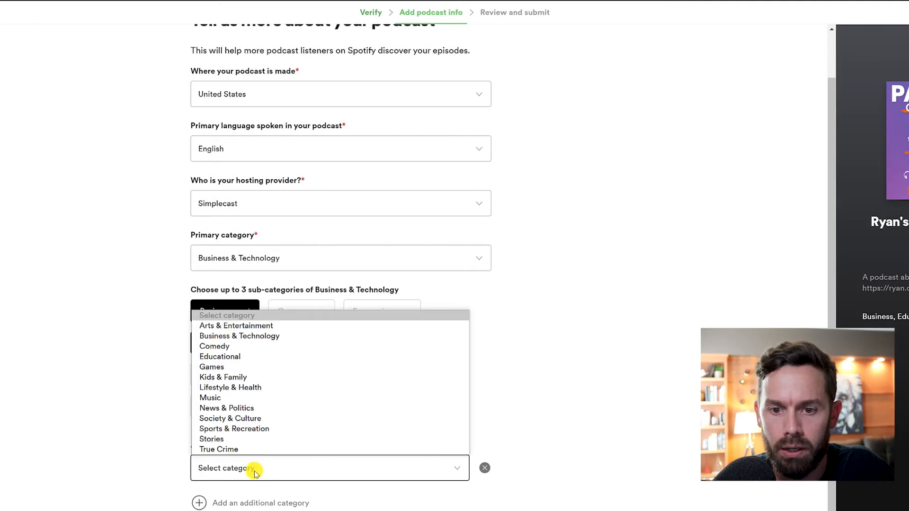
{"action": "mouse_move", "coordinate": [251, 376]}
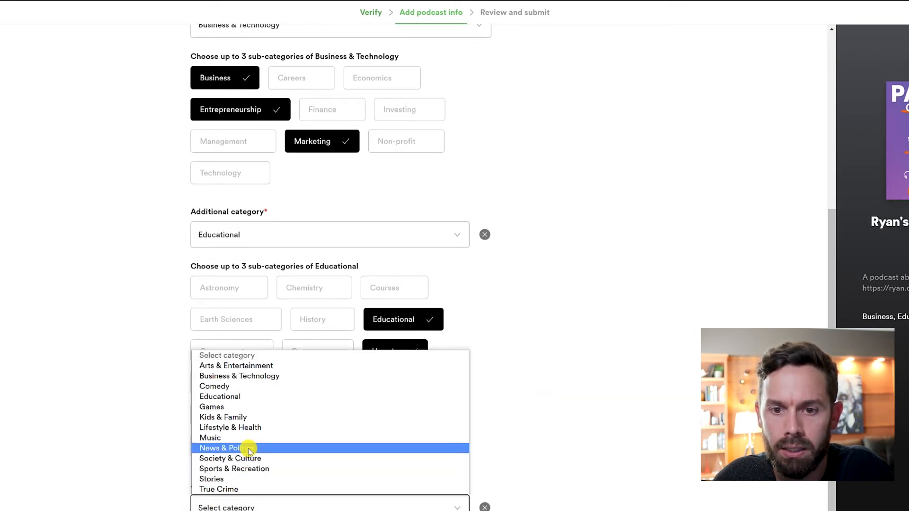
{"action": "left_click", "coordinate": [226, 449]}
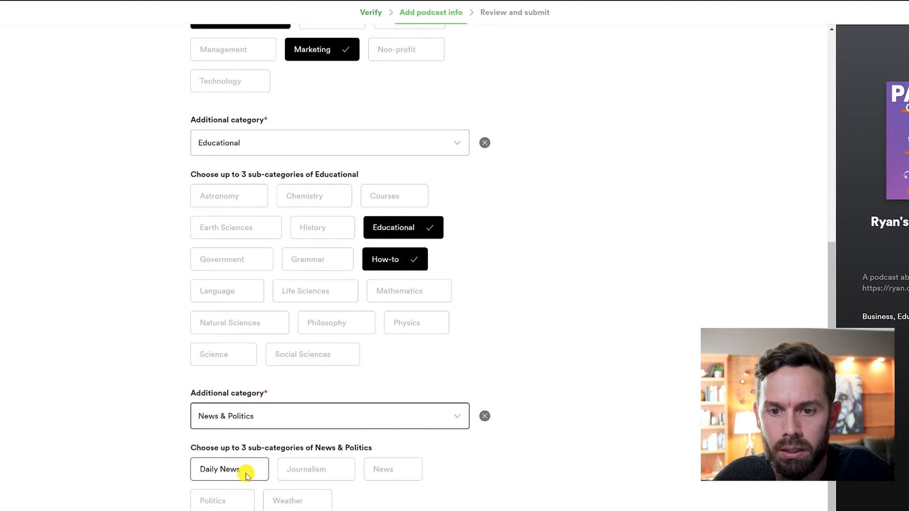
{"action": "left_click", "coordinate": [229, 470]}
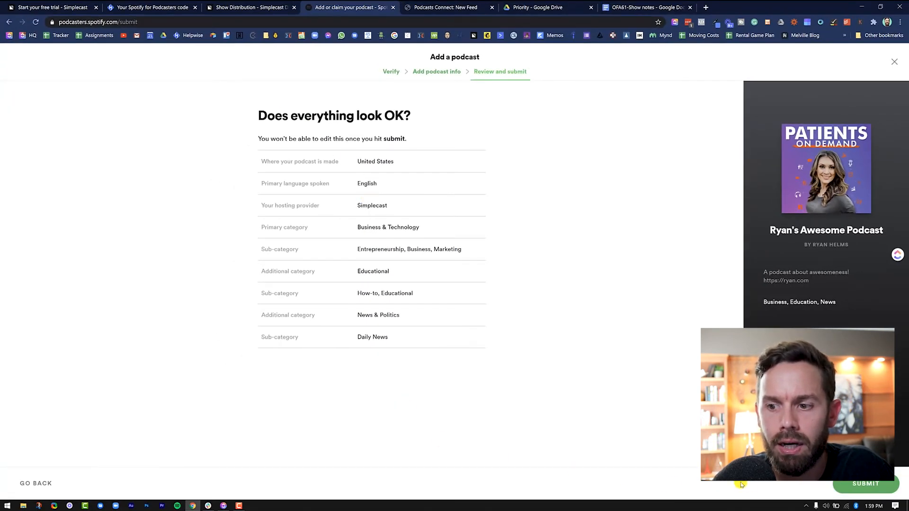
- Submit the podcast from Spotify's 'Does everything look OK?' review page
{"action": "left_click", "coordinate": [863, 484]}
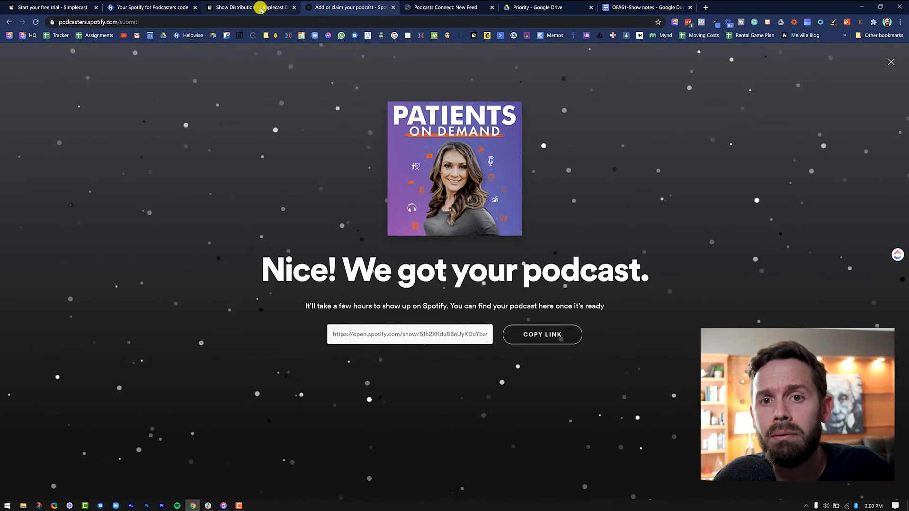
- Paste the copied Simplecast RSS feed URL into Google's direct link generator and view the result
{"action": "left_click", "coordinate": [249, 7]}
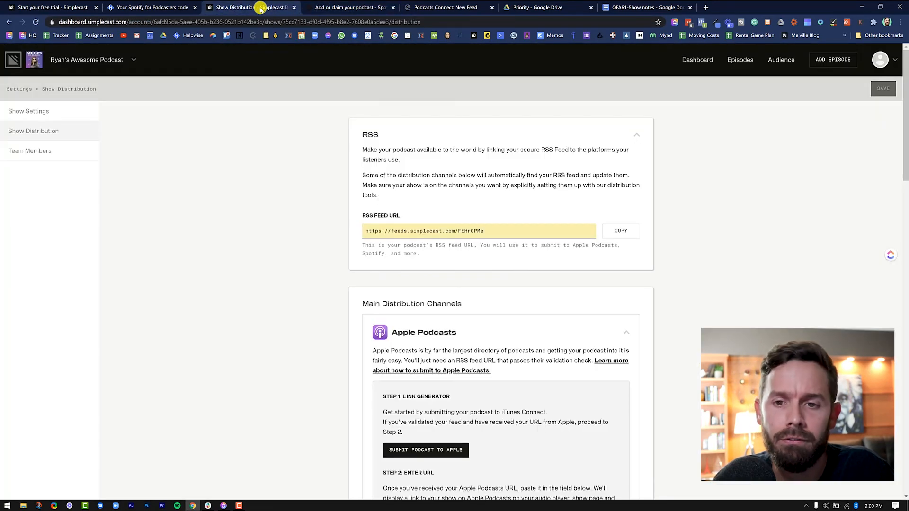
{"action": "left_click", "coordinate": [621, 231]}
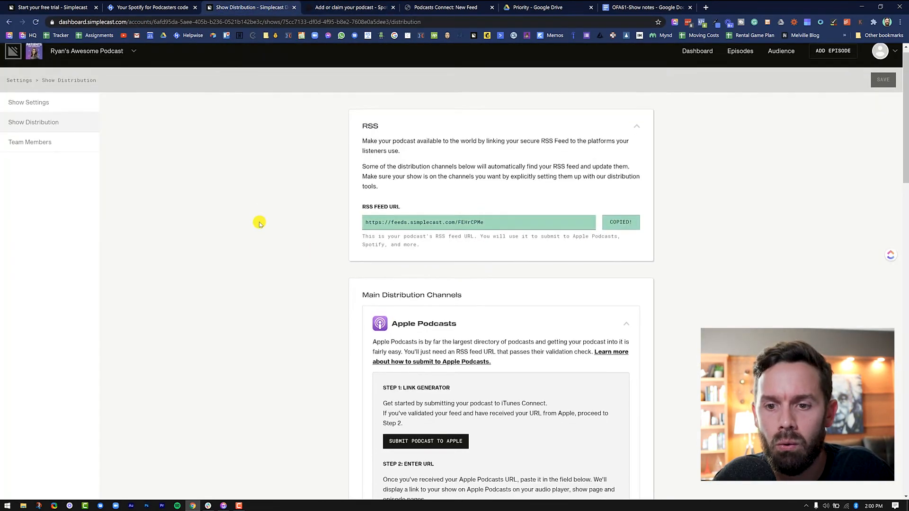
{"action": "scroll", "scroll_direction": "down", "scroll_amount": 3}
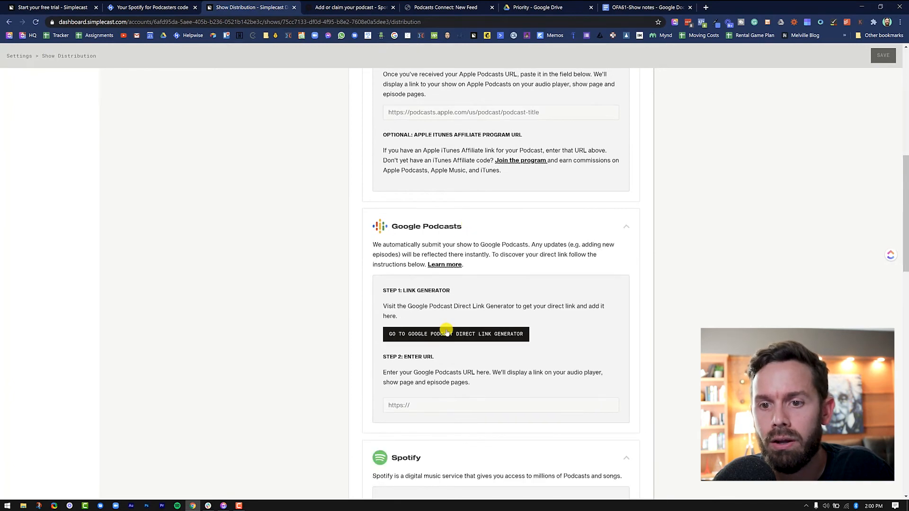
{"action": "left_click", "coordinate": [455, 334]}
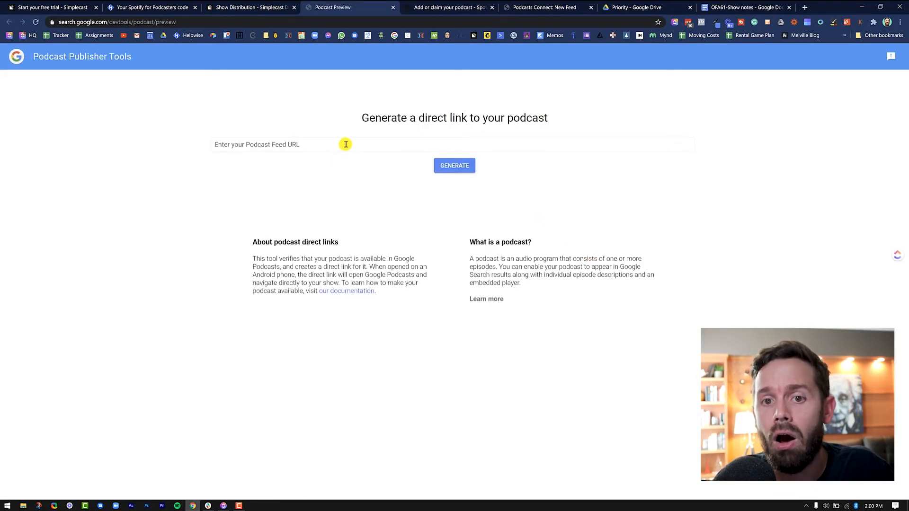
{"action": "left_click", "coordinate": [454, 165]}
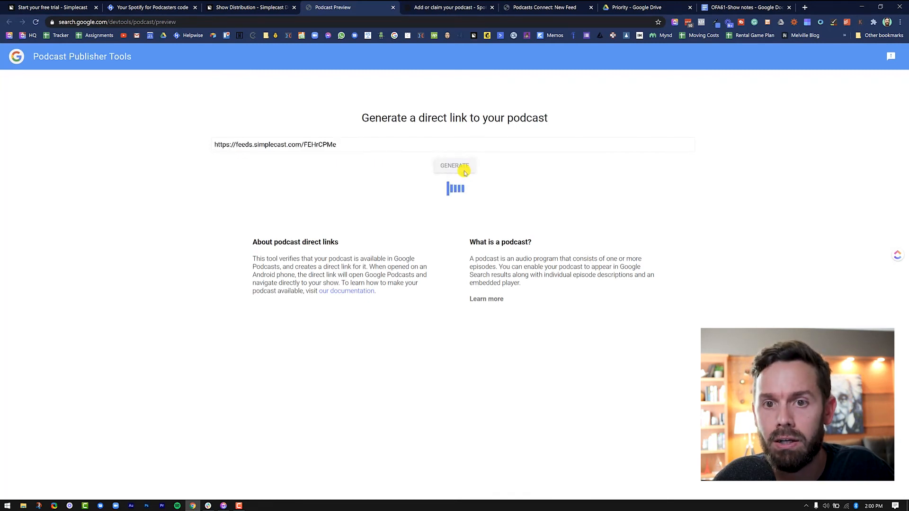
{"action": "left_click", "coordinate": [454, 165]}
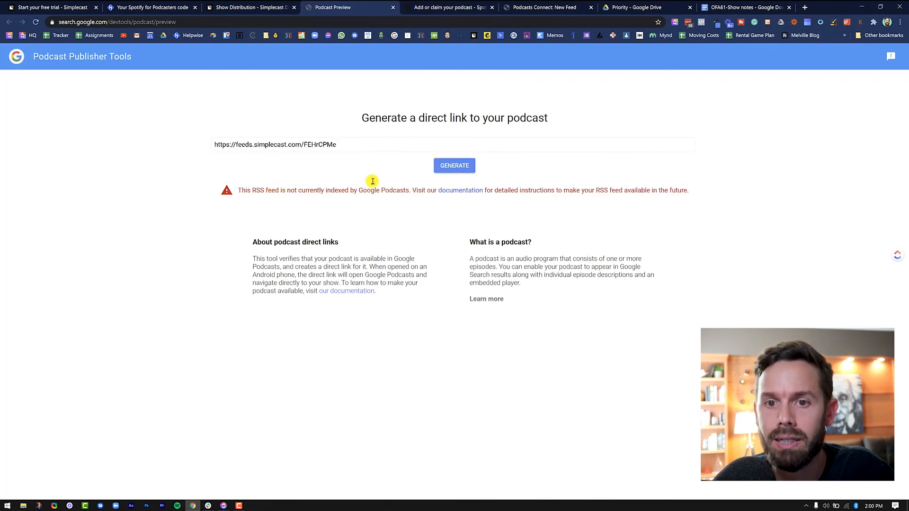
{"action": "mouse_move", "coordinate": [260, 8]}
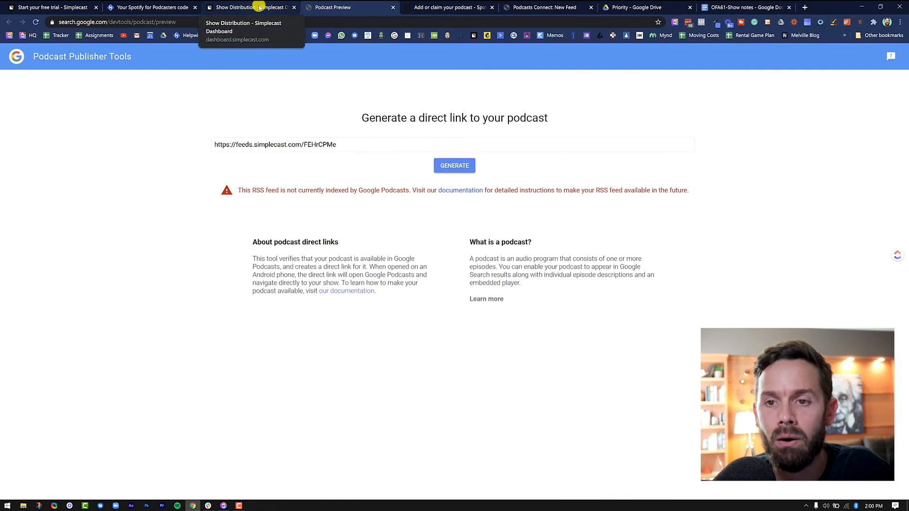
{"action": "left_click", "coordinate": [258, 7]}
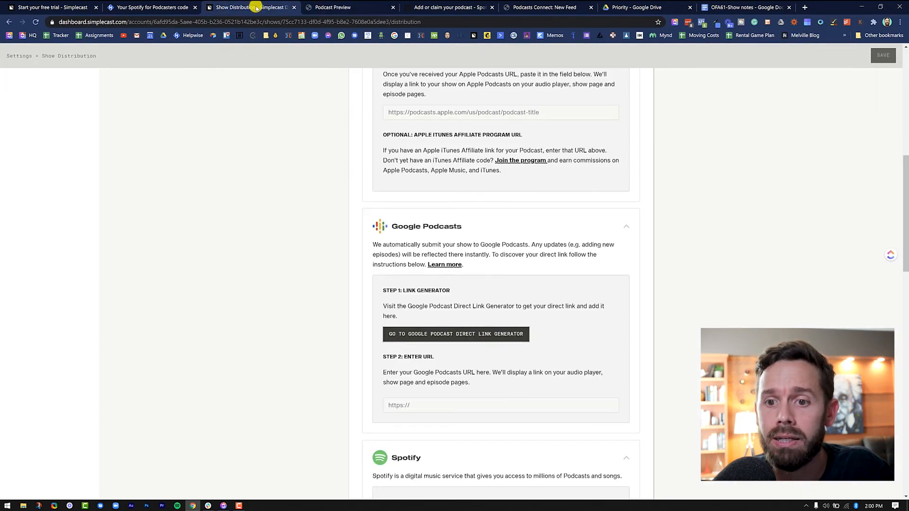
{"action": "left_click", "coordinate": [330, 7]}
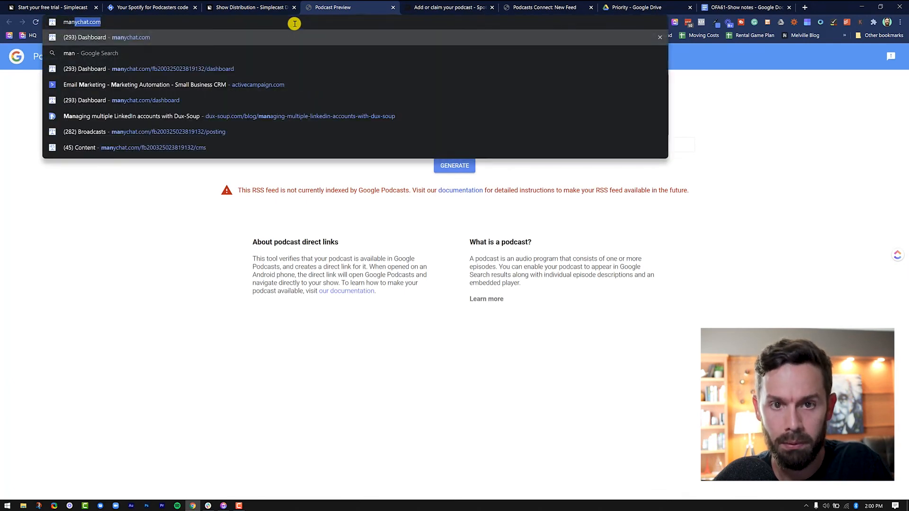
- Search for Google Podcasts Manager and submit the Simplecast RSS feed past the preview
{"action": "type", "text": "manager google"}
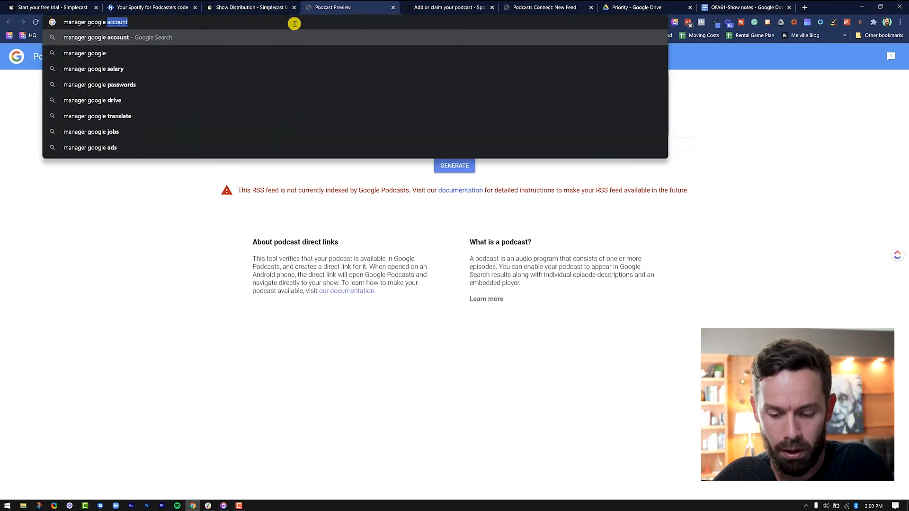
{"action": "type", "text": "manager google podcasts"}
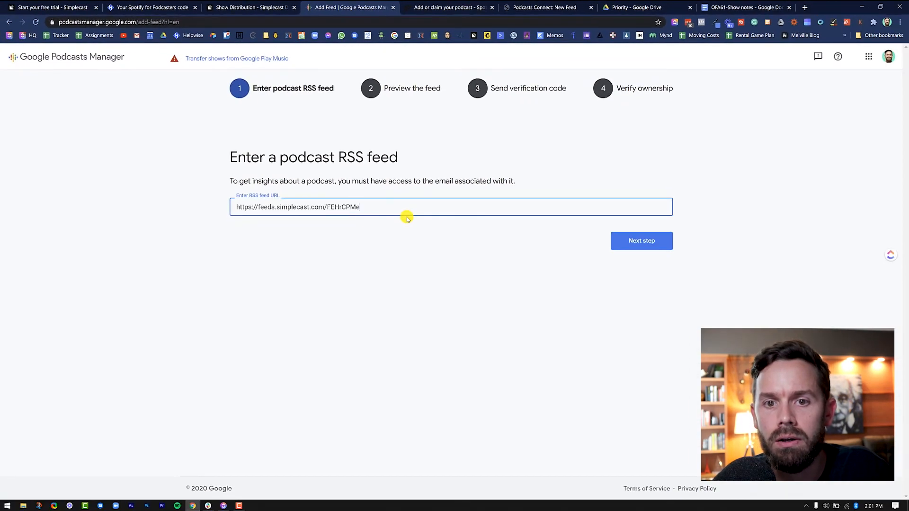
{"action": "left_click", "coordinate": [642, 240]}
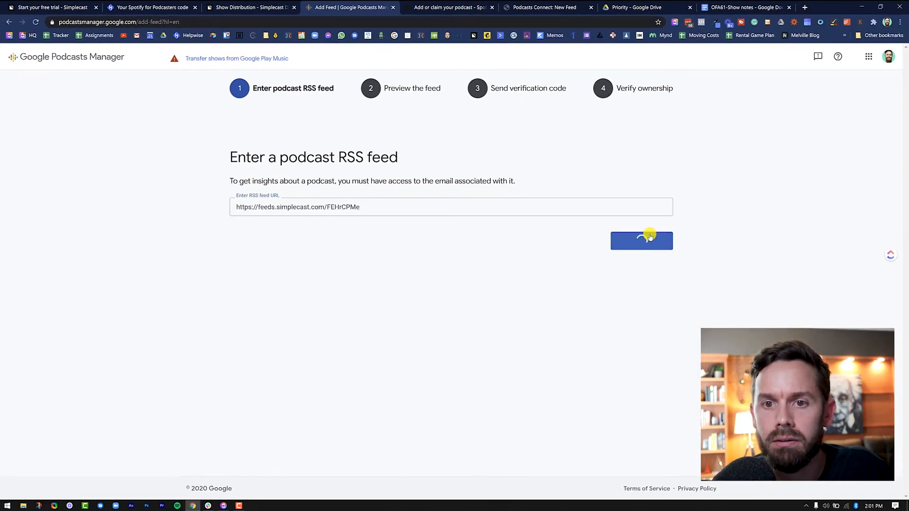
{"action": "left_click", "coordinate": [641, 240]}
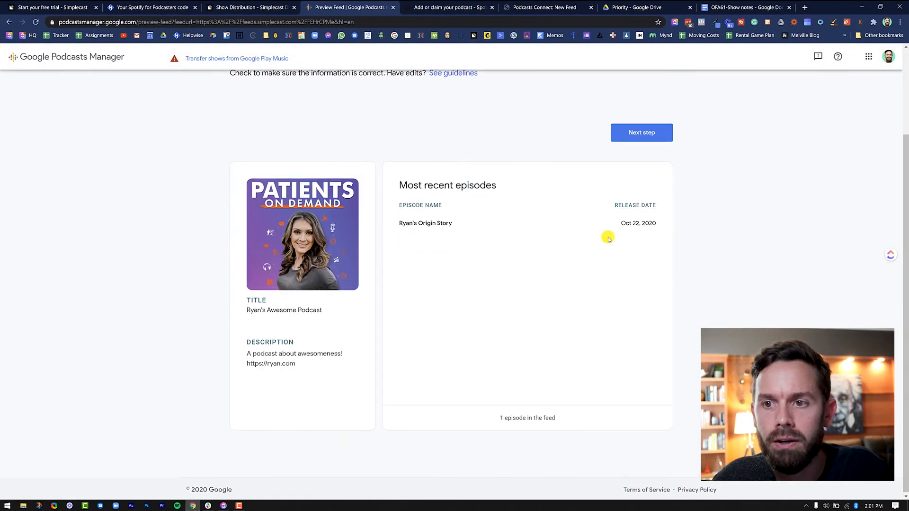
{"action": "left_click", "coordinate": [641, 133]}
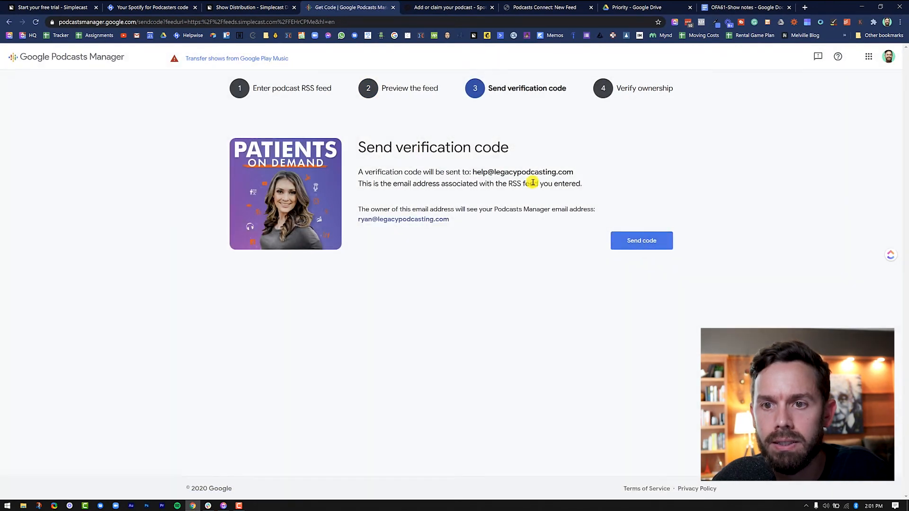
- Verify ownership with the emailed code and submit the show to Google's index
{"action": "left_click", "coordinate": [642, 240]}
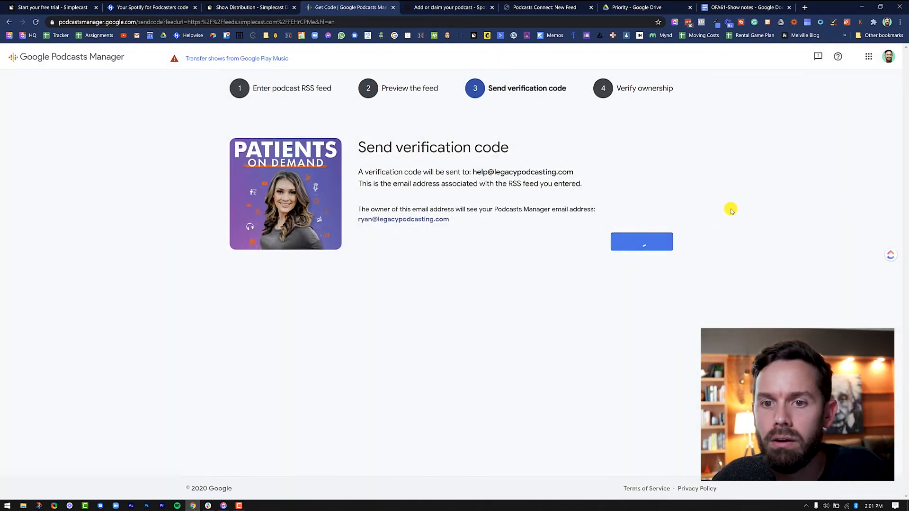
{"action": "left_click", "coordinate": [641, 241]}
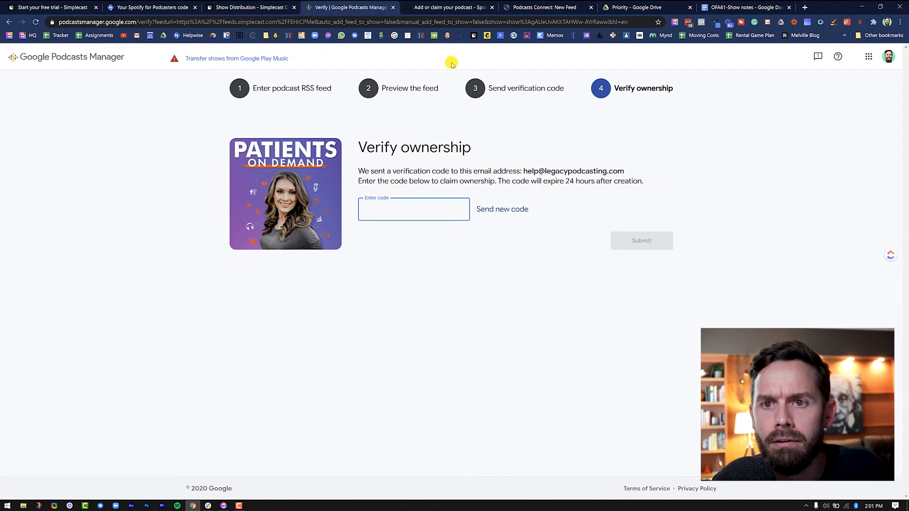
{"action": "left_click", "coordinate": [148, 8]}
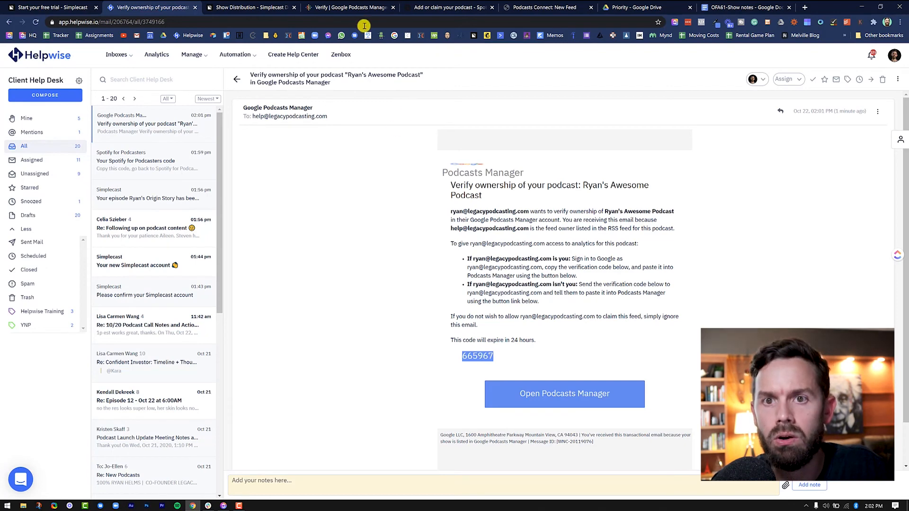
{"action": "left_click", "coordinate": [352, 8]}
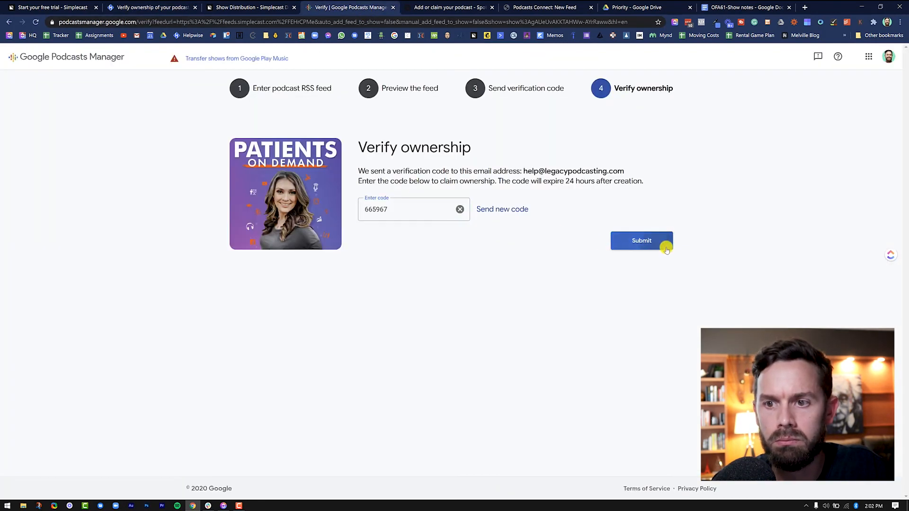
{"action": "left_click", "coordinate": [642, 241]}
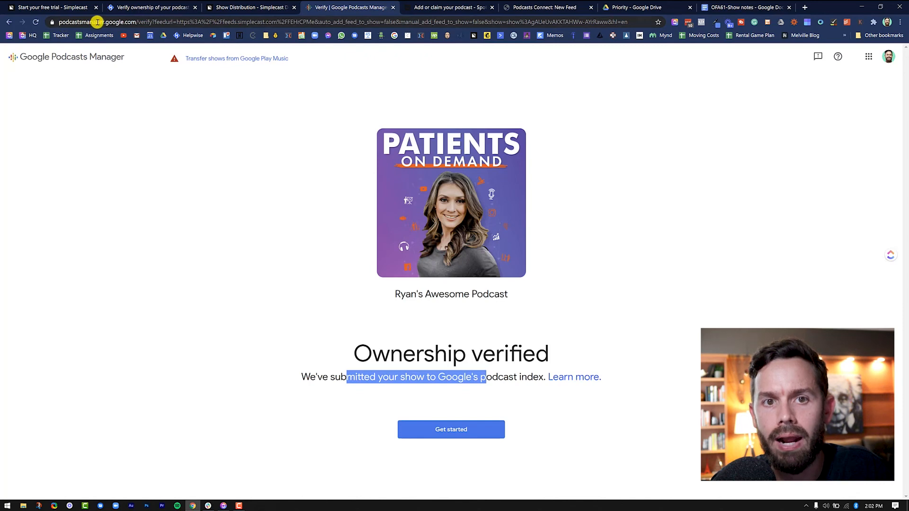
{"action": "mouse_move", "coordinate": [68, 9]}
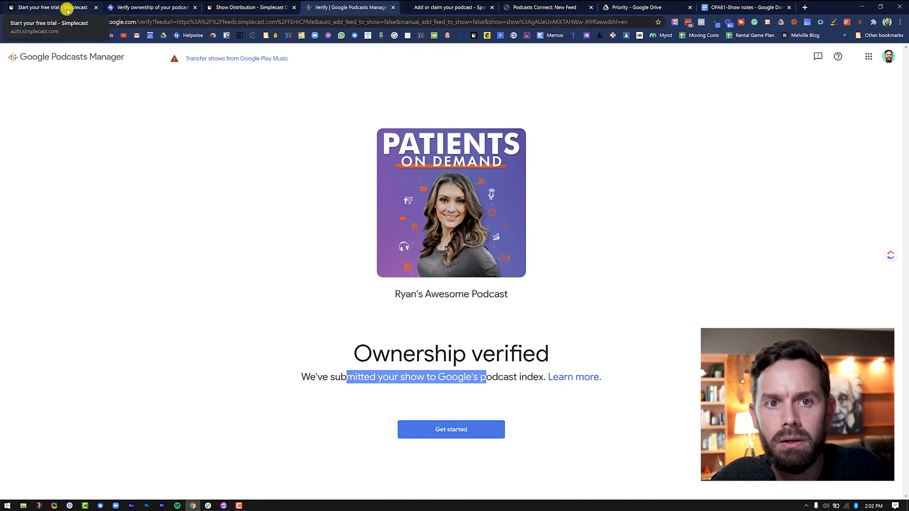
{"action": "left_click", "coordinate": [255, 8]}
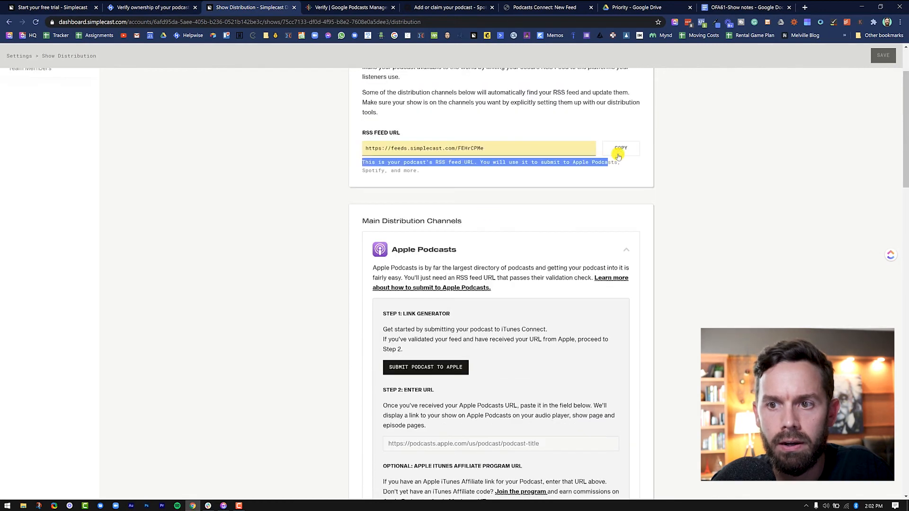
- Expand Amazon Music's steps and scroll through Additional Networks from Pandora to JioSaavn
{"action": "scroll", "scroll_direction": "down", "scroll_amount": 3}
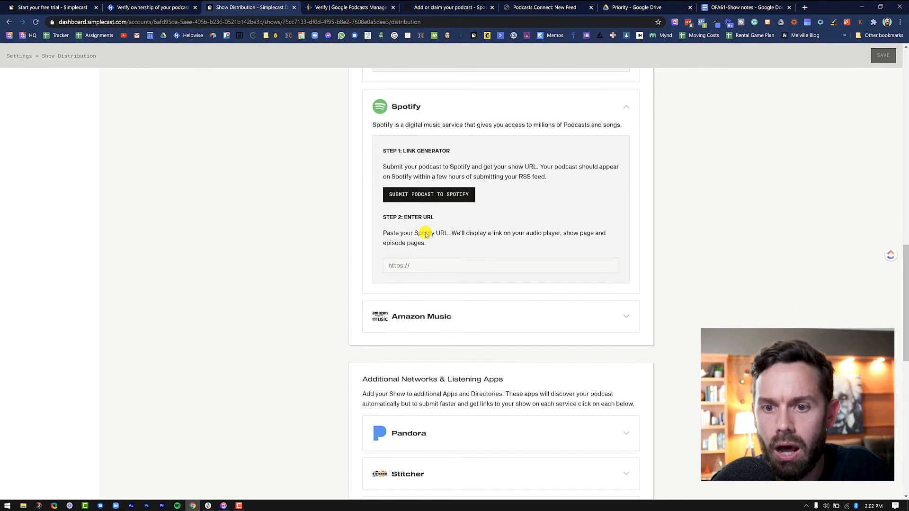
{"action": "left_click", "coordinate": [421, 317]}
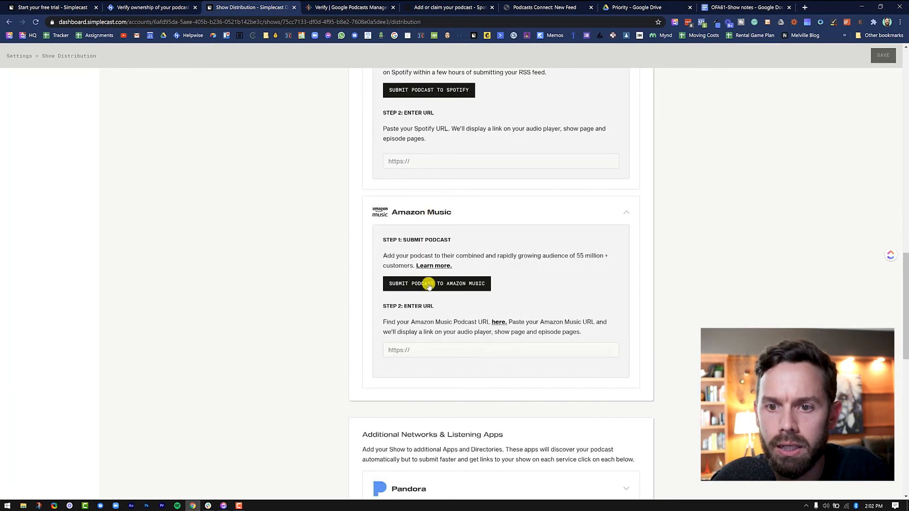
{"action": "scroll", "scroll_direction": "down", "scroll_amount": 3}
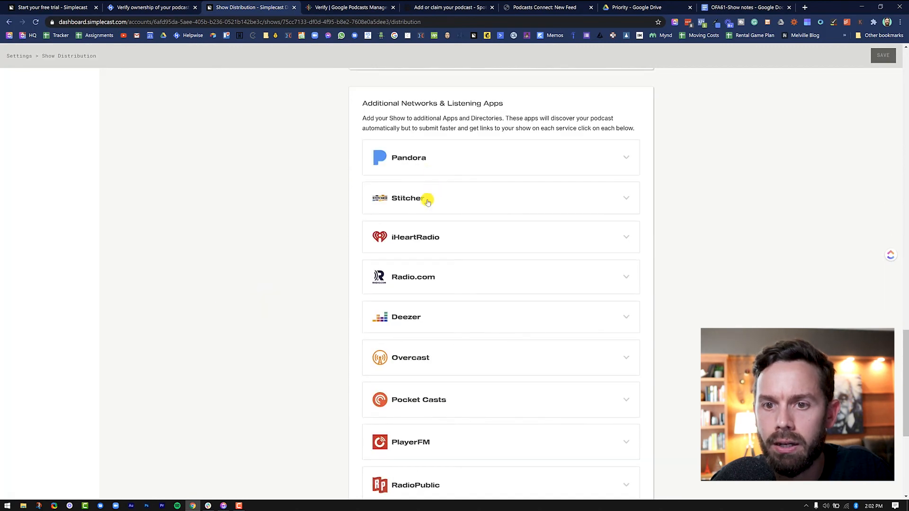
{"action": "mouse_move", "coordinate": [425, 150]}
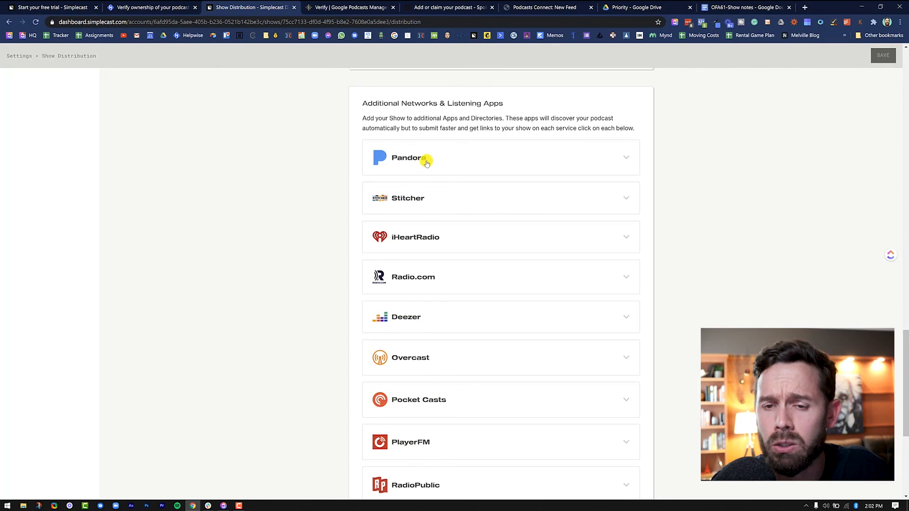
{"action": "mouse_move", "coordinate": [484, 236]}
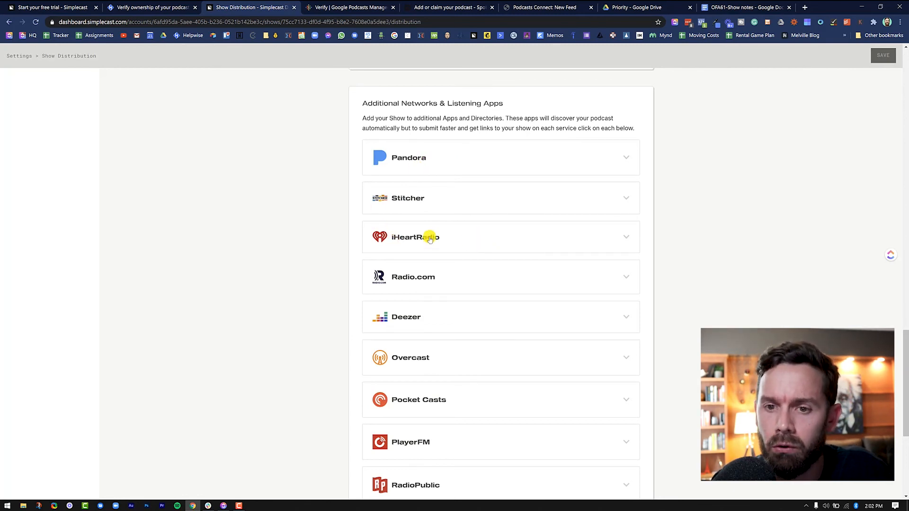
{"action": "scroll", "scroll_direction": "down", "scroll_amount": 3}
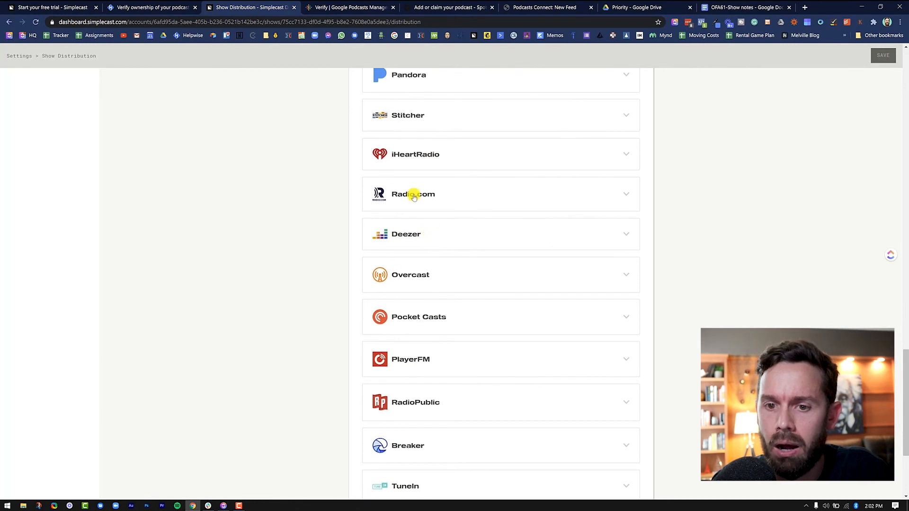
{"action": "mouse_move", "coordinate": [427, 279]}
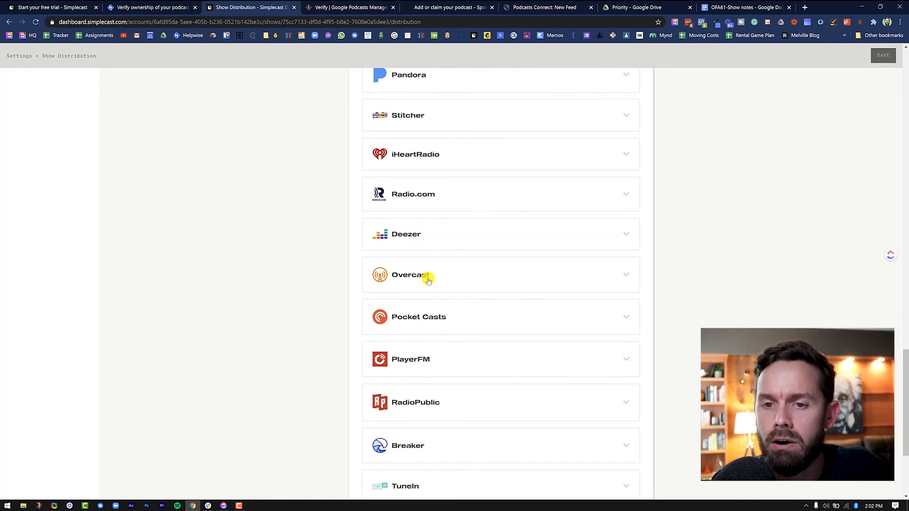
{"action": "mouse_move", "coordinate": [402, 279]}
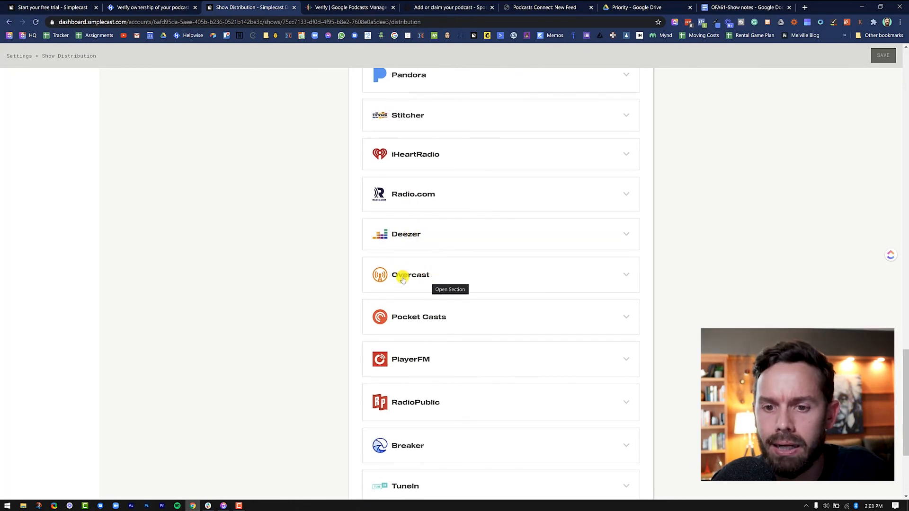
{"action": "scroll", "scroll_direction": "down", "scroll_amount": 3}
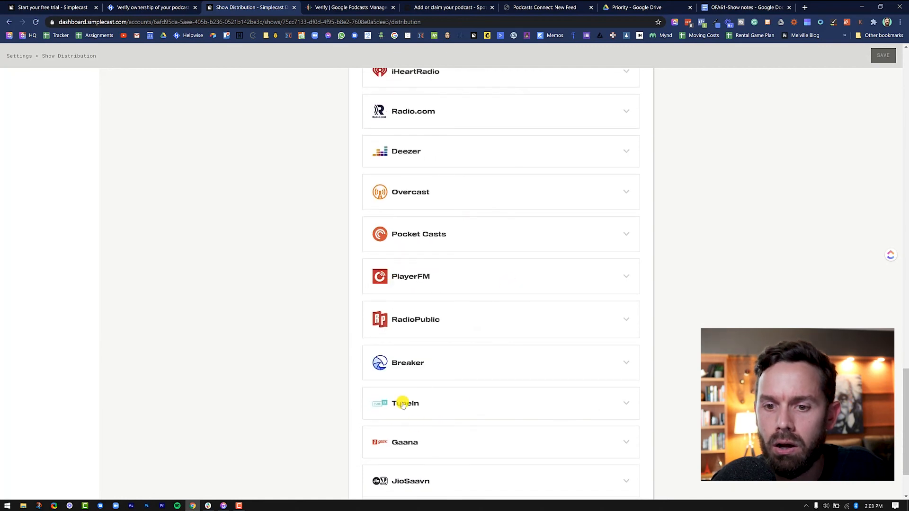
{"action": "scroll", "scroll_direction": "down", "scroll_amount": 3}
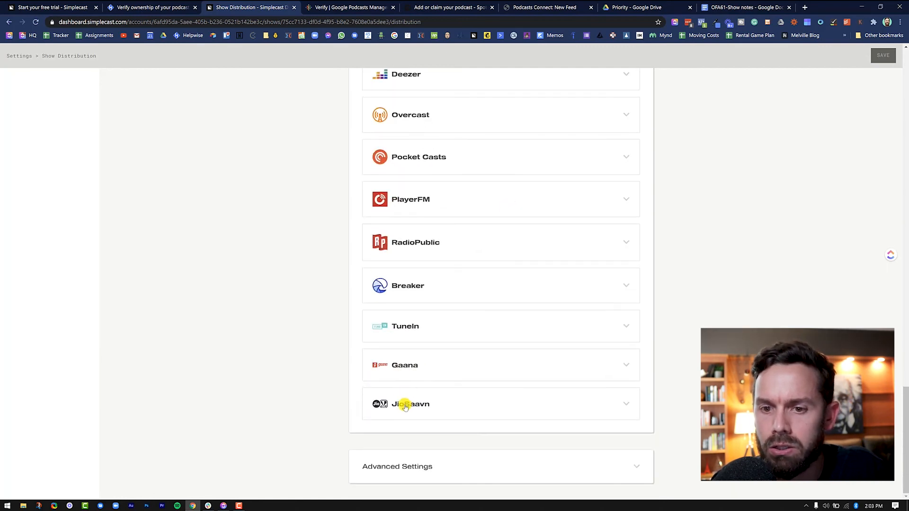